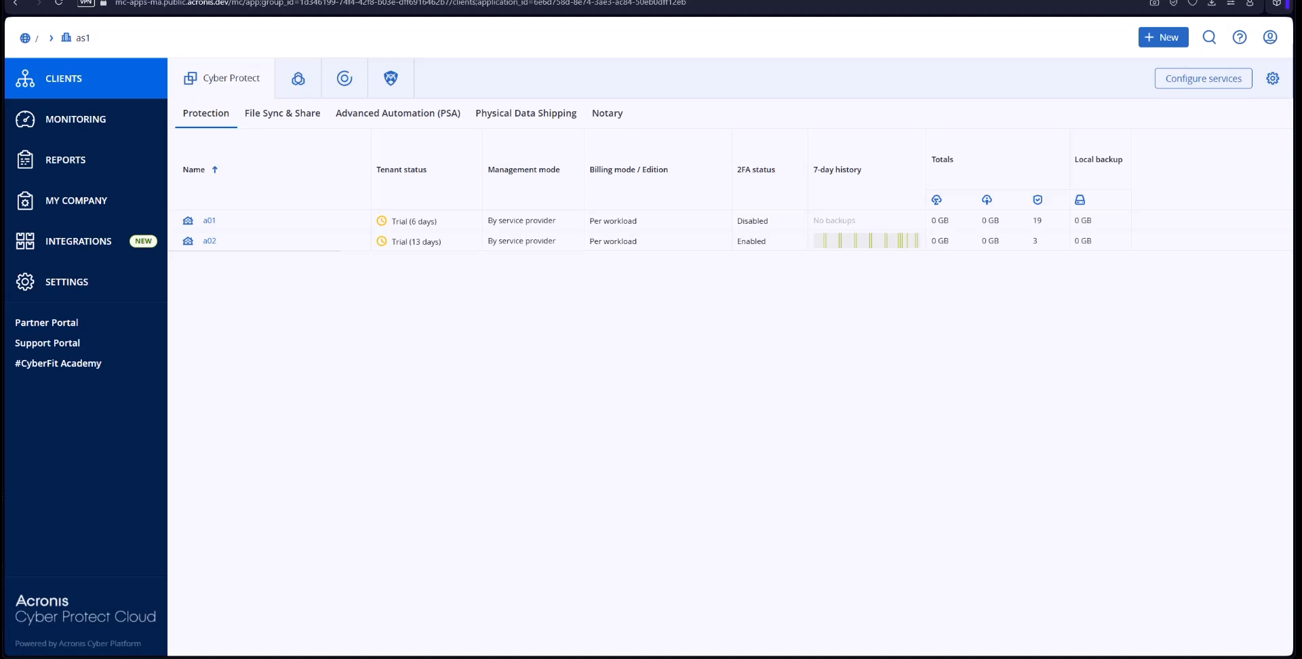
{"action": "mouse_move", "coordinate": [631, 285]}
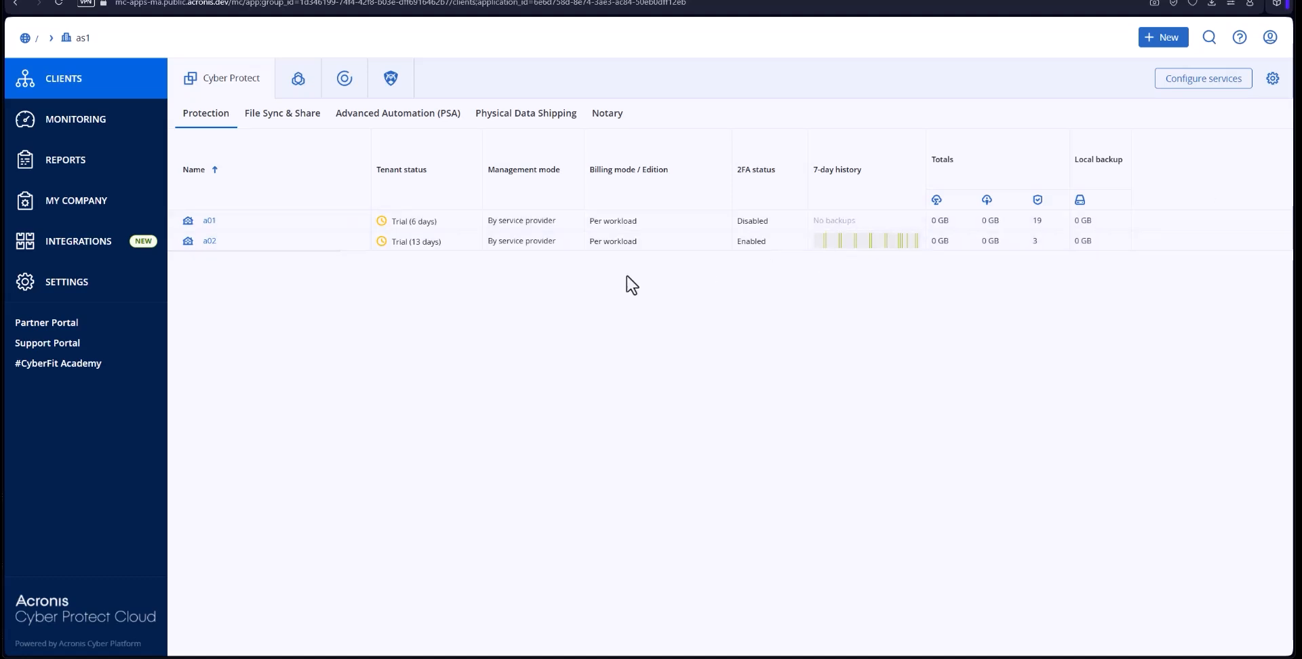
Step: Open client a02's details and make its Protection service quotas editable
{"action": "left_click", "coordinate": [209, 242]}
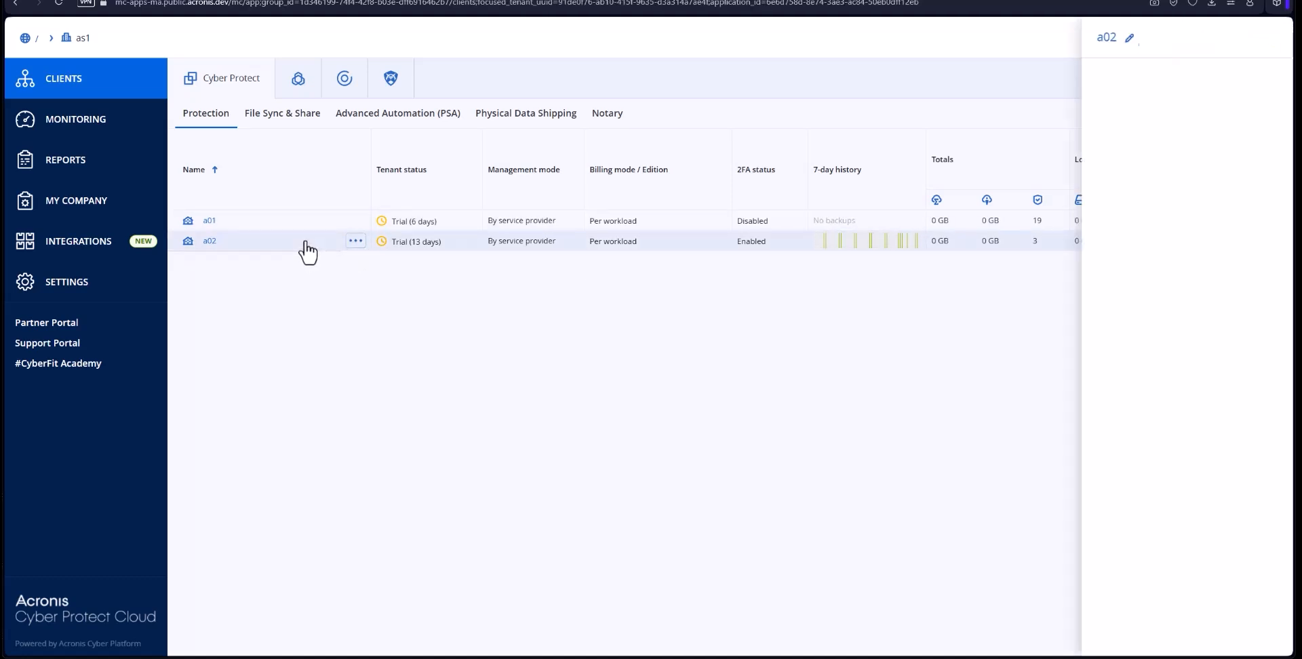
{"action": "left_click", "coordinate": [209, 241]}
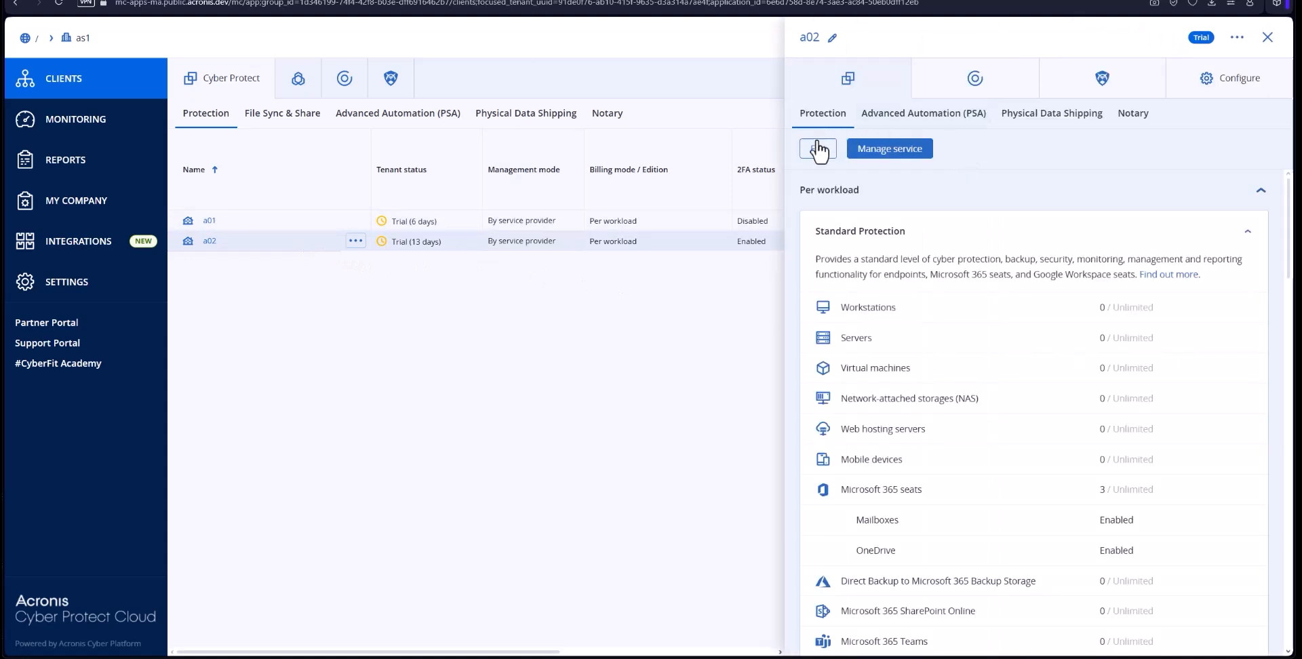
{"action": "left_click", "coordinate": [817, 149]}
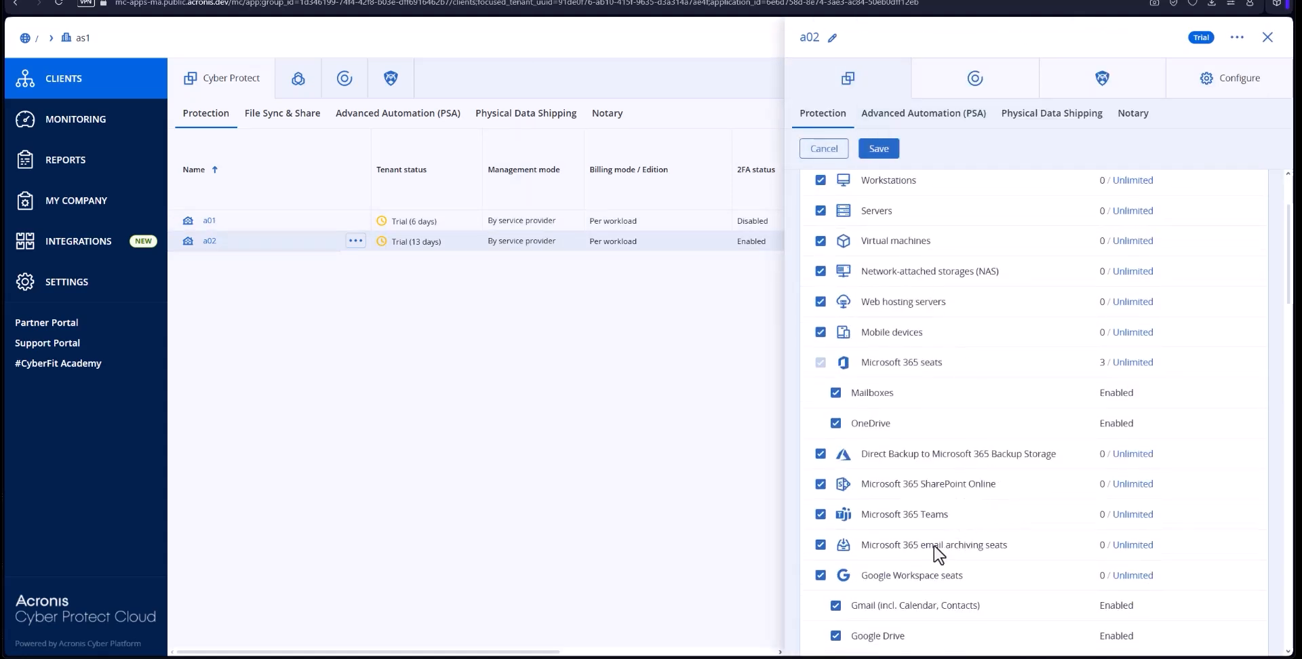
Step: Review the Microsoft 365 email archiving seats and Archiving storage, then cancel without changes
{"action": "scroll", "scroll_direction": "down", "scroll_amount": 3}
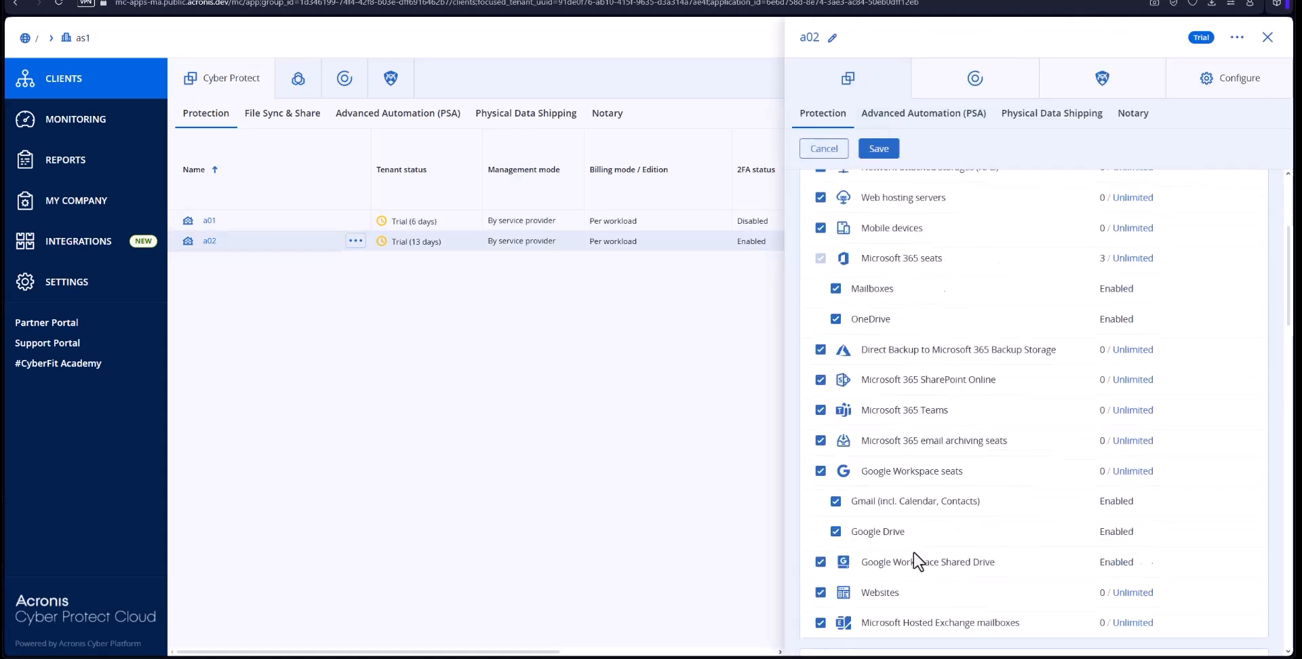
{"action": "scroll", "scroll_direction": "down", "scroll_amount": 3}
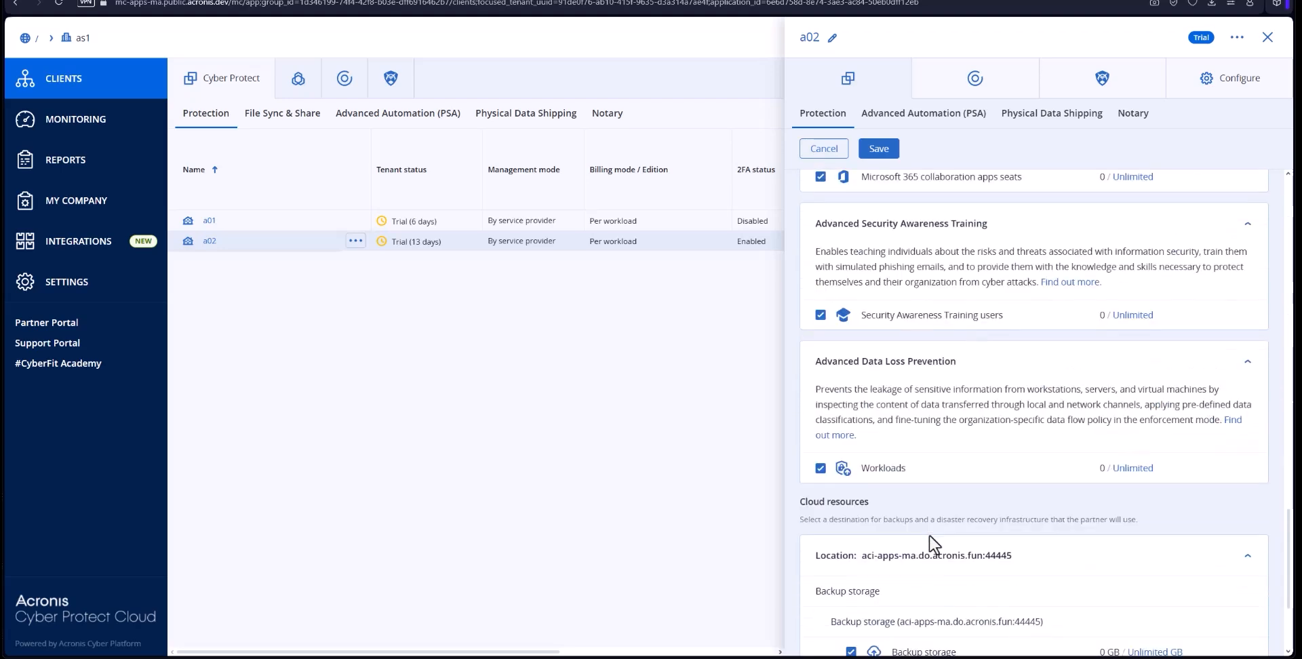
{"action": "scroll", "scroll_direction": "down", "scroll_amount": 3}
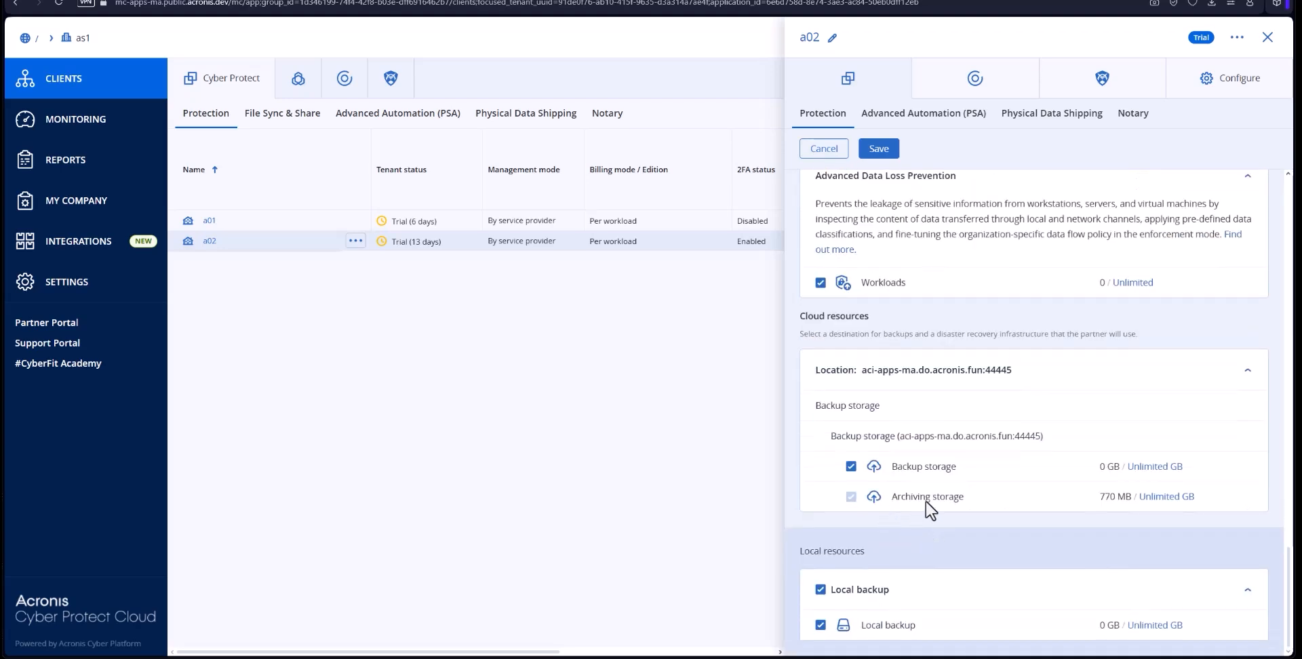
{"action": "left_click", "coordinate": [824, 148]}
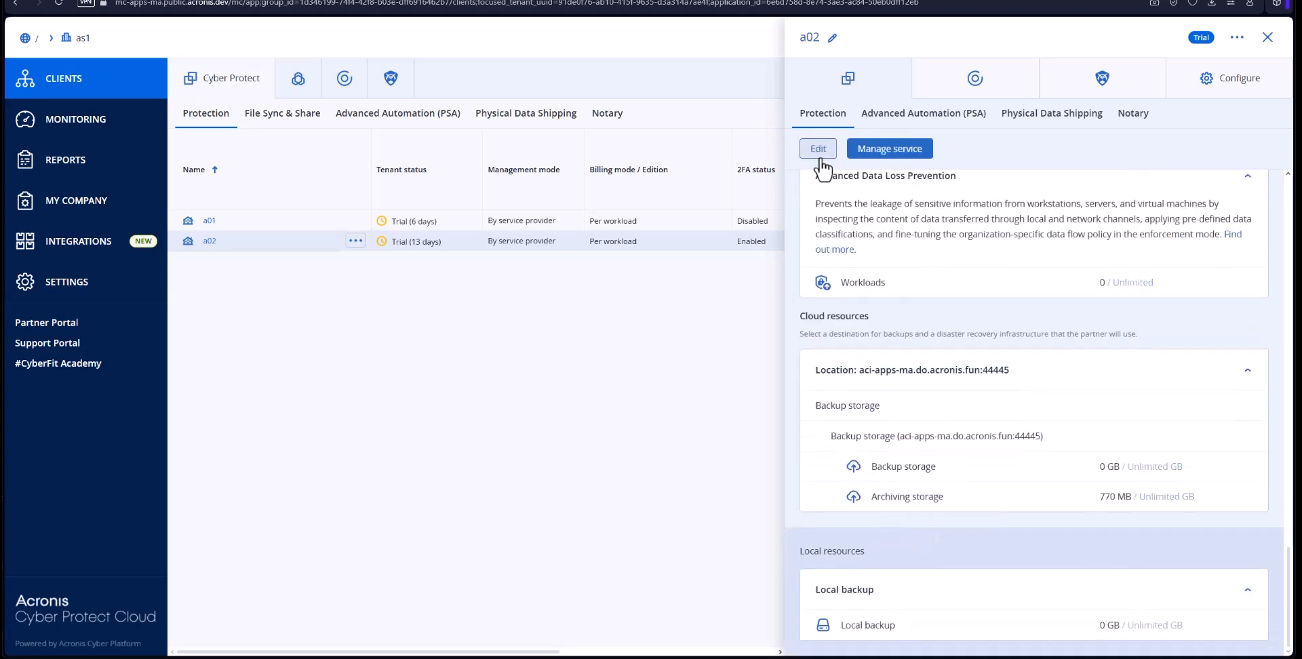
{"action": "mouse_move", "coordinate": [664, 187]}
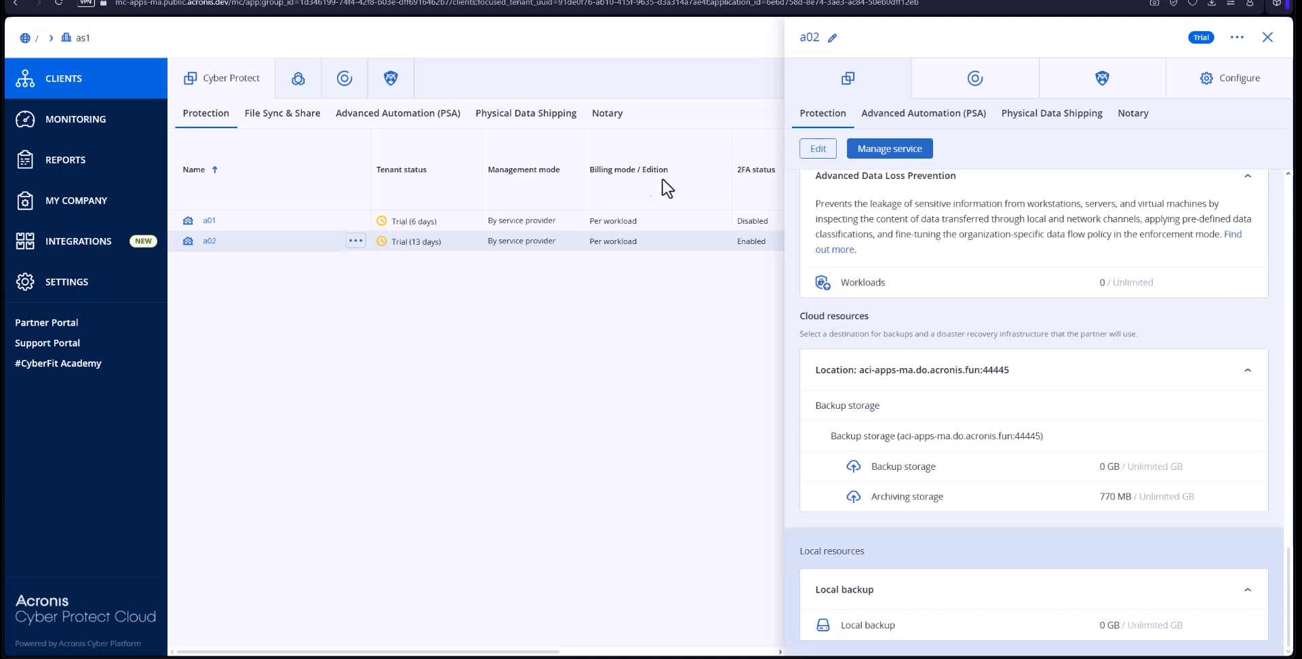
{"action": "mouse_move", "coordinate": [890, 148]}
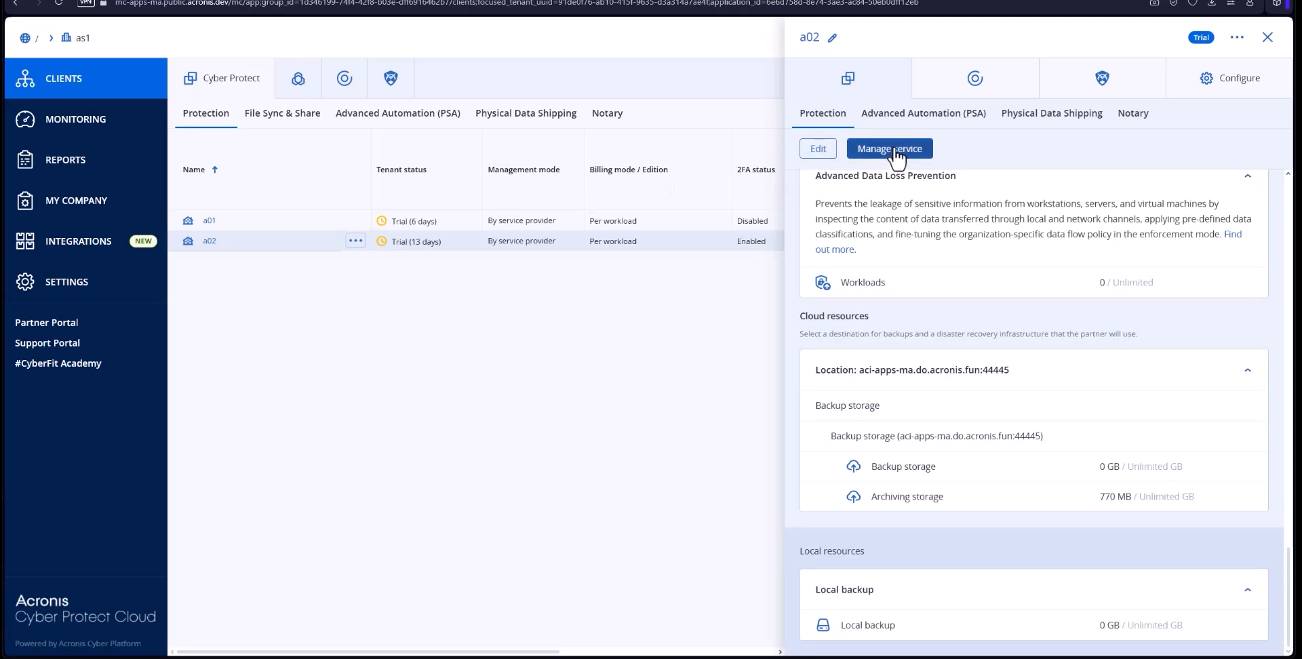
Step: Enter a02's management console, go to All devices and bring up the Add devices panel
{"action": "left_click", "coordinate": [890, 148]}
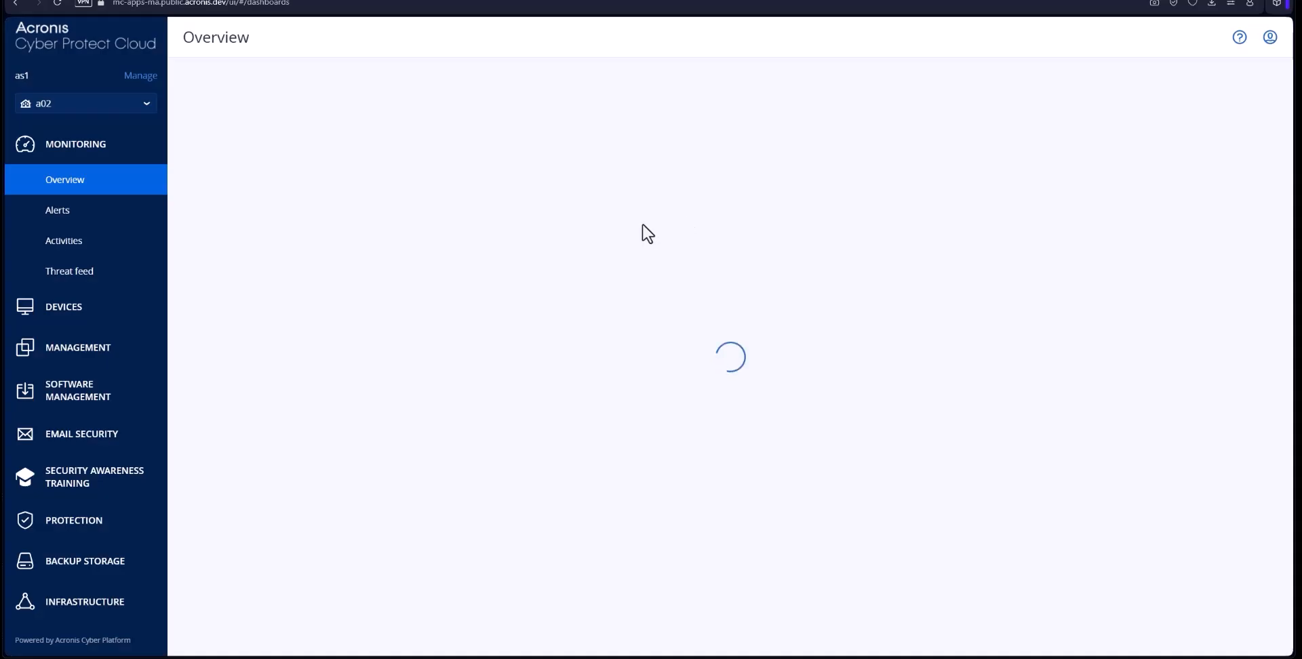
{"action": "left_click", "coordinate": [64, 307]}
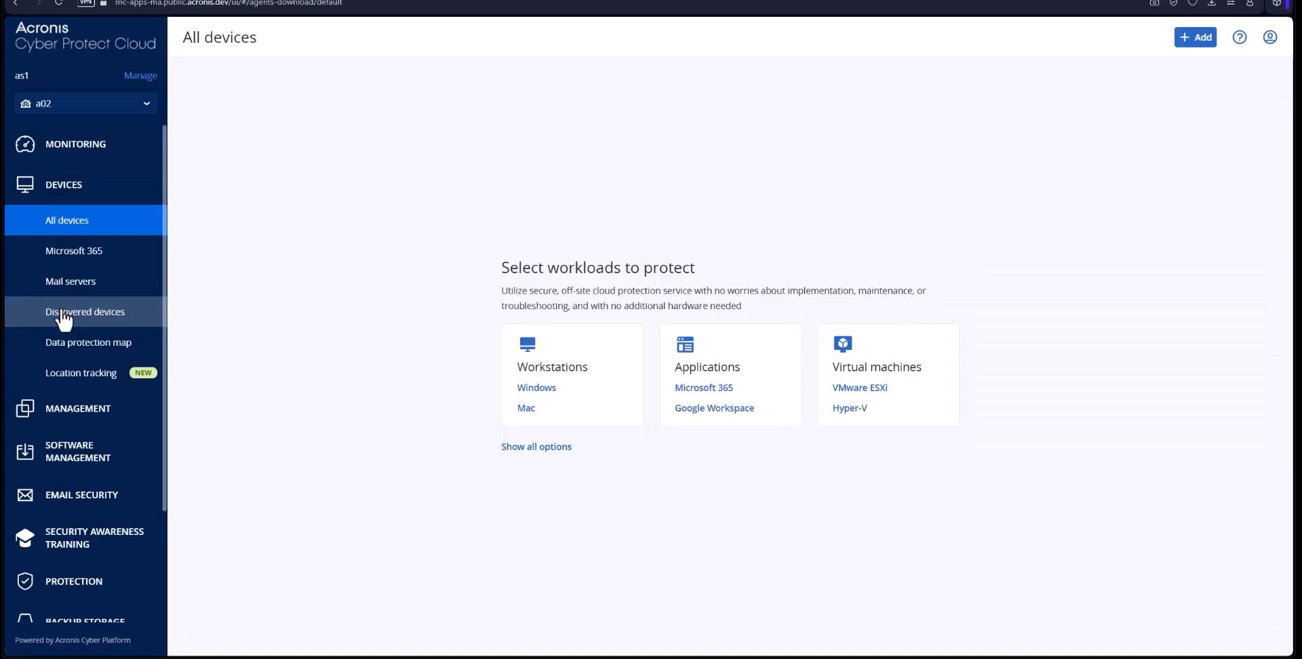
{"action": "mouse_move", "coordinate": [798, 217]}
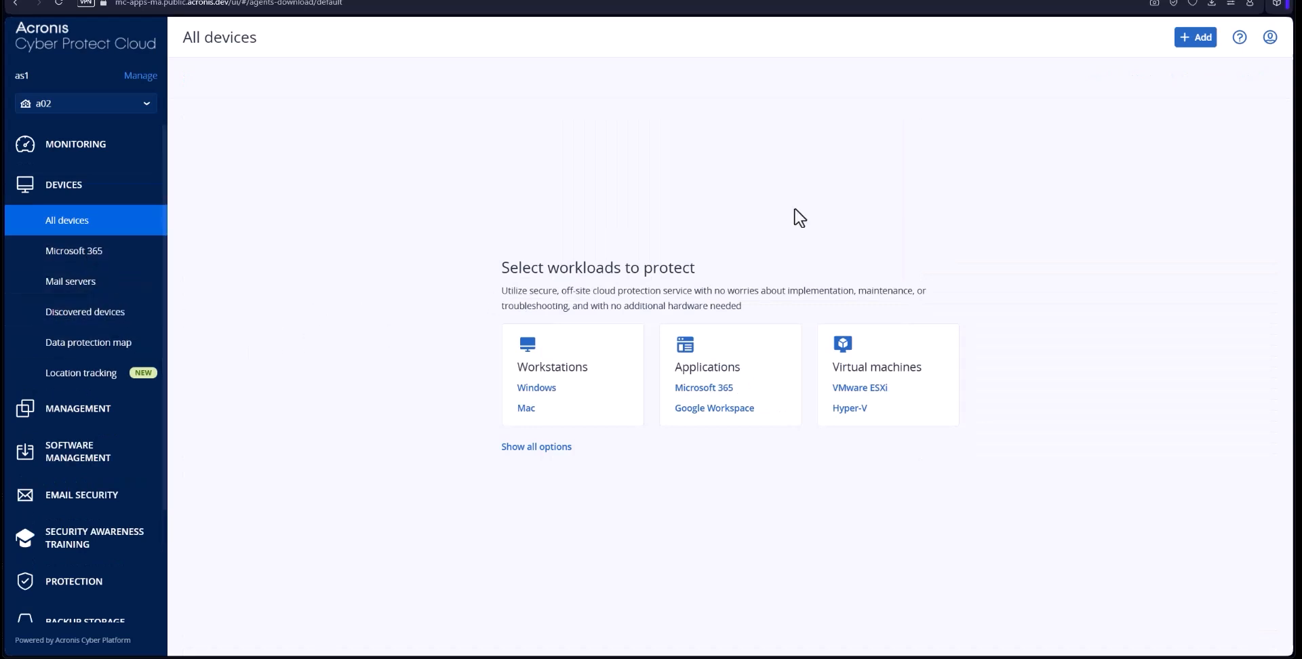
{"action": "left_click", "coordinate": [1195, 38]}
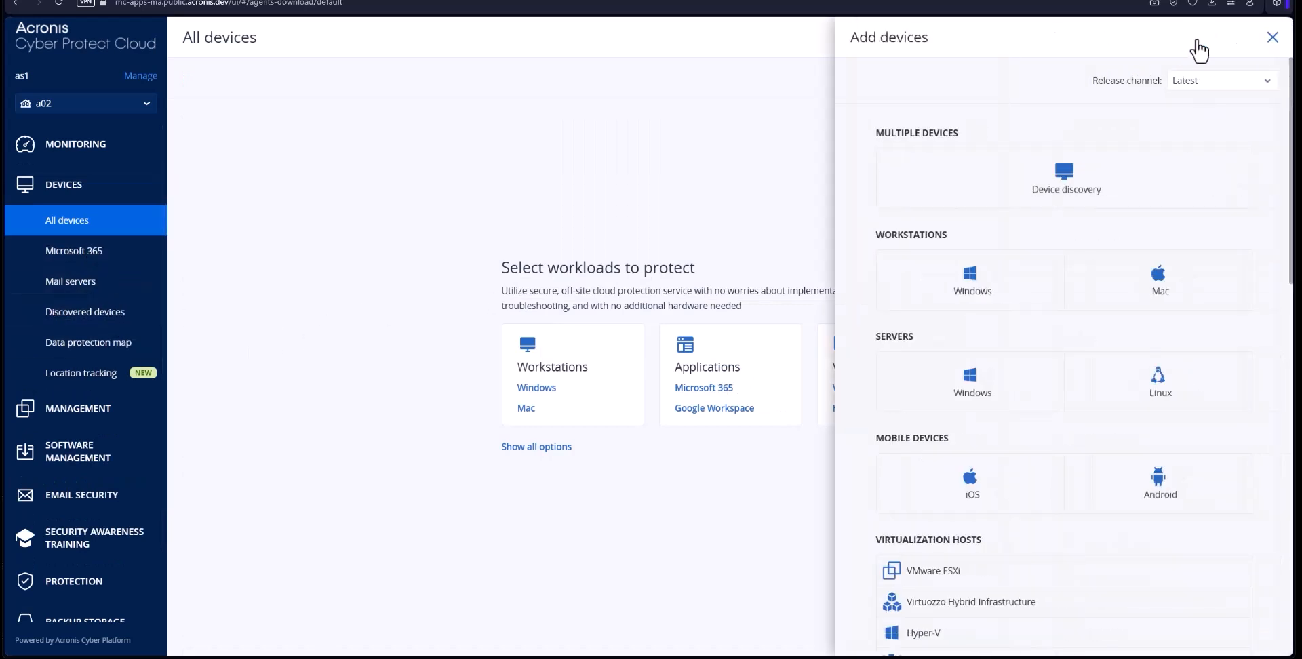
{"action": "mouse_move", "coordinate": [1111, 251]}
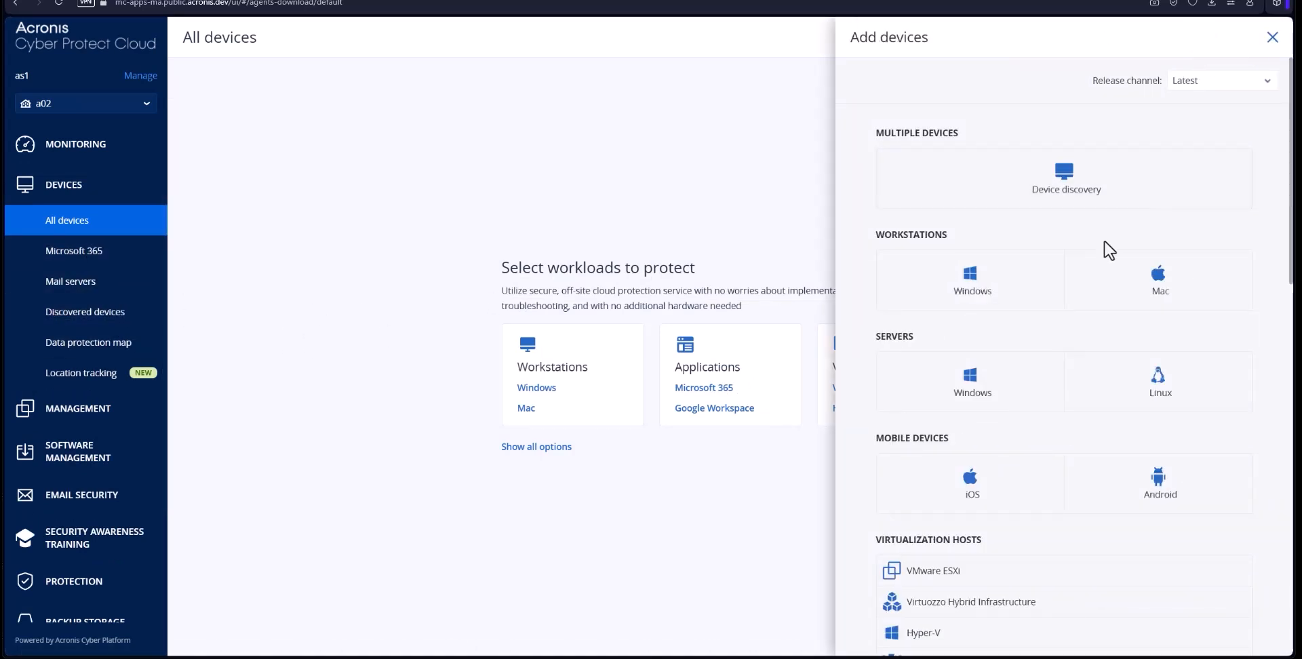
{"action": "scroll", "scroll_direction": "down", "scroll_amount": 3}
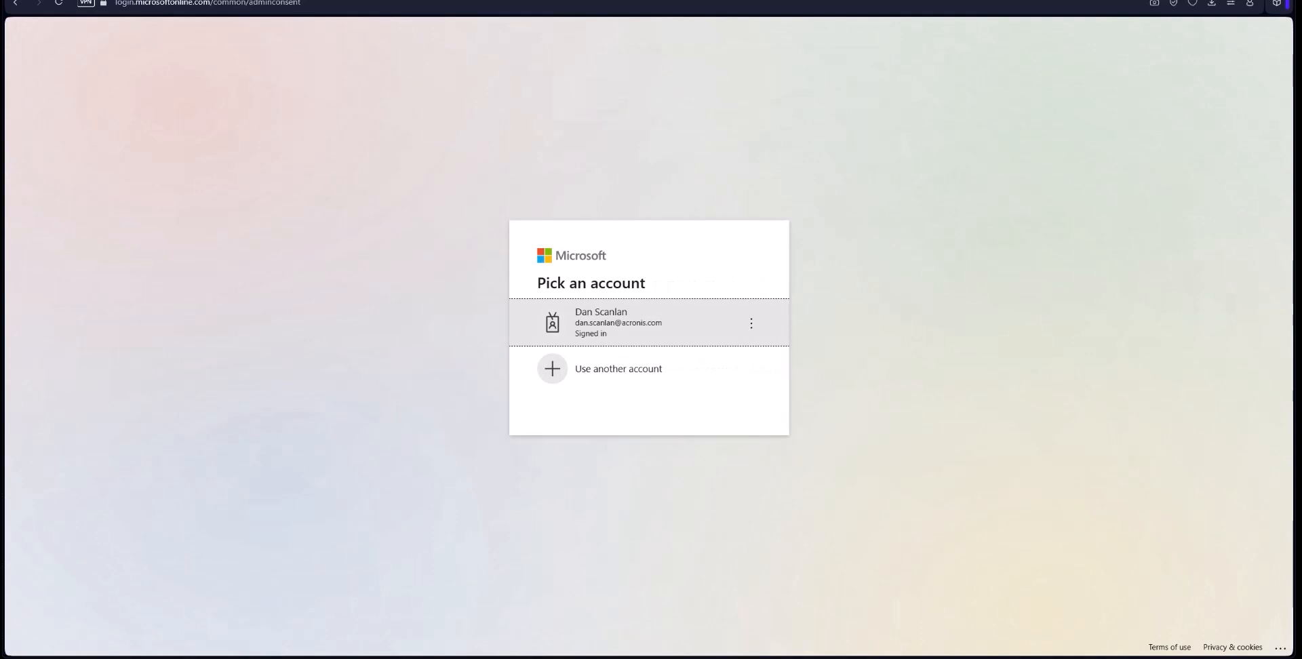
Step: Sign in with the admin account and accept the Archiving Service permissions for Contoso-AS
{"action": "left_click", "coordinate": [619, 369]}
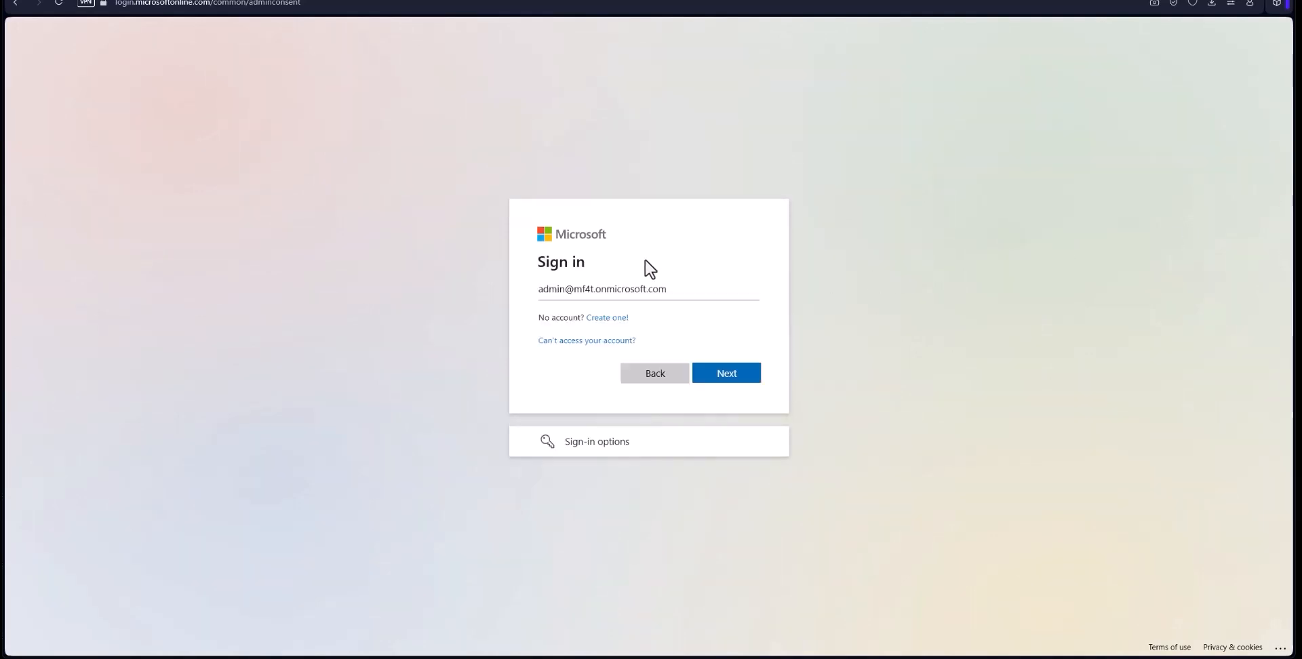
{"action": "mouse_move", "coordinate": [718, 373]}
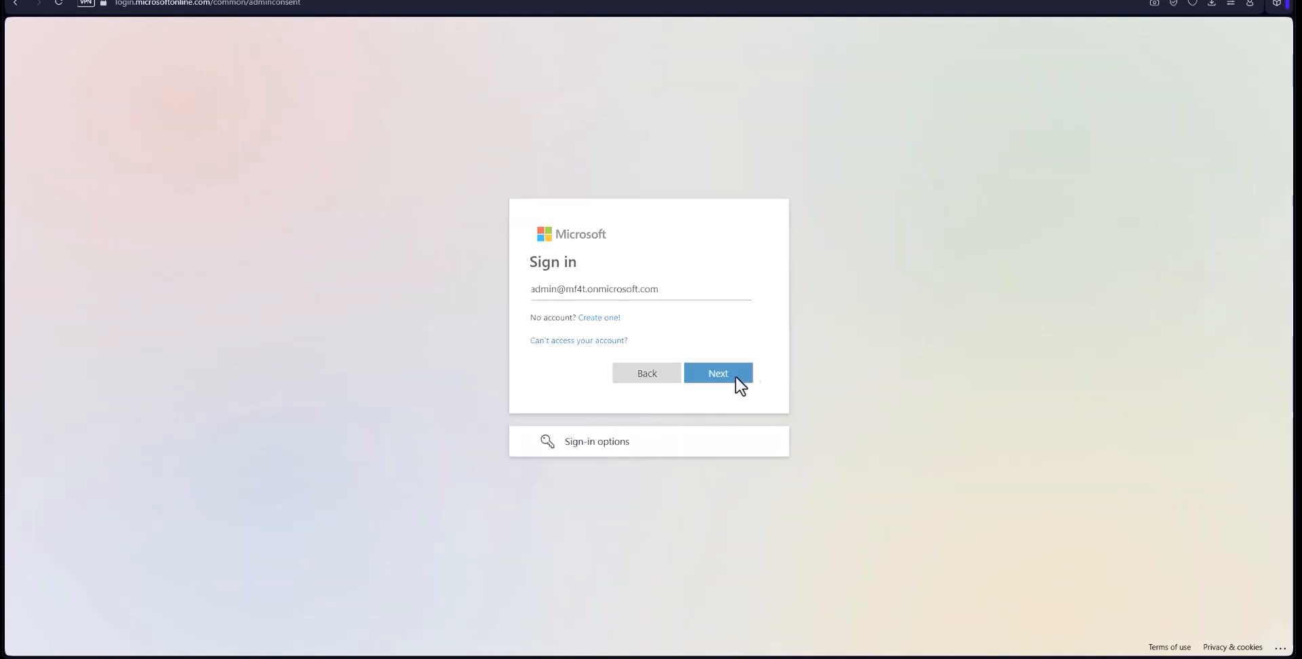
{"action": "left_click", "coordinate": [717, 373]}
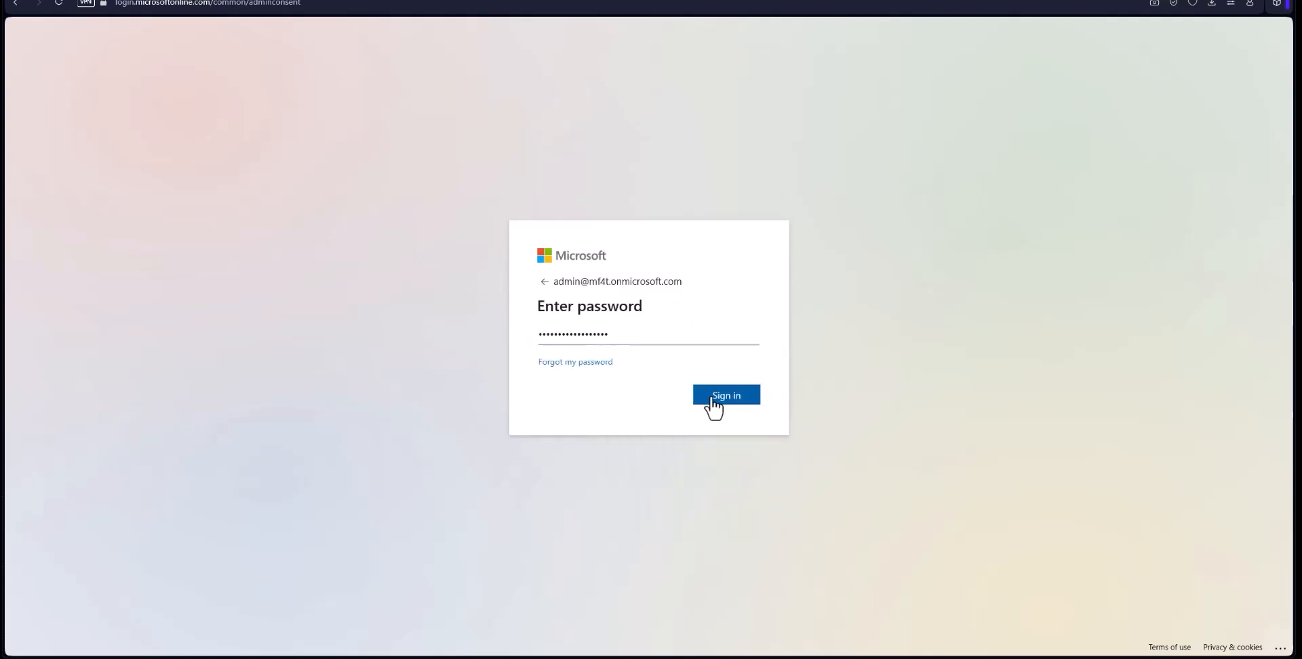
{"action": "left_click", "coordinate": [726, 395]}
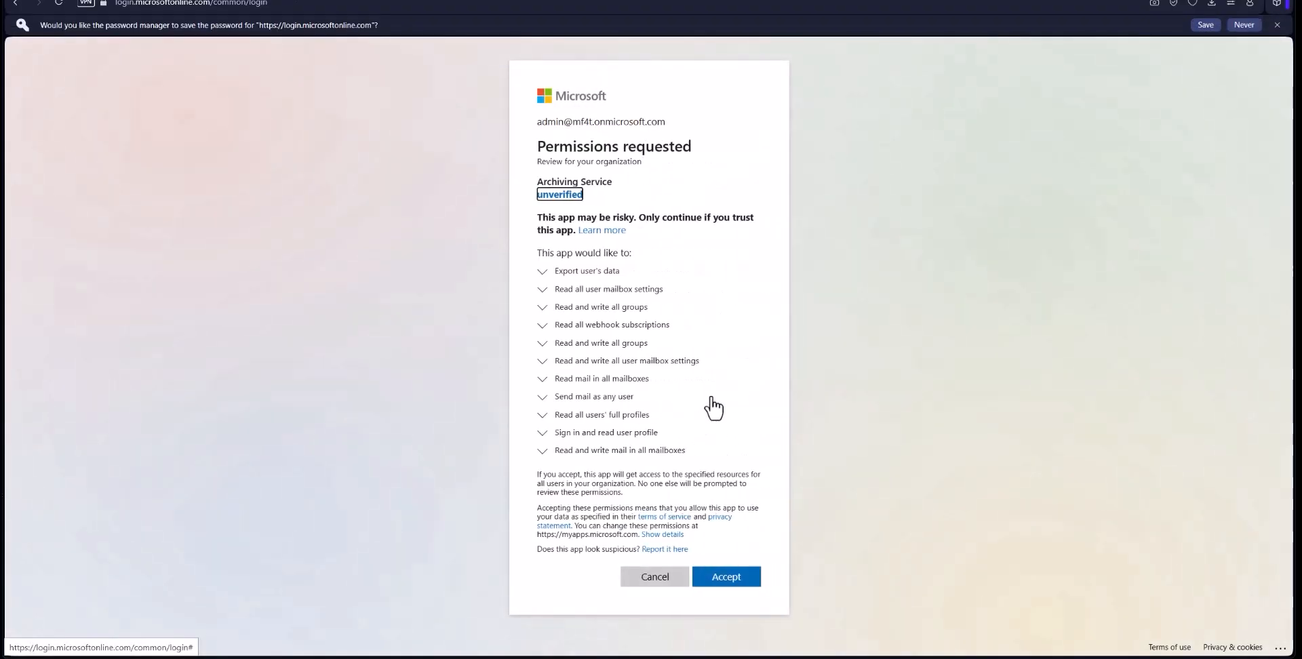
{"action": "mouse_move", "coordinate": [624, 210]}
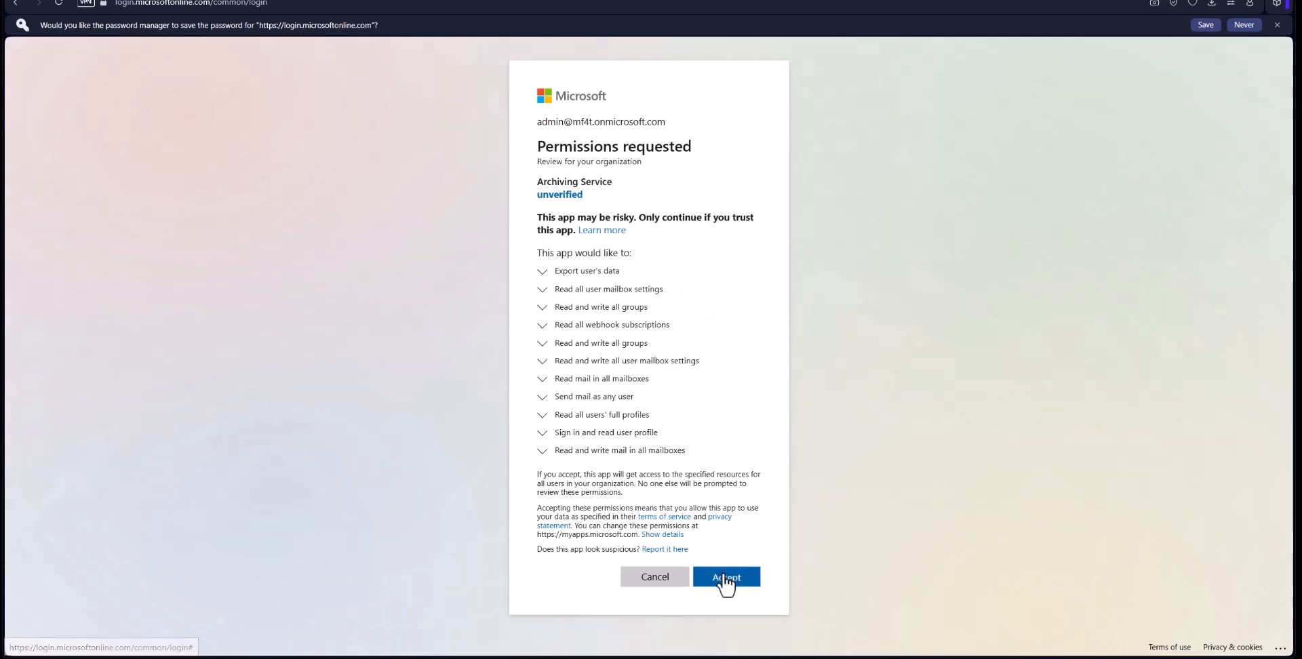
{"action": "left_click", "coordinate": [725, 576]}
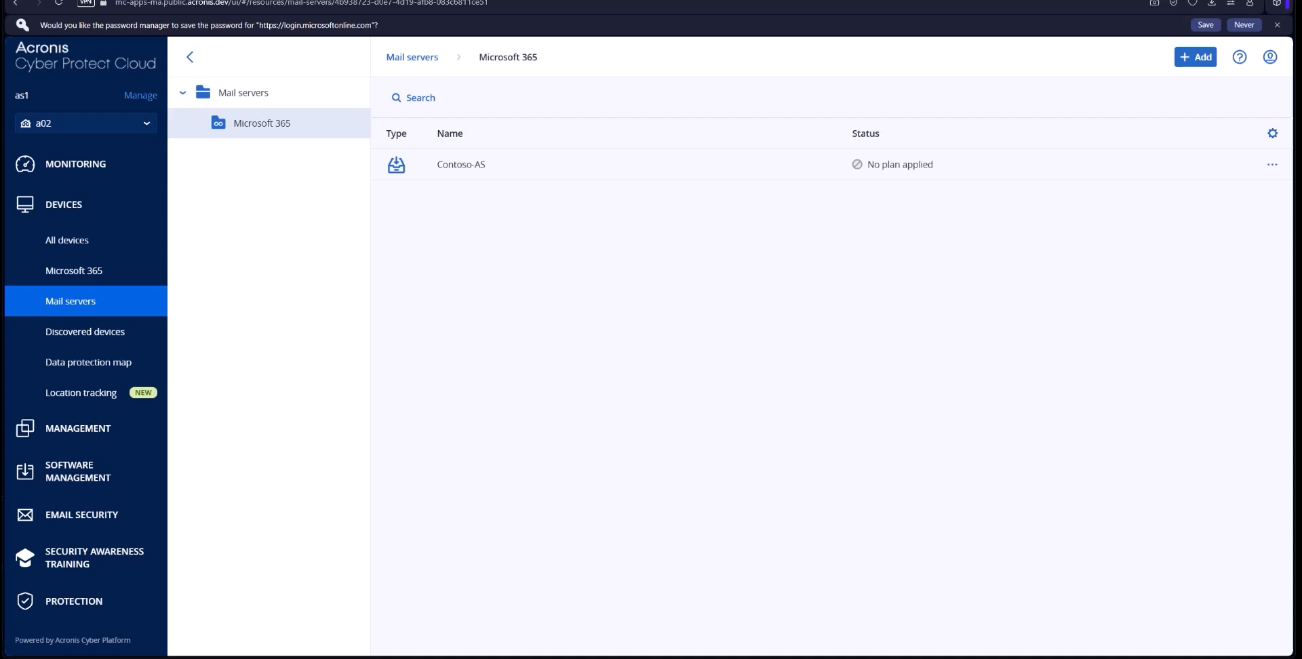
Step: Open the Contoso-AS organisation and start a new archiving plan
{"action": "left_click", "coordinate": [1244, 24]}
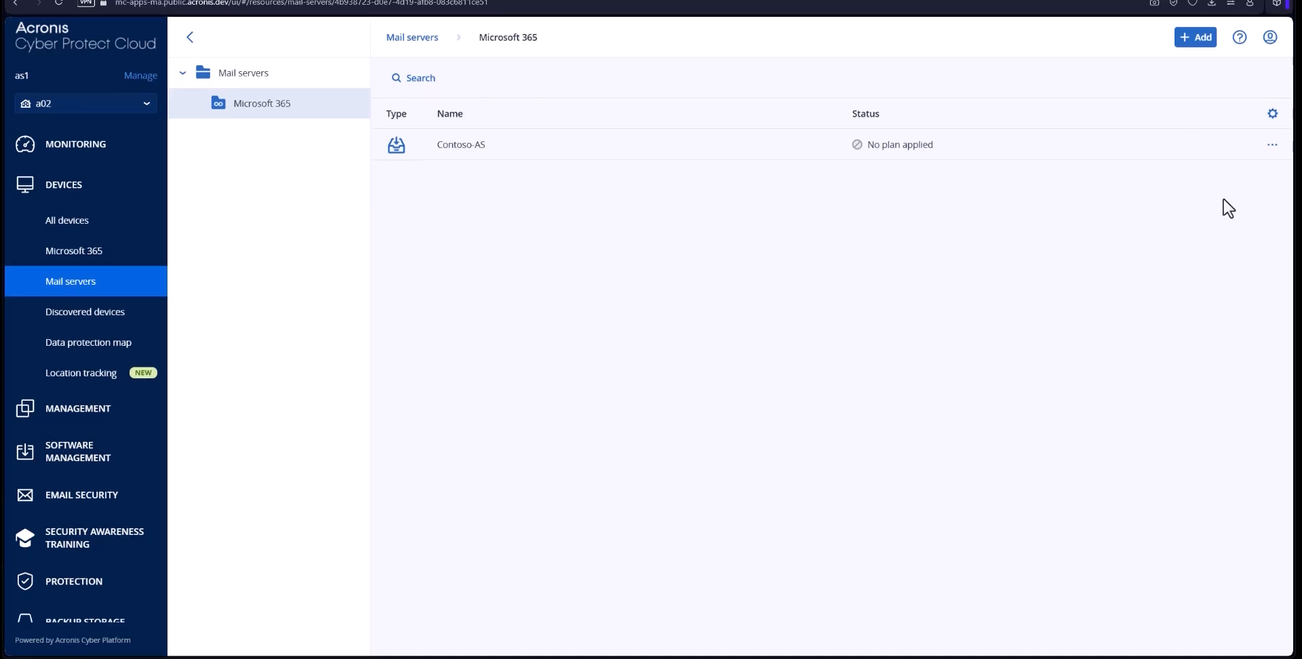
{"action": "left_click", "coordinate": [461, 143]}
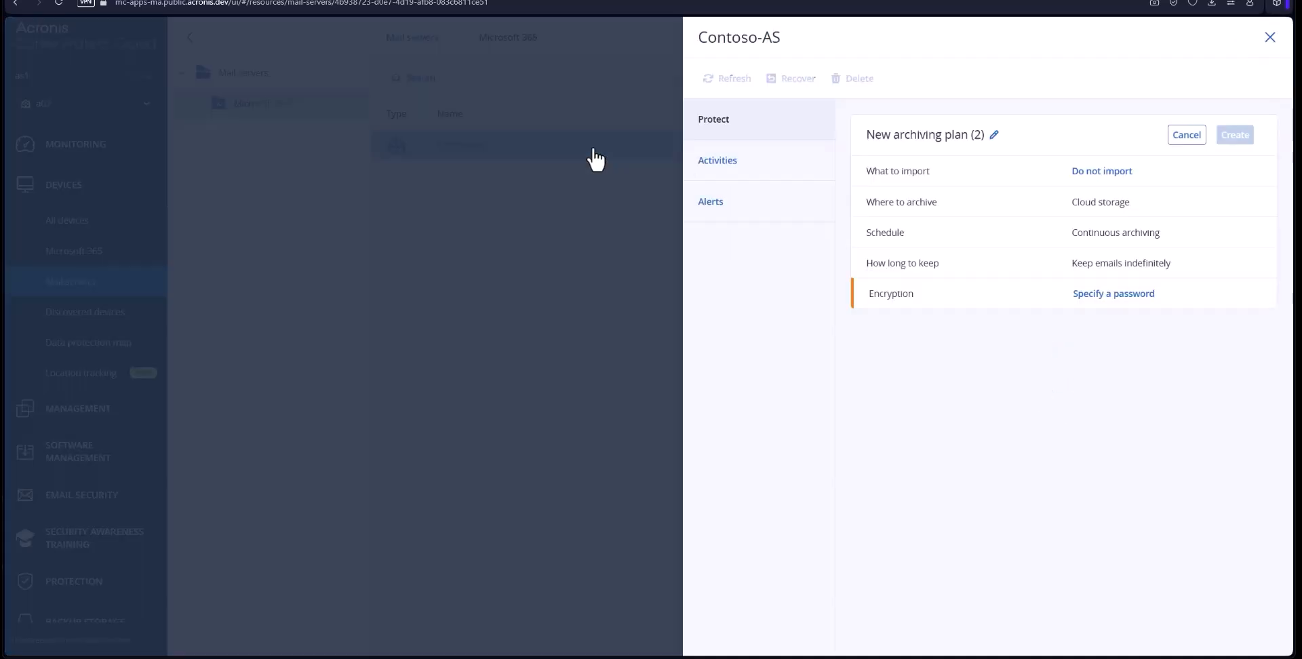
{"action": "left_click", "coordinate": [1186, 134]}
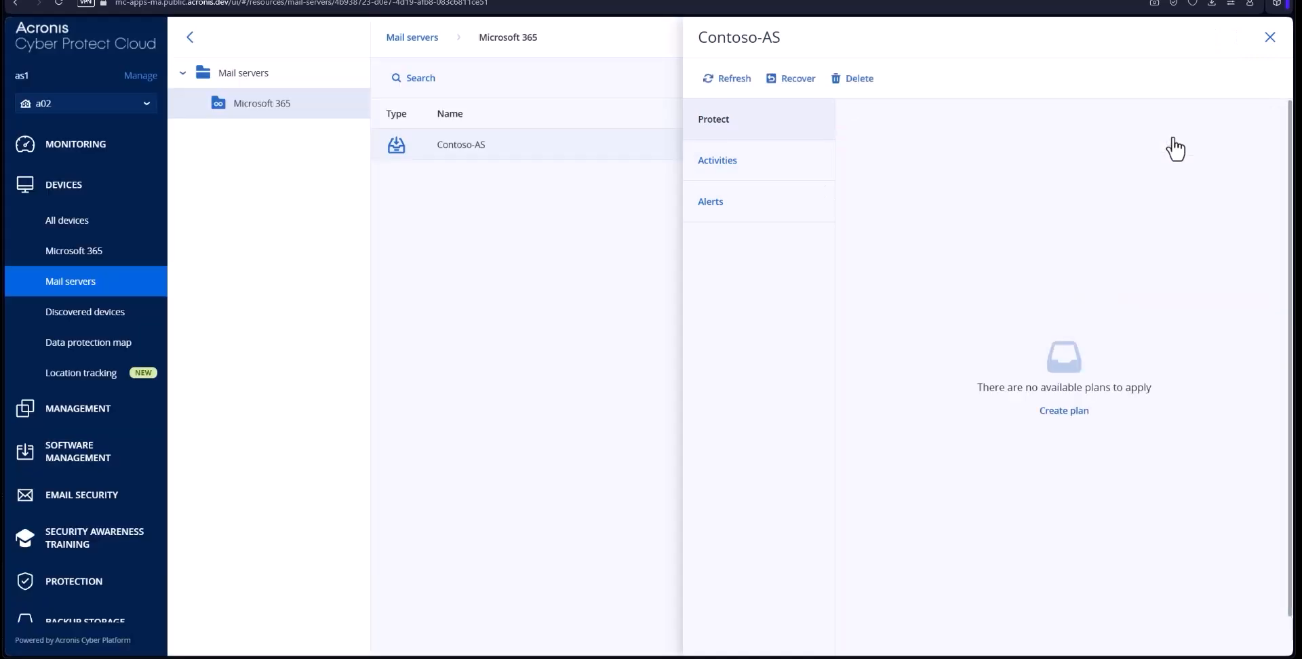
{"action": "left_click", "coordinate": [1064, 410]}
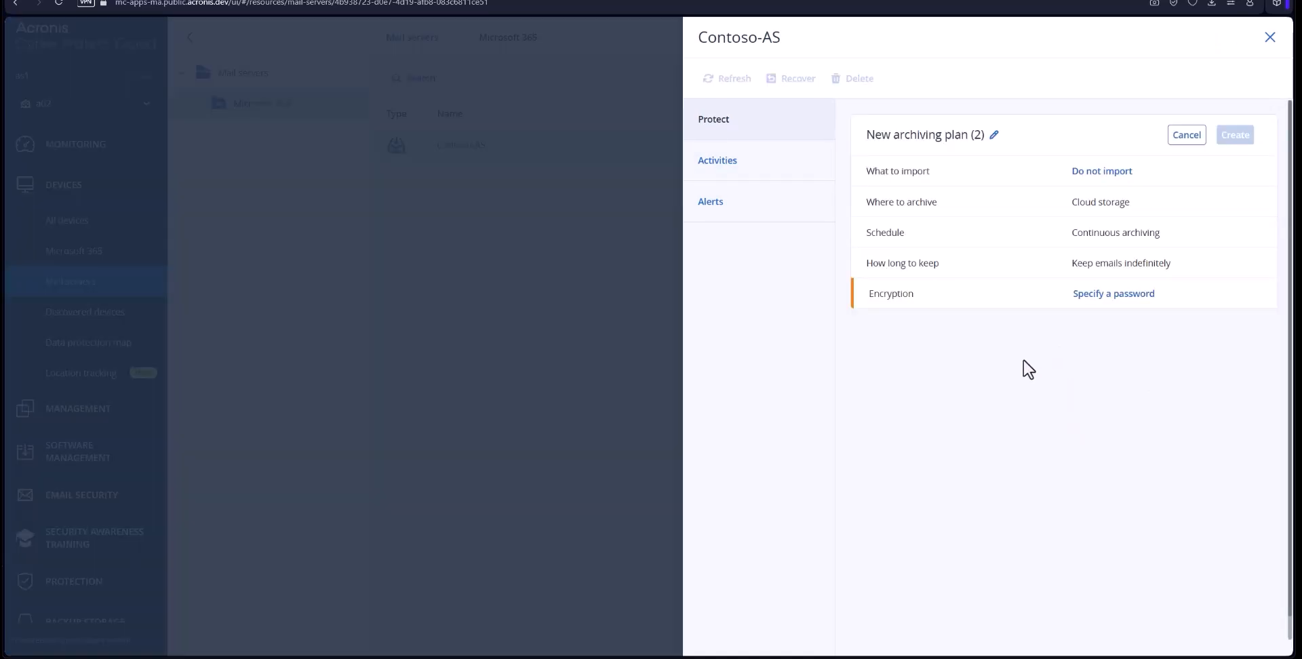
Step: Set import to all mailboxes, save an encryption password, then discard the plan
{"action": "left_click", "coordinate": [1102, 171]}
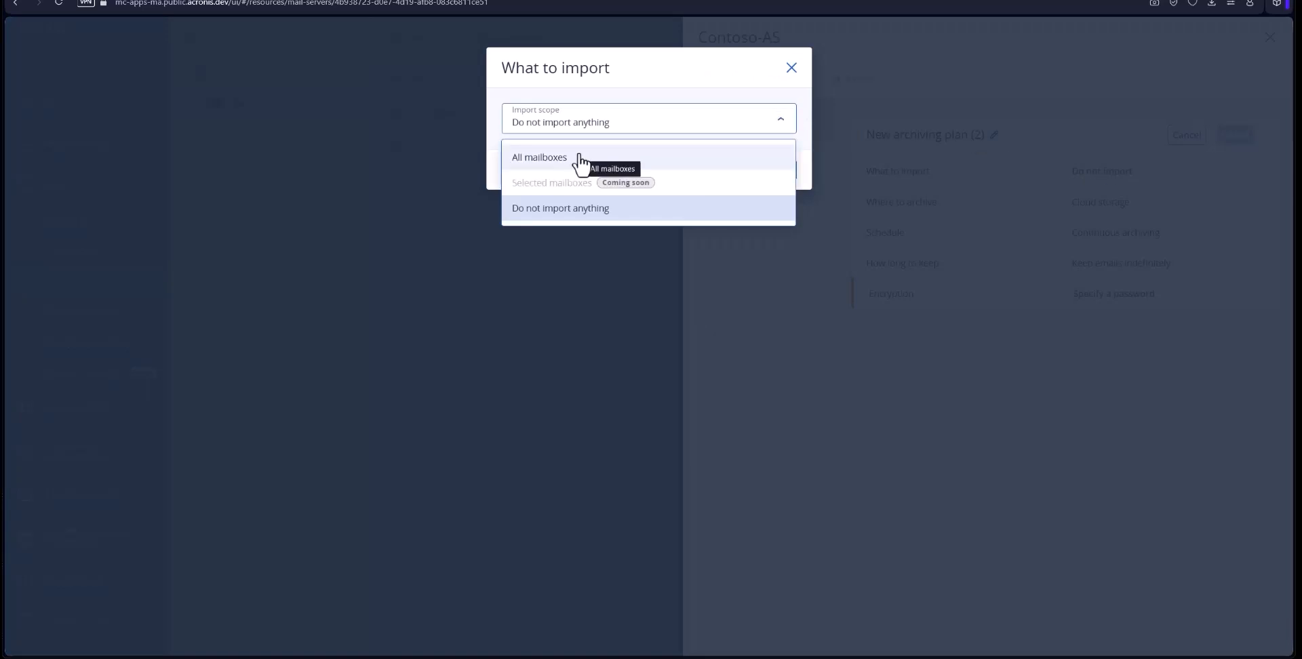
{"action": "left_click", "coordinate": [540, 157]}
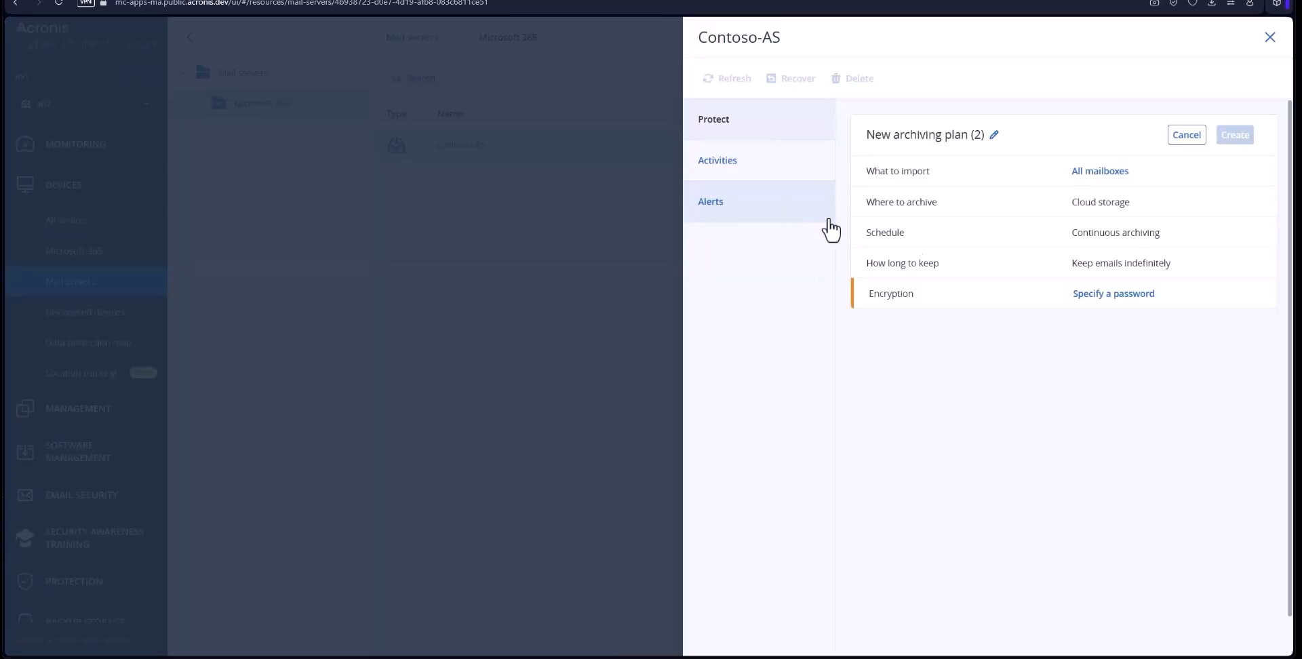
{"action": "left_click", "coordinate": [1113, 293]}
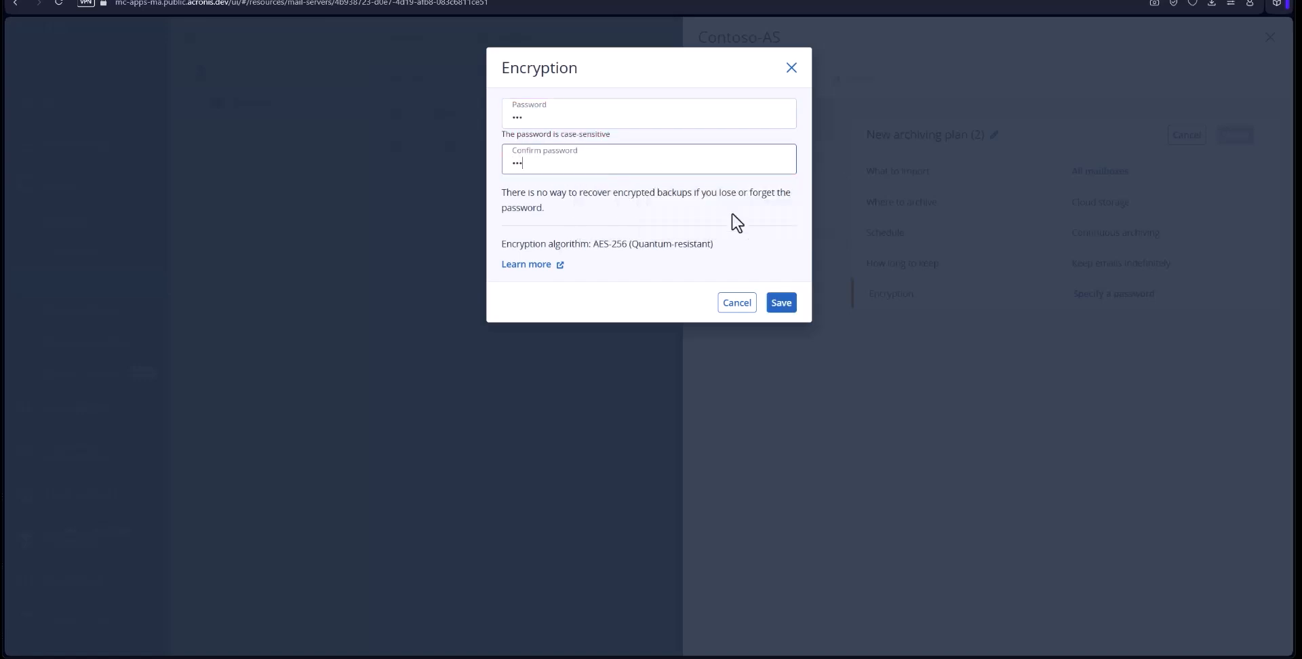
{"action": "left_click", "coordinate": [779, 302]}
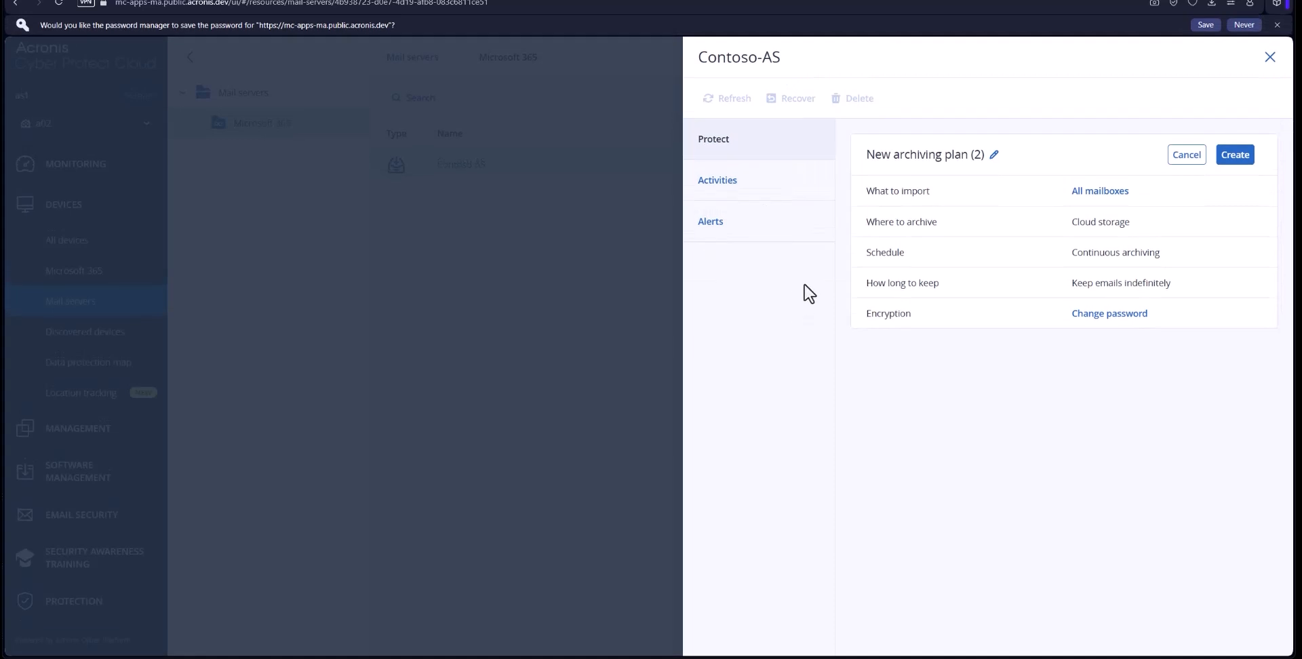
{"action": "mouse_move", "coordinate": [1114, 241]}
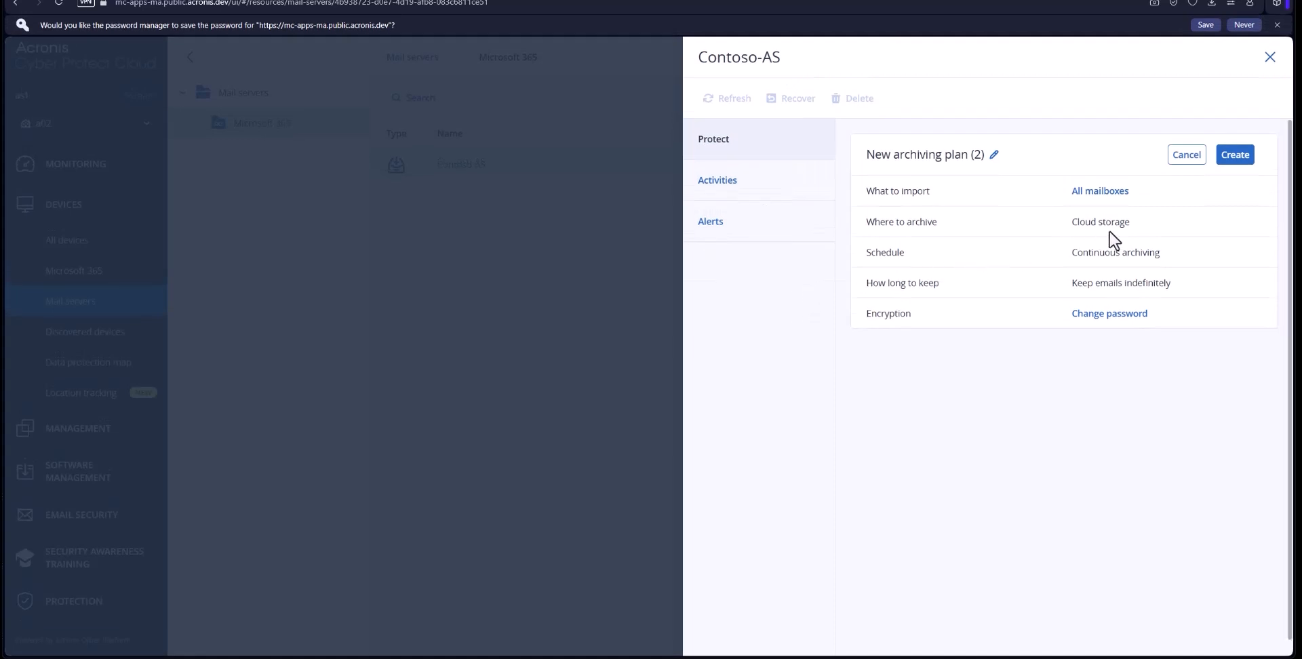
{"action": "mouse_move", "coordinate": [1185, 155]}
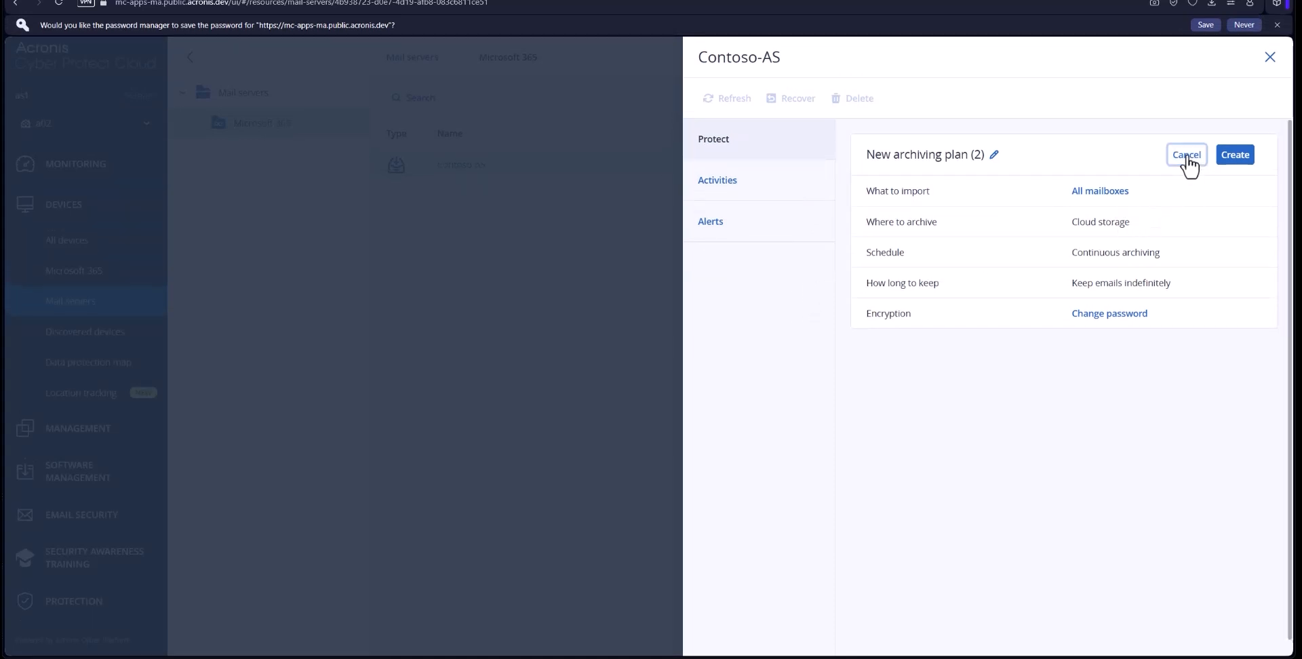
{"action": "left_click", "coordinate": [1185, 155]}
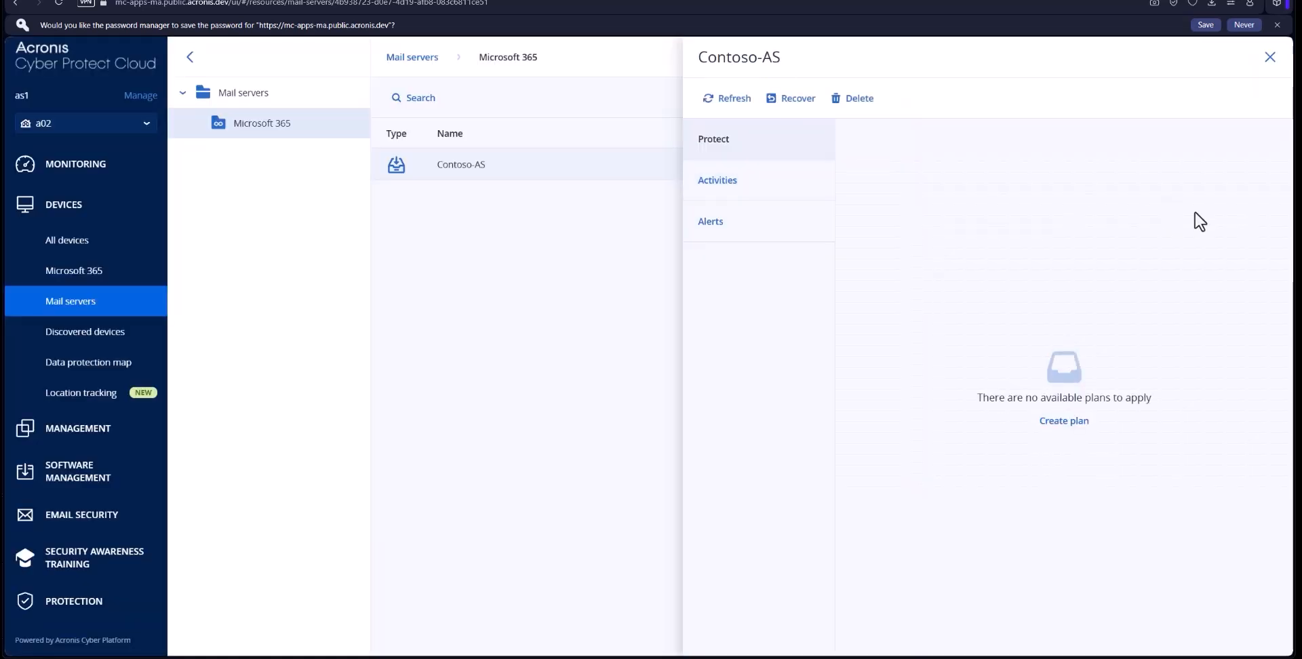
{"action": "mouse_move", "coordinate": [822, 117]}
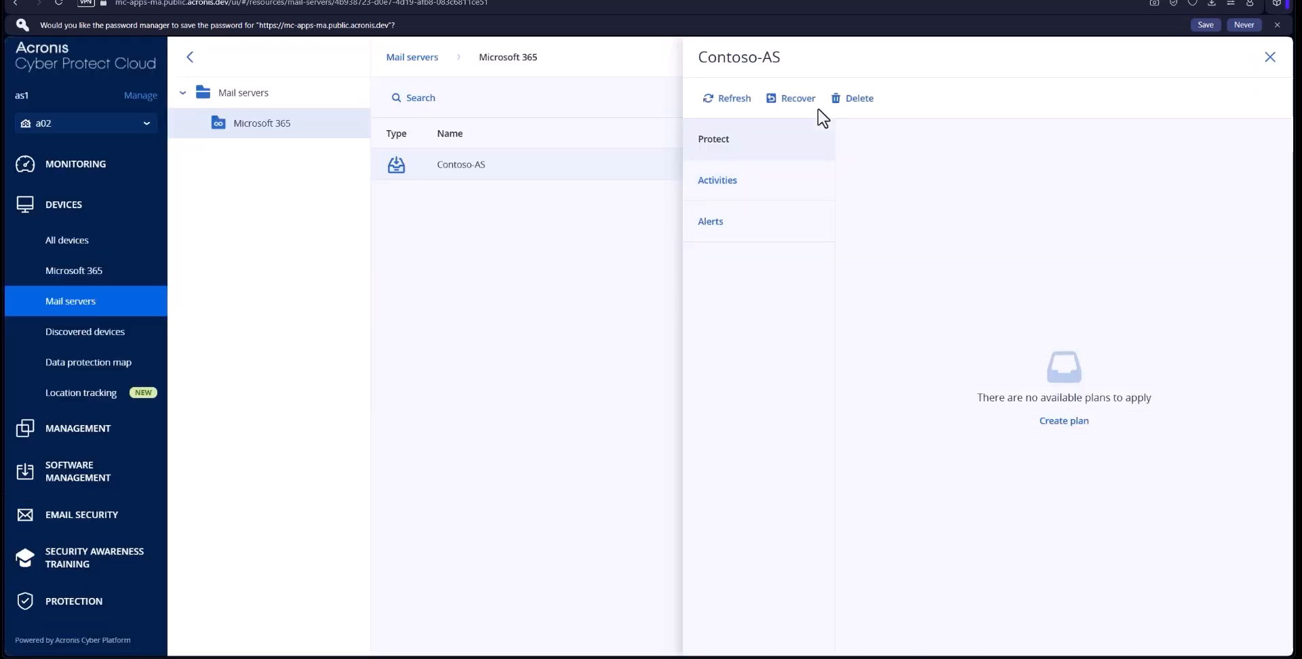
Step: Start recovery from the Contoso-AS archive and unlock it with the encryption password
{"action": "left_click", "coordinate": [796, 98]}
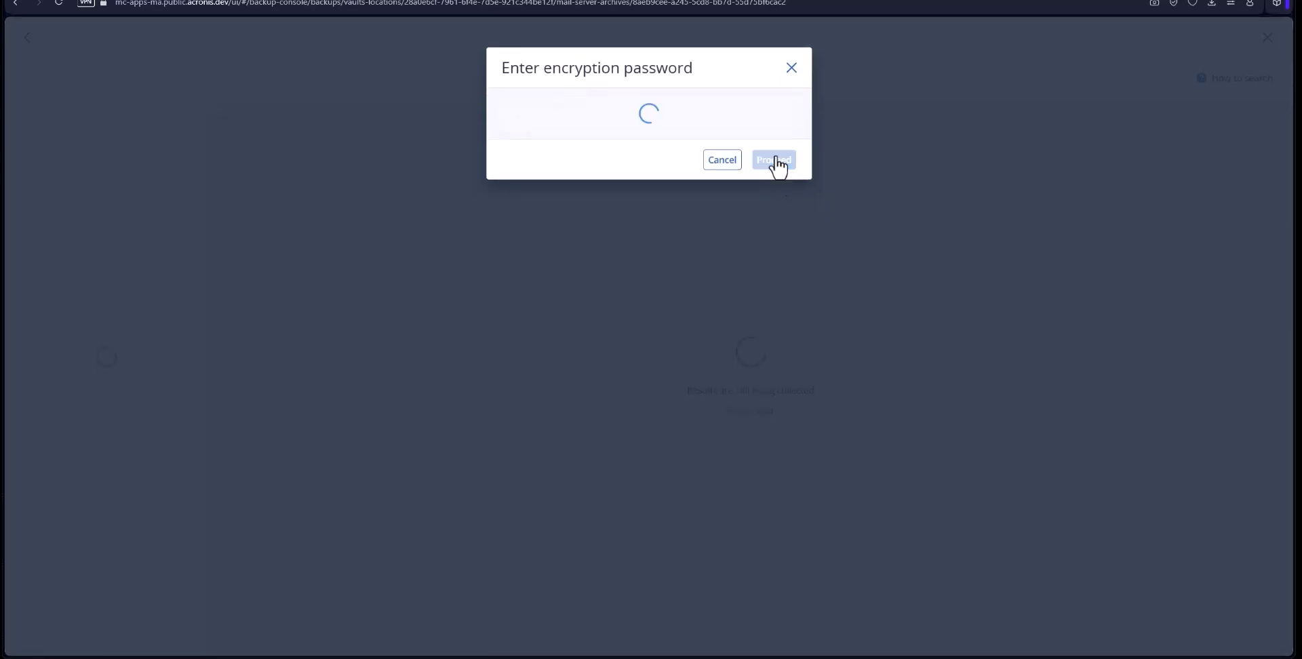
{"action": "left_click", "coordinate": [772, 161]}
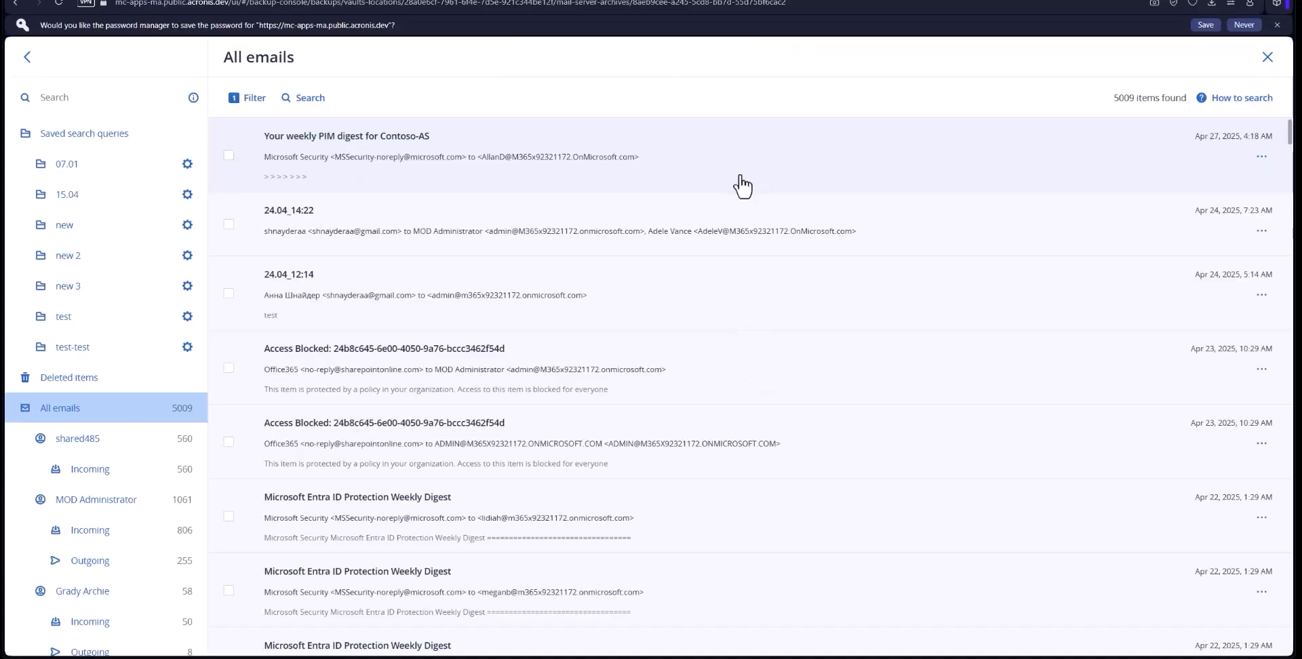
{"action": "mouse_move", "coordinate": [454, 170]}
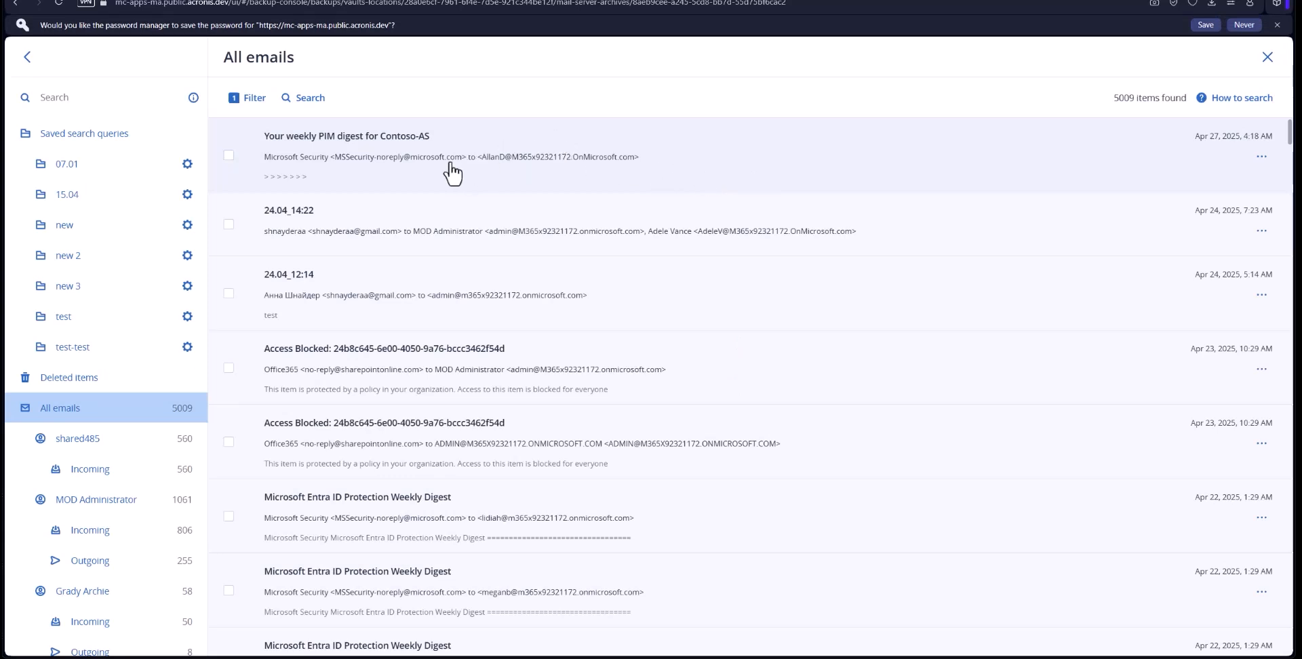
{"action": "mouse_move", "coordinate": [288, 217]}
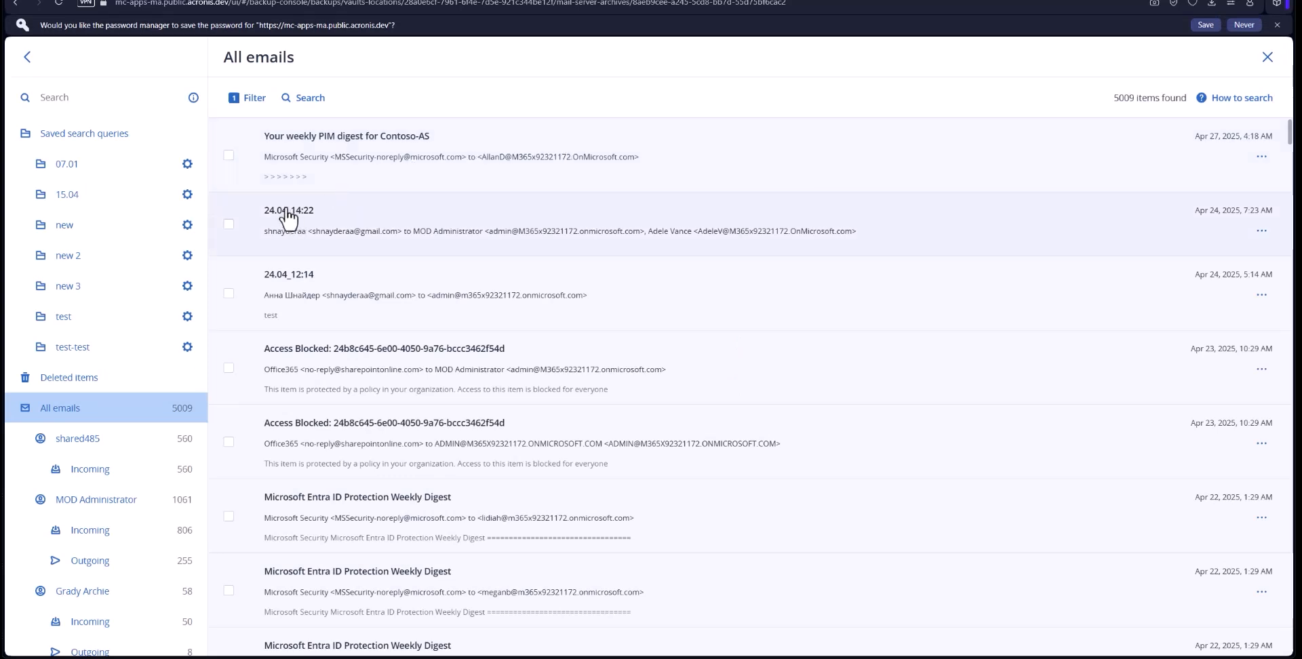
{"action": "mouse_move", "coordinate": [235, 228]}
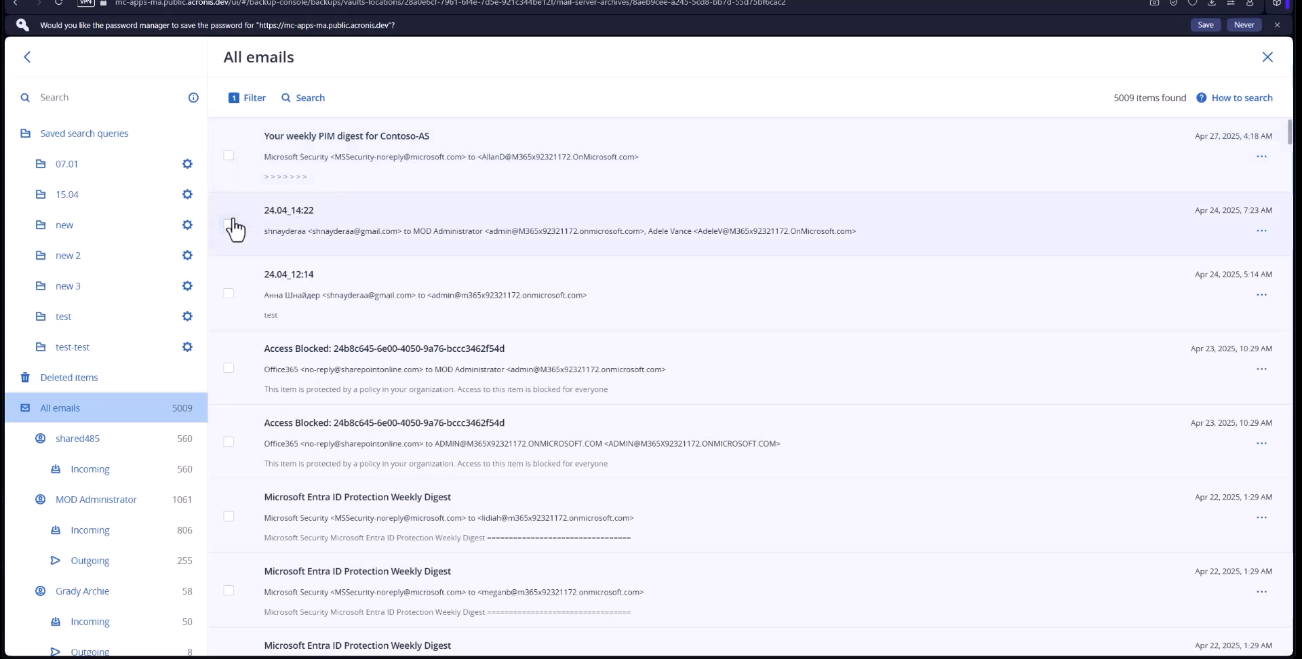
{"action": "mouse_move", "coordinate": [65, 141]}
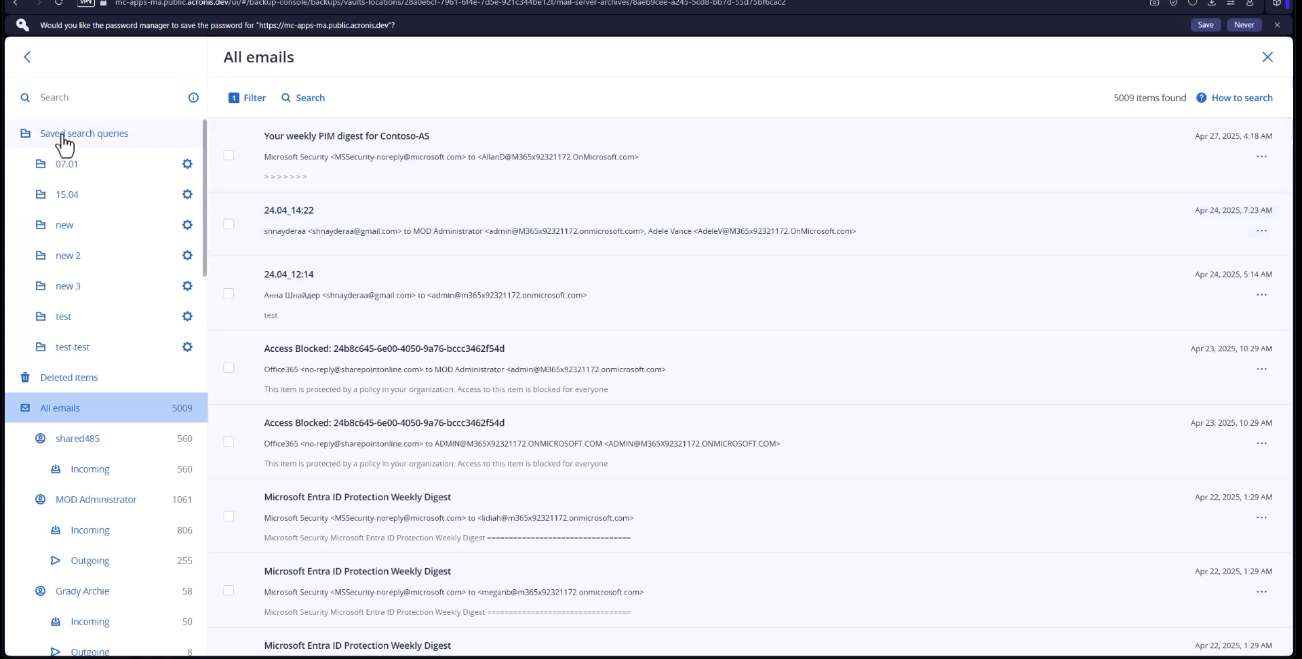
{"action": "mouse_move", "coordinate": [263, 153]}
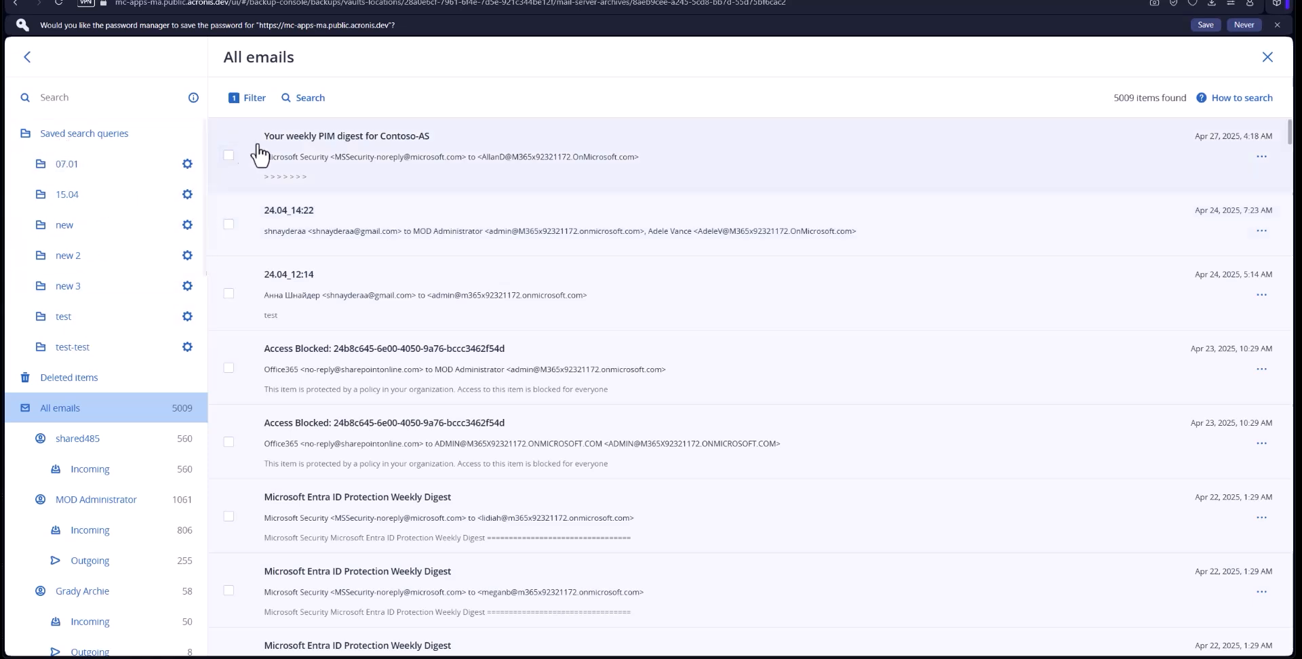
Step: Search the archived emails for 'text', narrowing 5009 emails to 6 results
{"action": "left_click", "coordinate": [303, 98]}
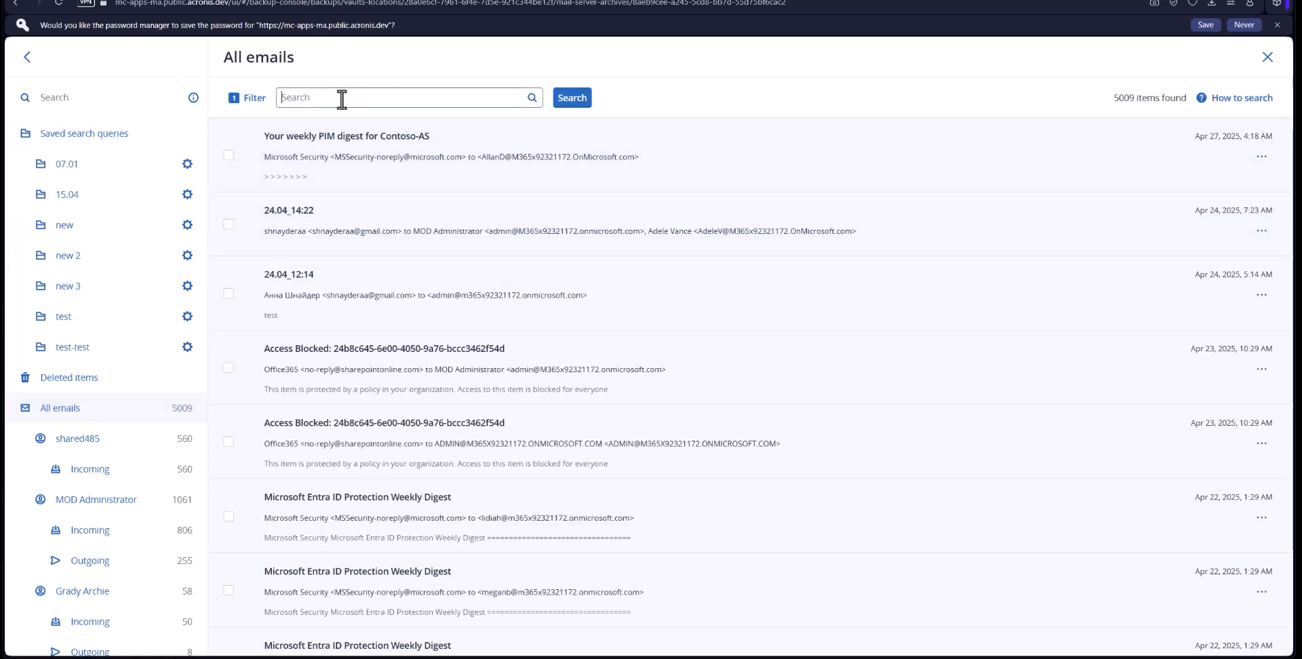
{"action": "type", "text": "test"}
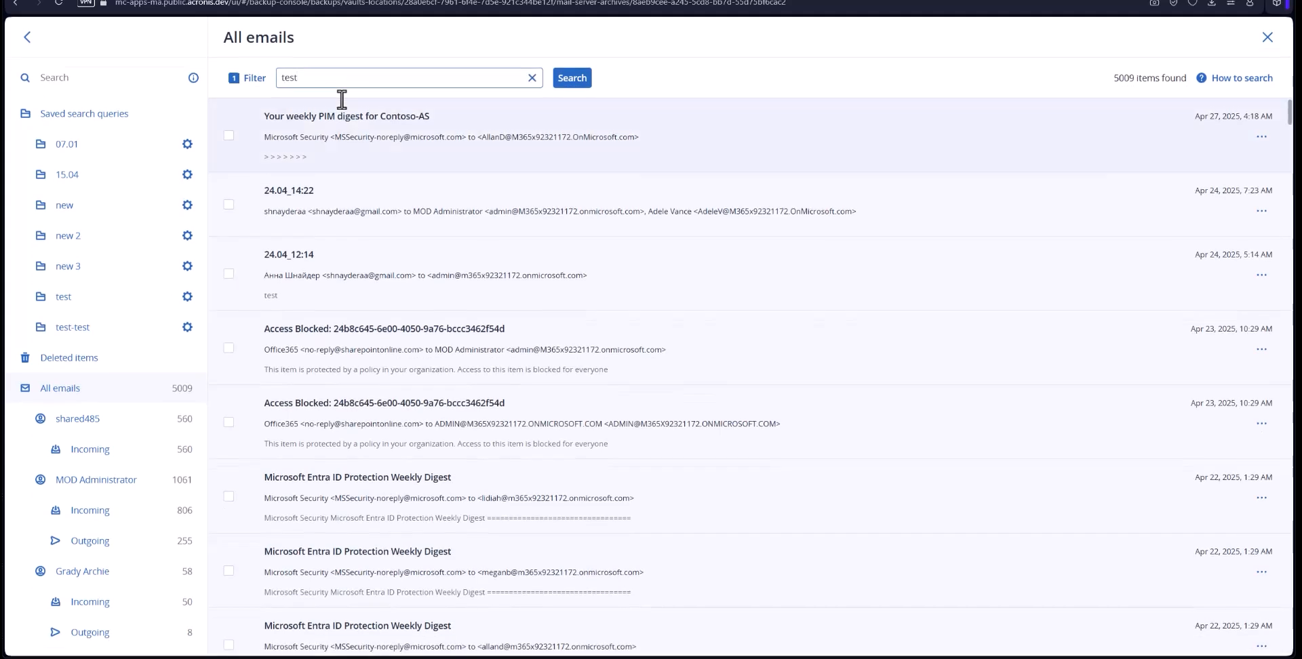
{"action": "key", "text": "Backspace"}
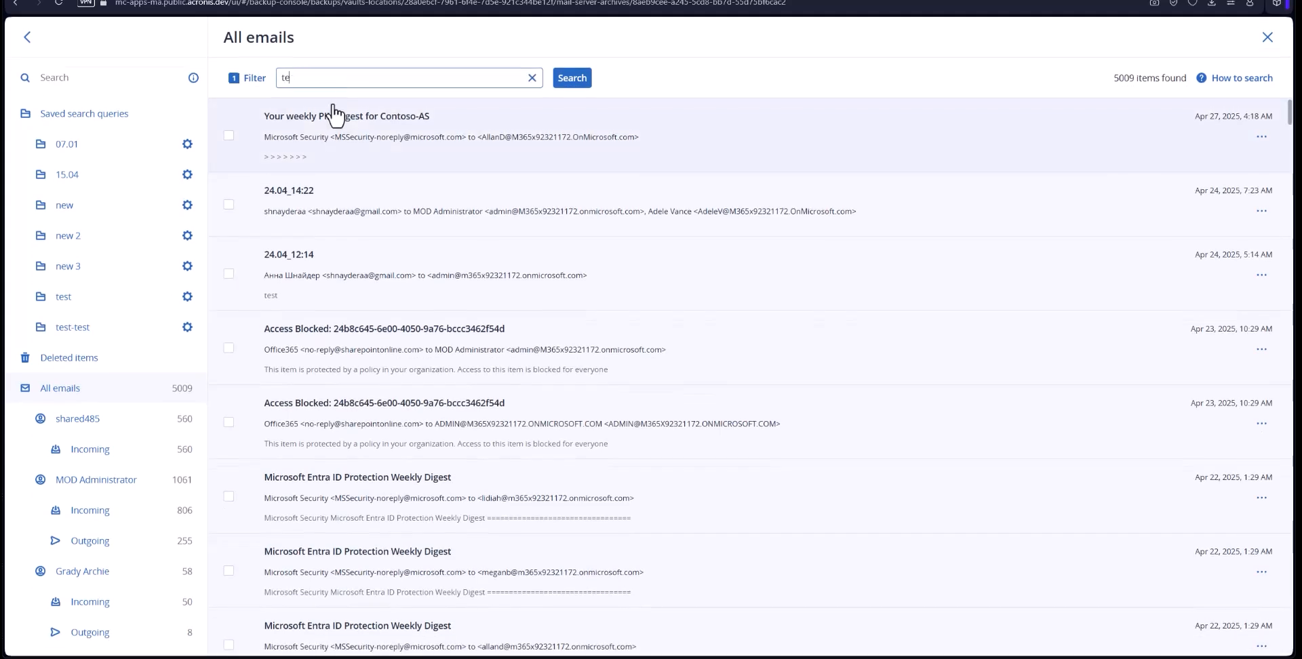
{"action": "type", "text": "xt"}
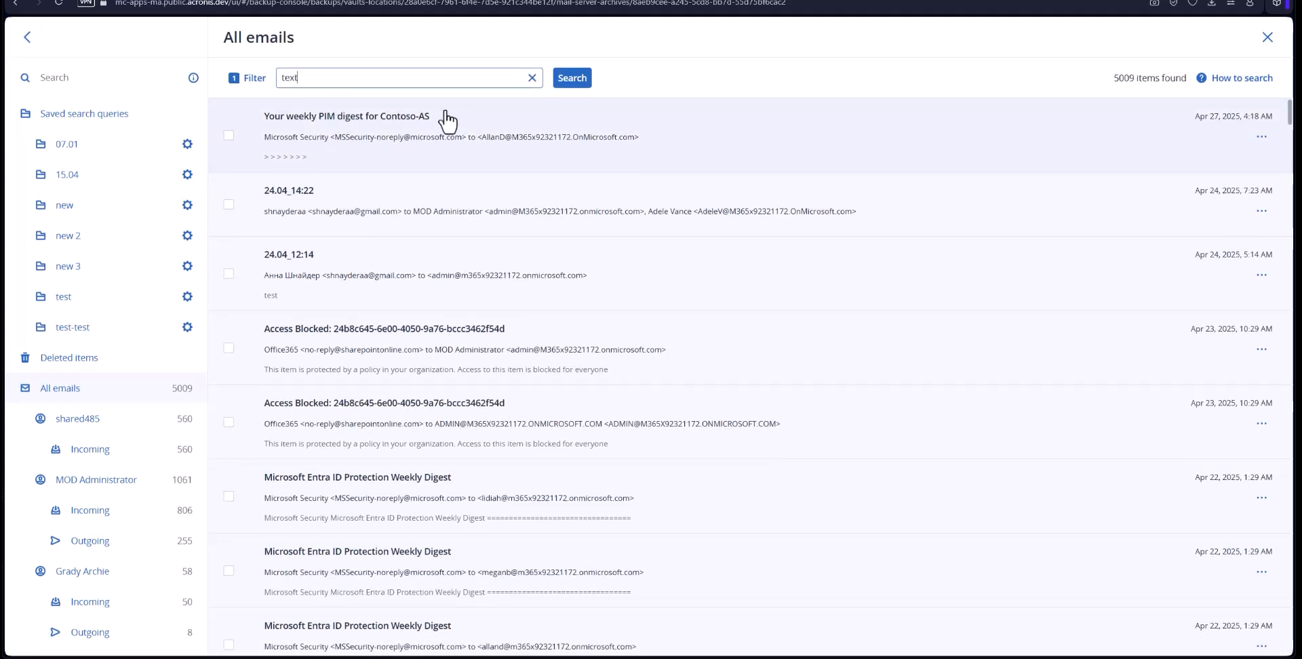
{"action": "left_click", "coordinate": [571, 78]}
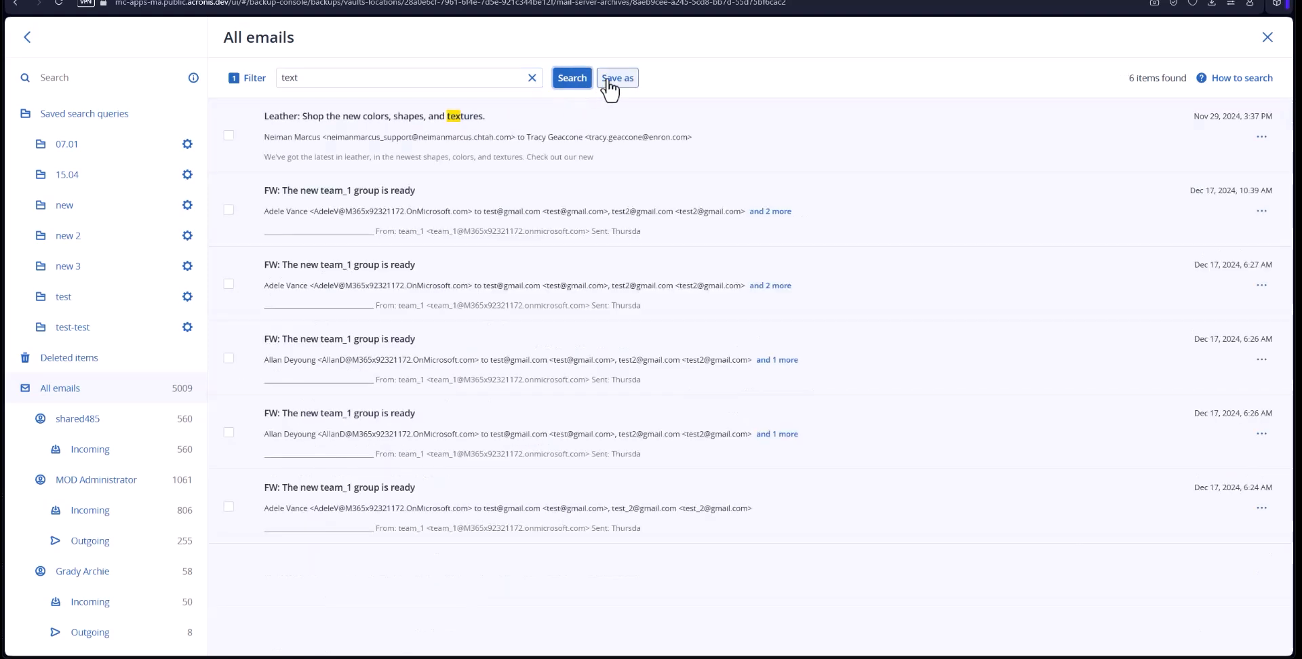
Step: Bring up the Save search query form for the 'text' search
{"action": "left_click", "coordinate": [617, 78]}
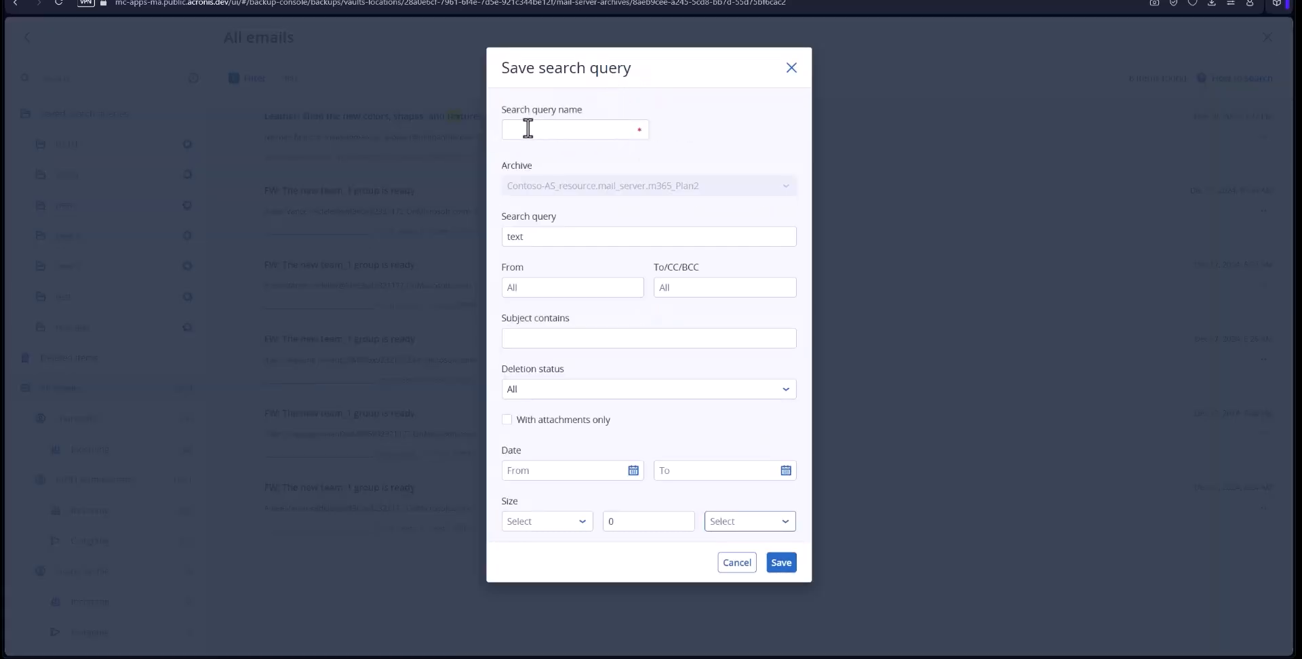
{"action": "mouse_move", "coordinate": [568, 309]}
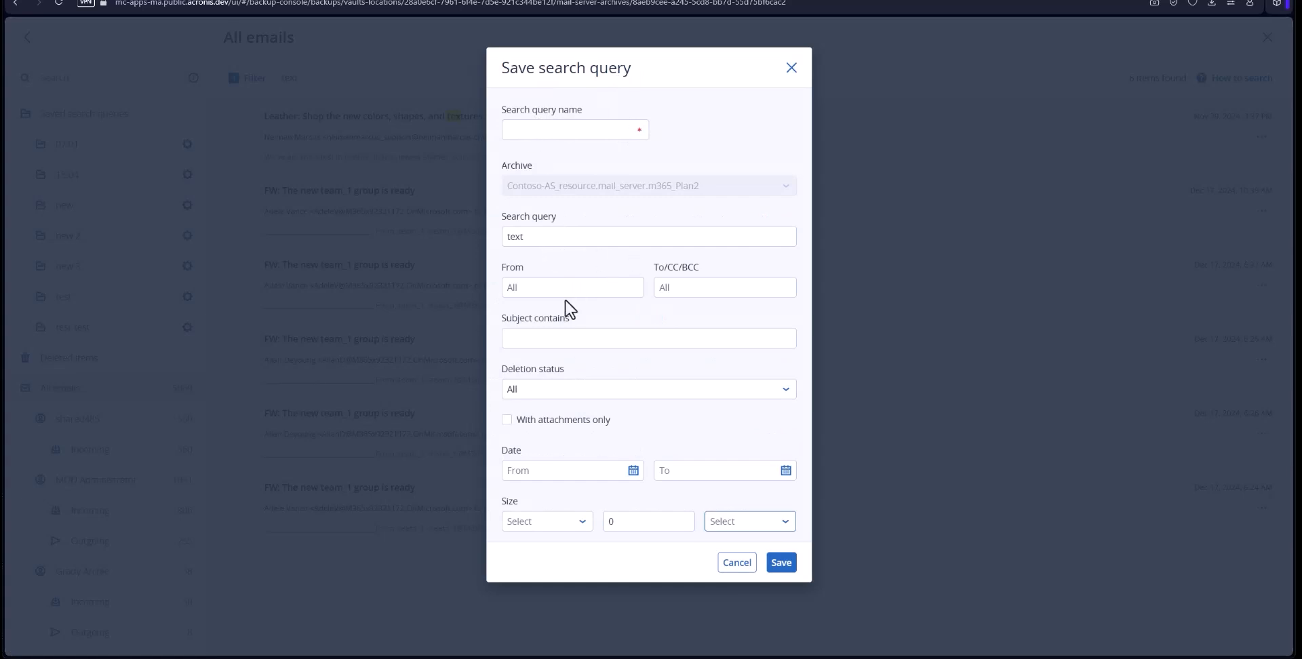
{"action": "mouse_move", "coordinate": [536, 532]}
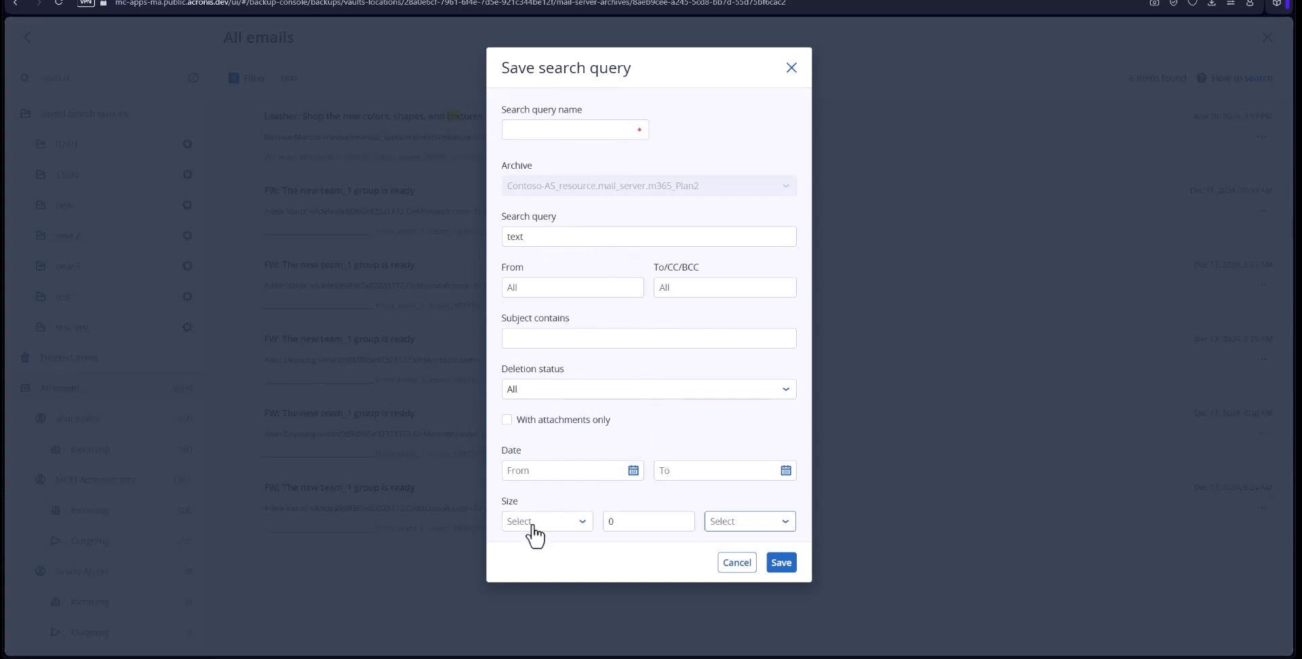
{"action": "mouse_move", "coordinate": [791, 68]}
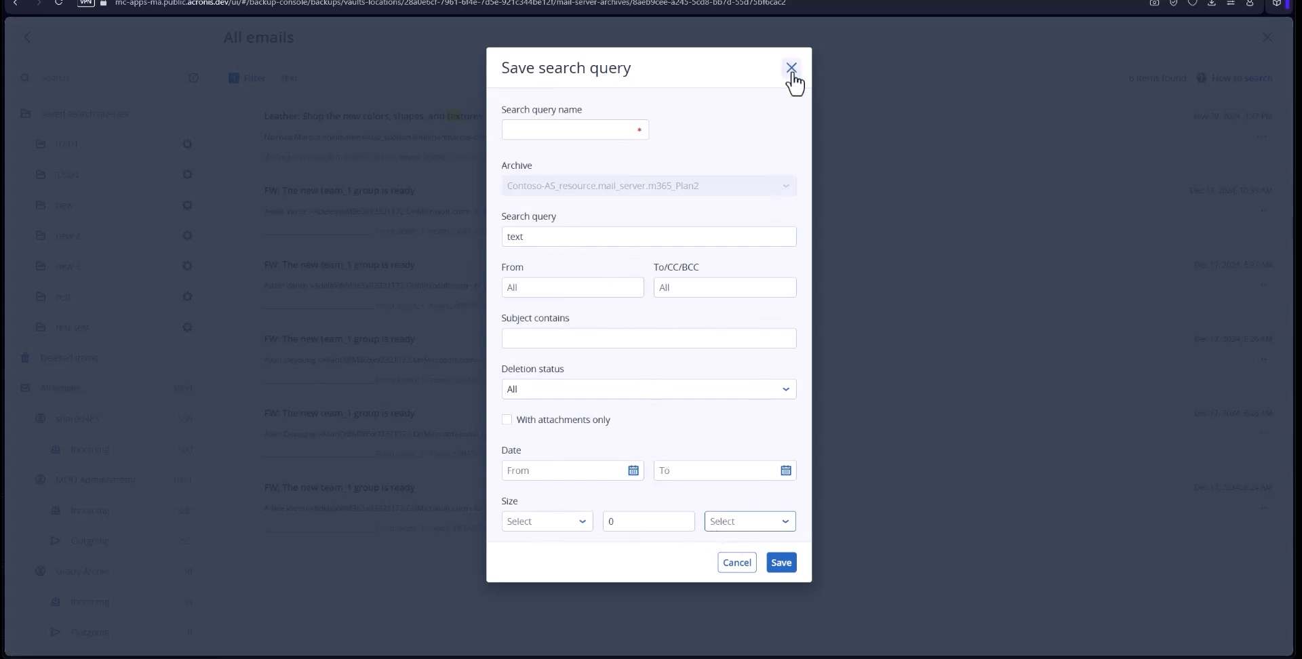
Step: Close the save-query form unsaved, return to all emails and search for 'text global'
{"action": "left_click", "coordinate": [789, 68]}
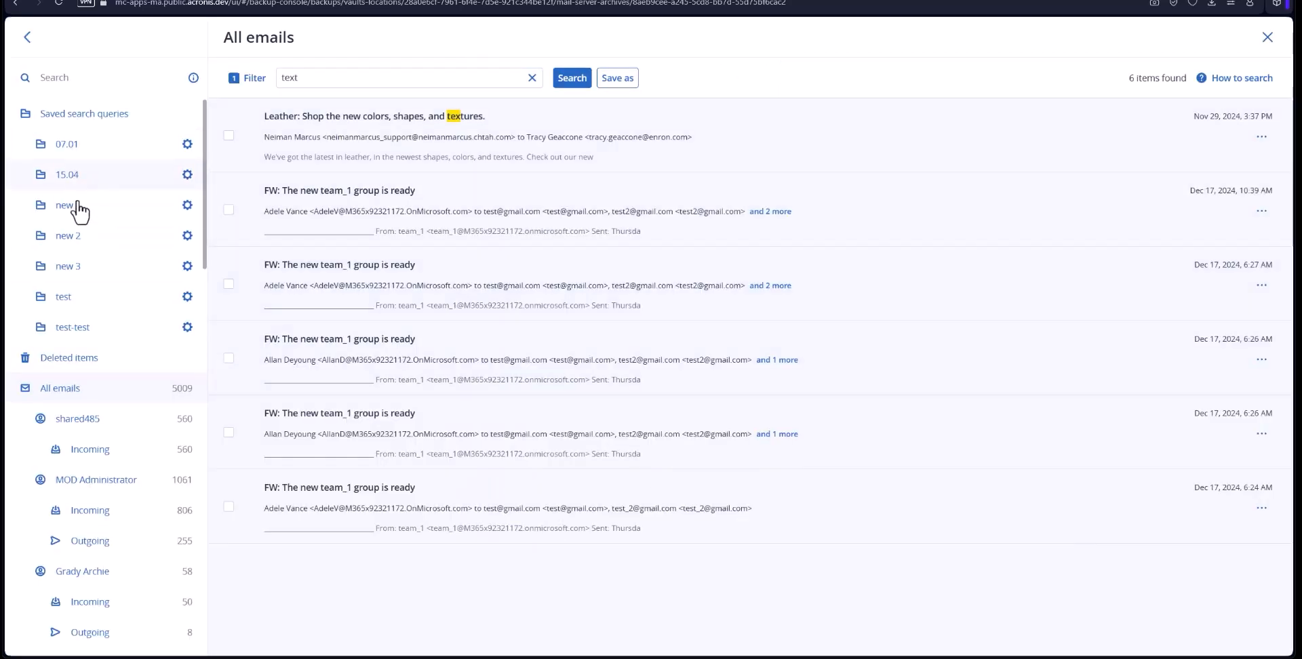
{"action": "mouse_move", "coordinate": [95, 301]}
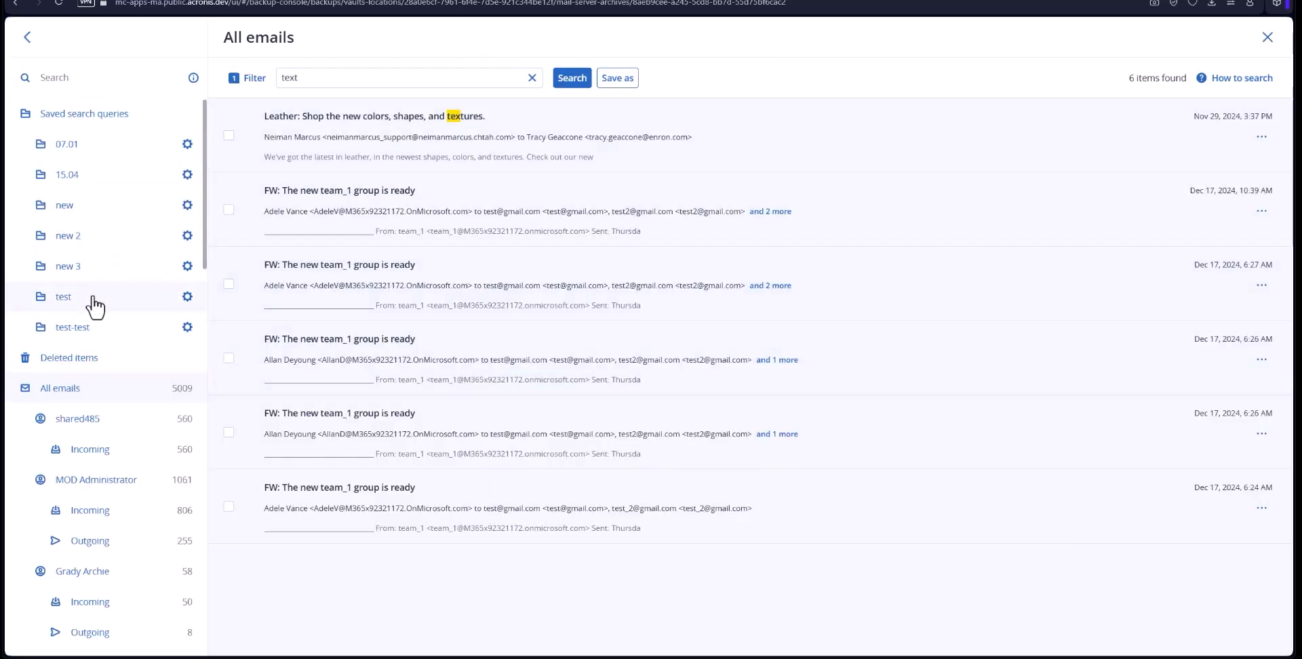
{"action": "left_click", "coordinate": [532, 78]}
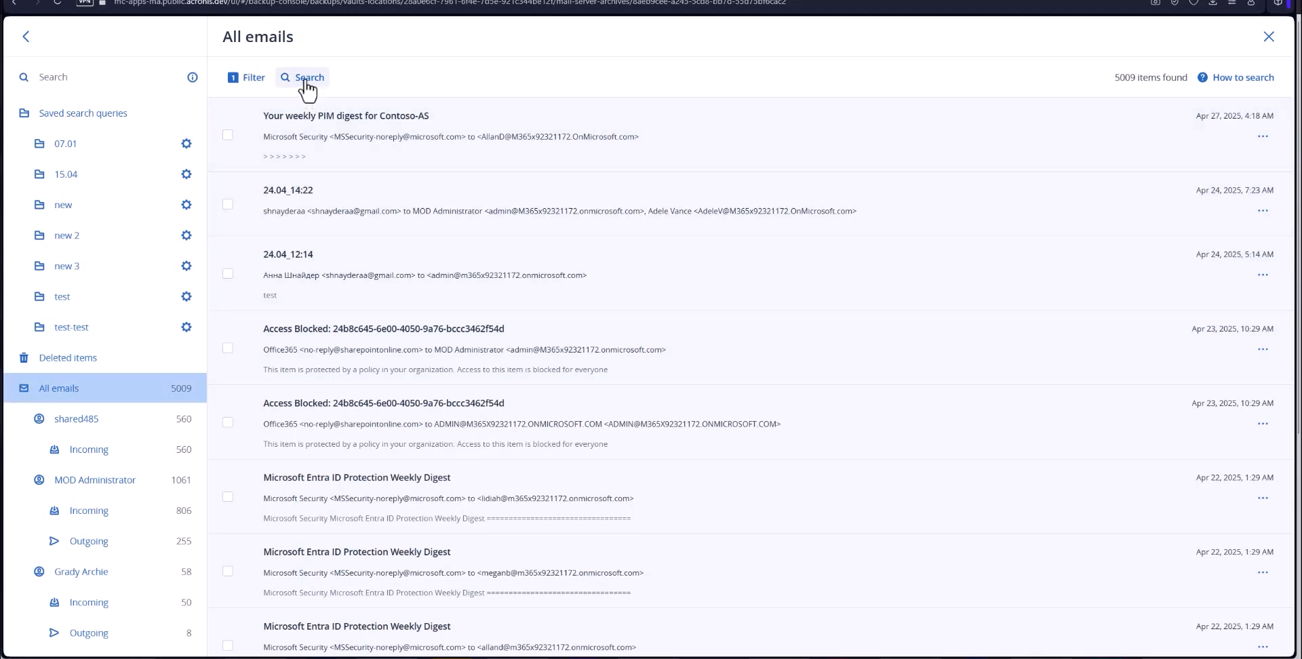
{"action": "left_click", "coordinate": [308, 77]}
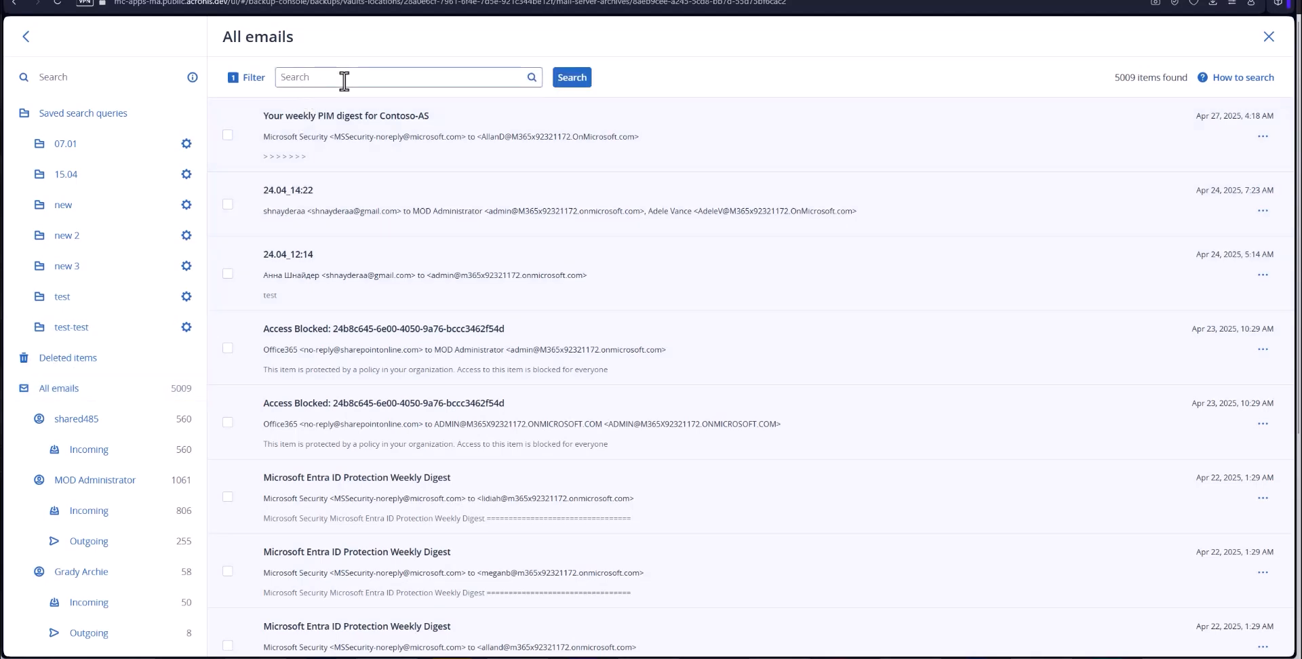
{"action": "type", "text": "text"}
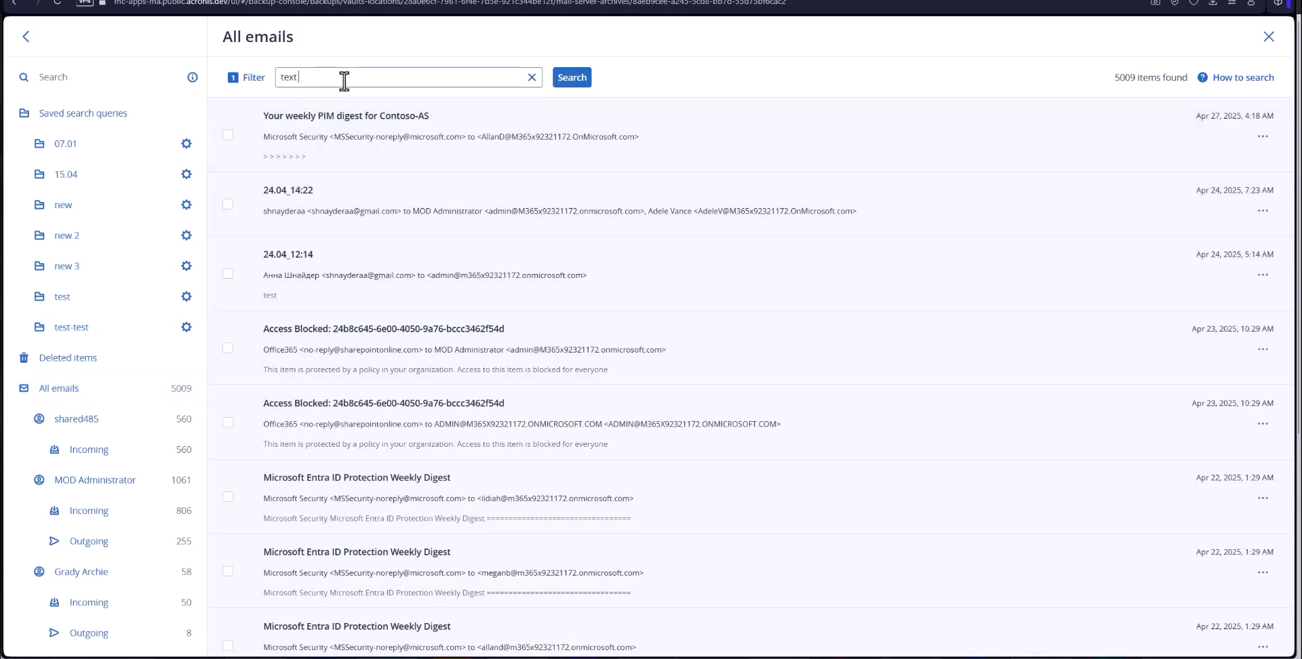
{"action": "type", "text": "glo"}
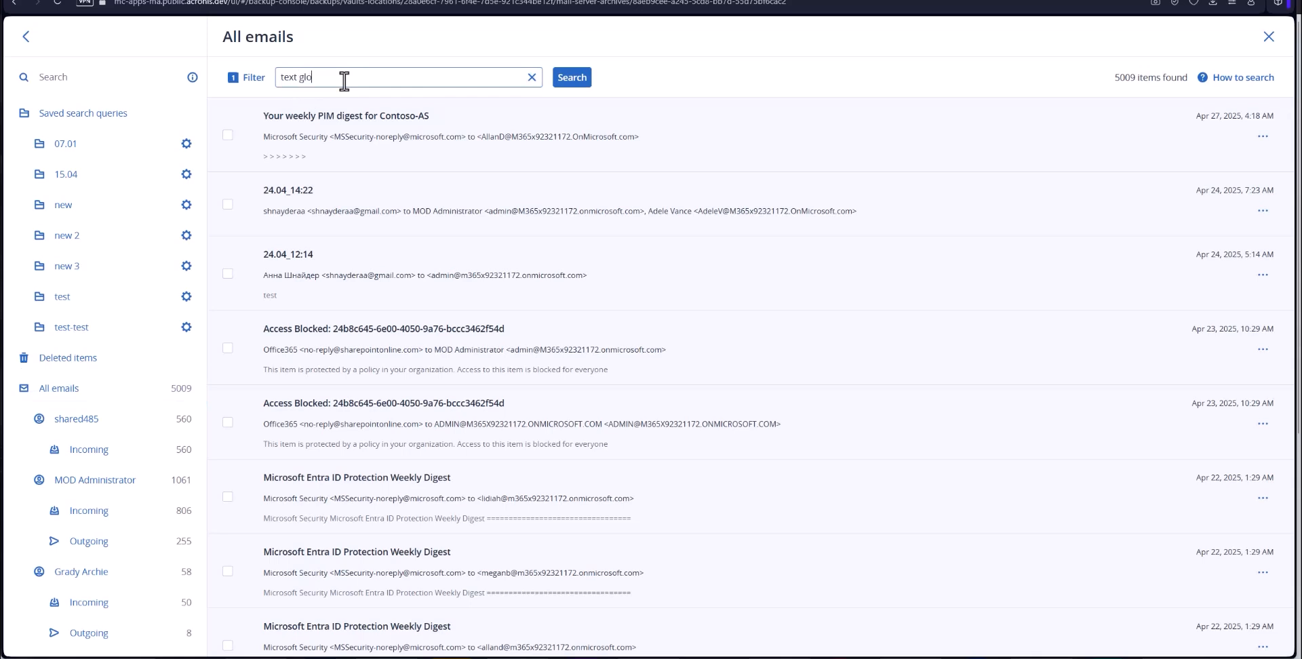
{"action": "type", "text": "bal"}
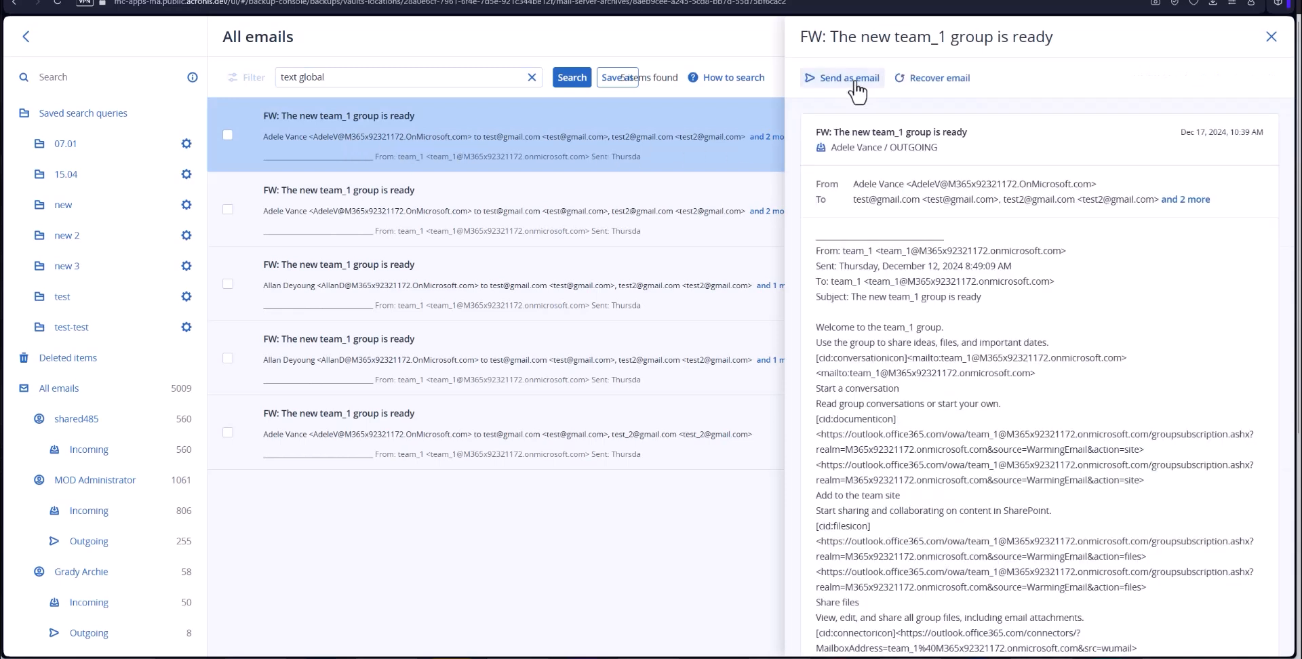
{"action": "left_click", "coordinate": [841, 79]}
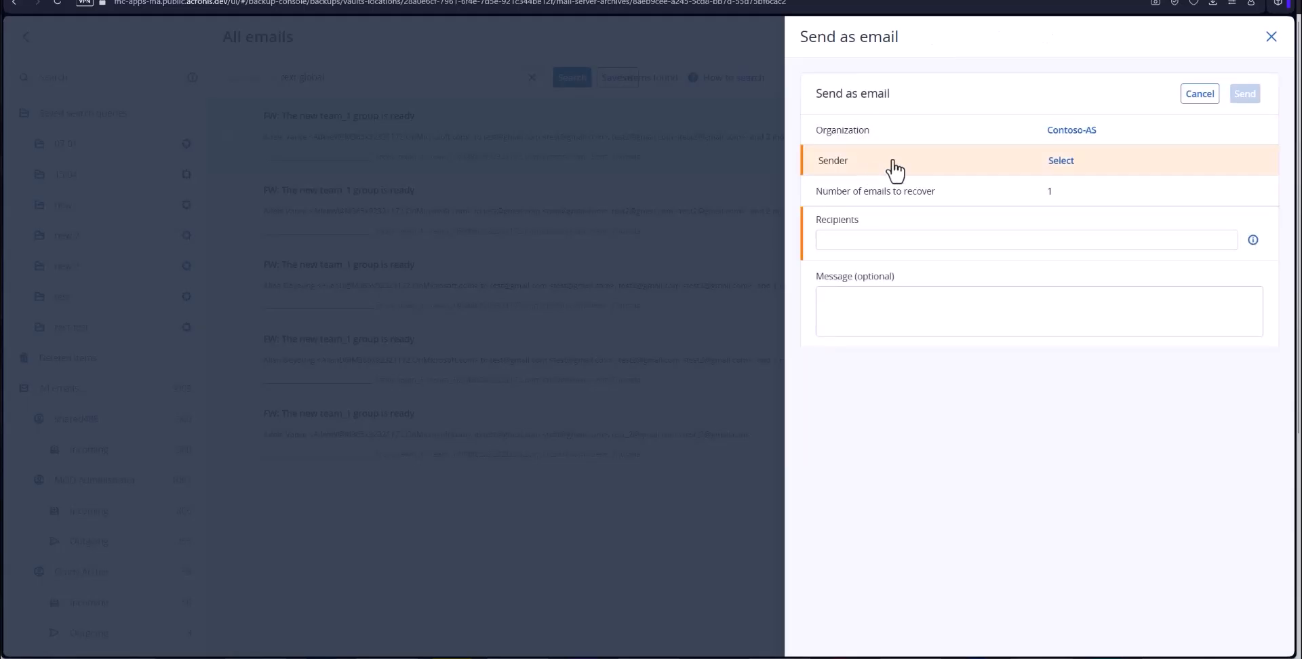
{"action": "left_click", "coordinate": [1061, 160]}
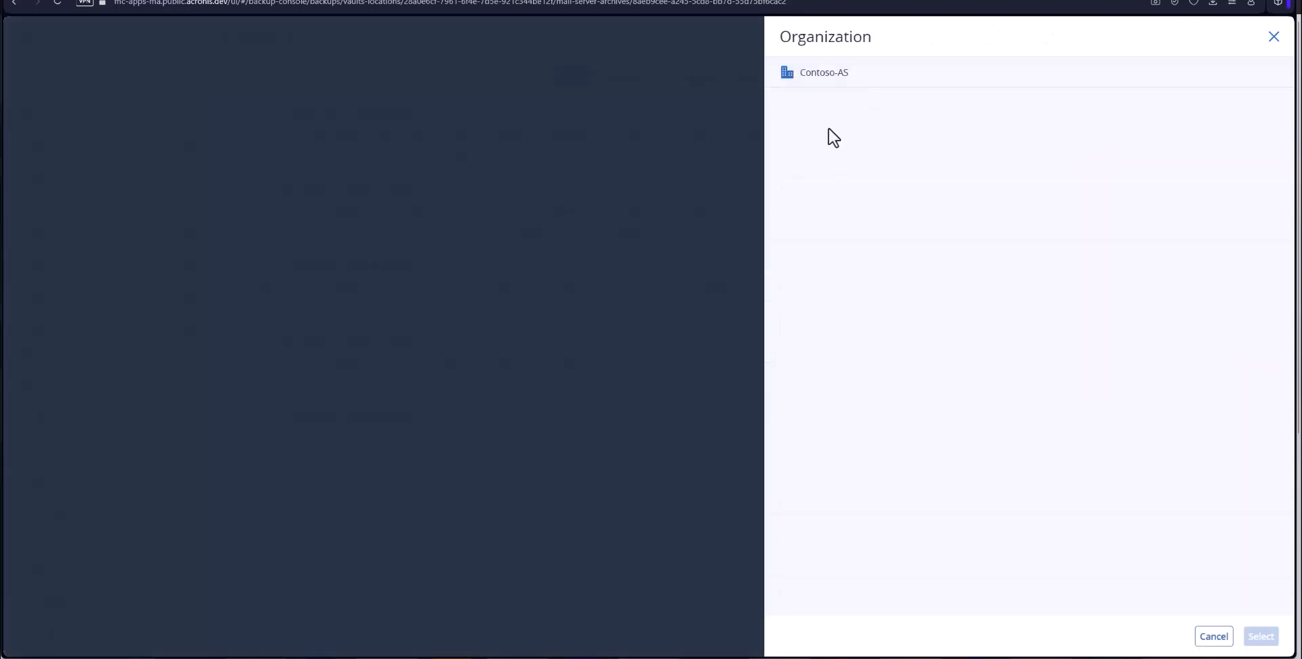
{"action": "left_click", "coordinate": [822, 72]}
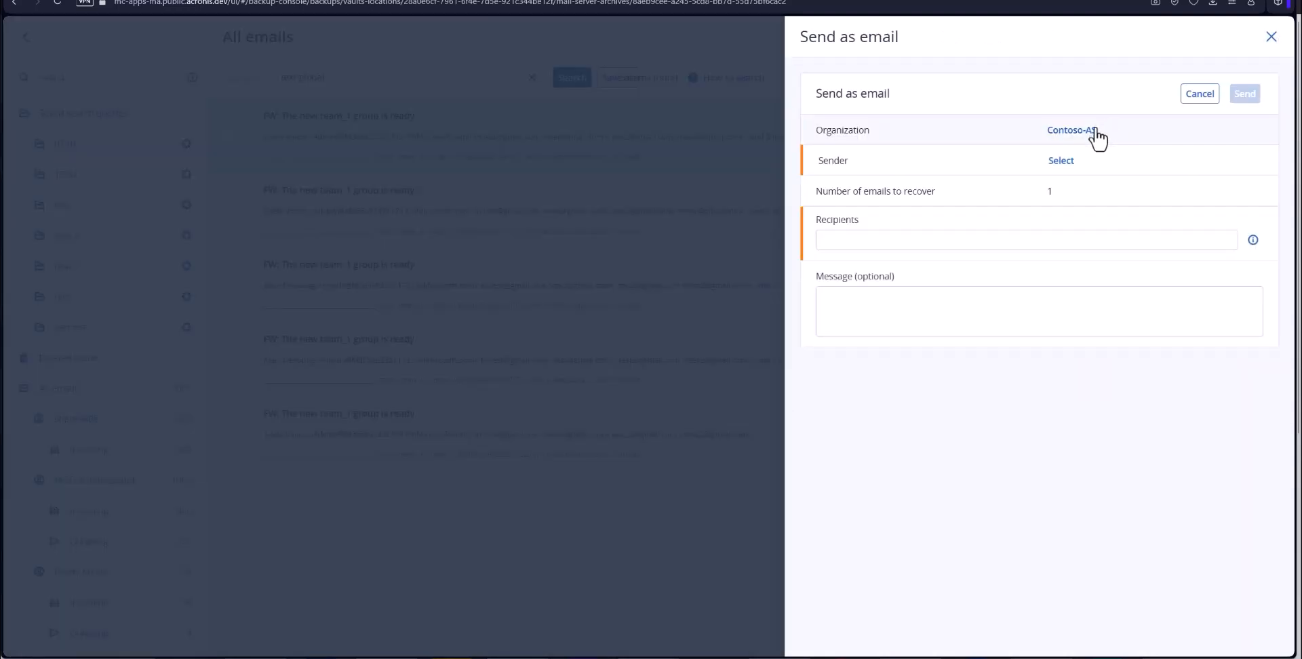
{"action": "left_click", "coordinate": [1072, 130]}
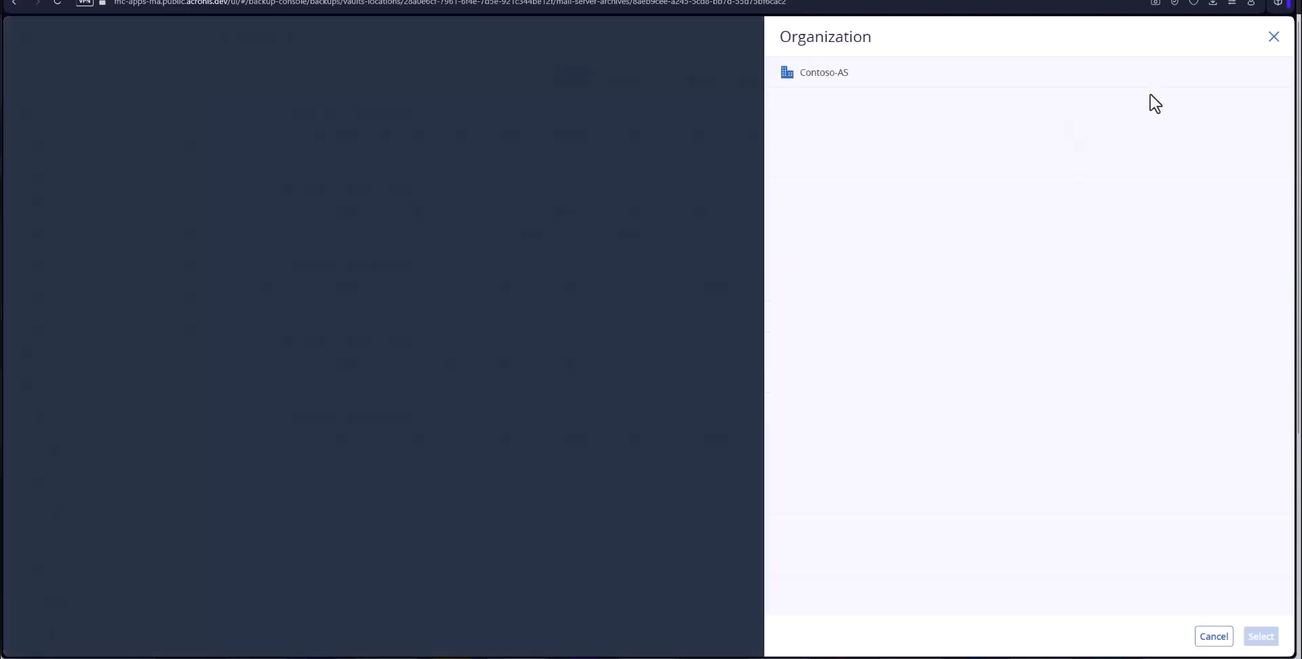
{"action": "left_click", "coordinate": [822, 71]}
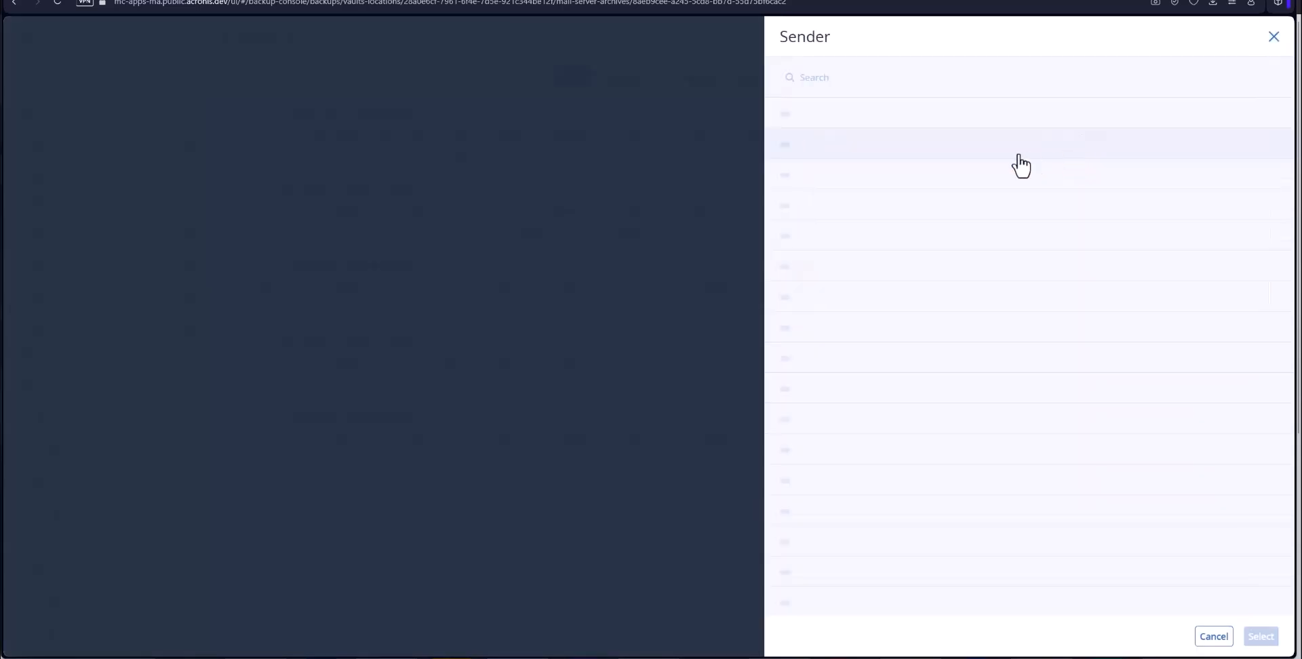
{"action": "left_click", "coordinate": [1213, 636]}
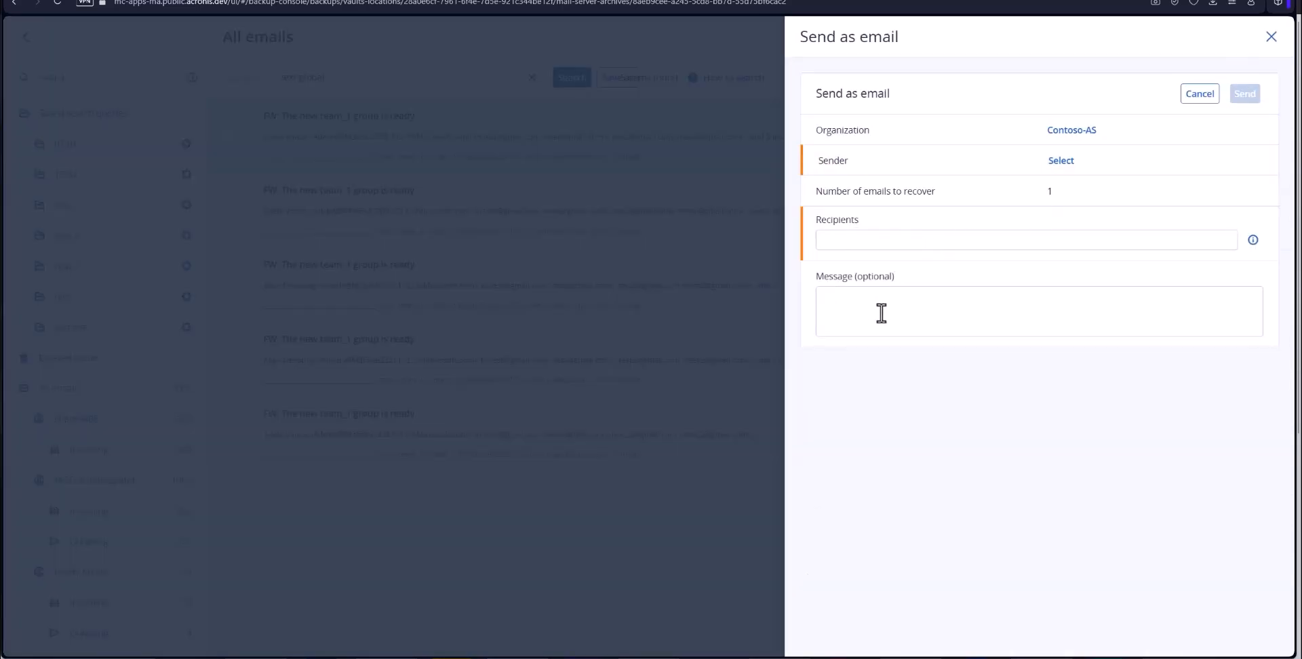
{"action": "mouse_move", "coordinate": [1080, 291]}
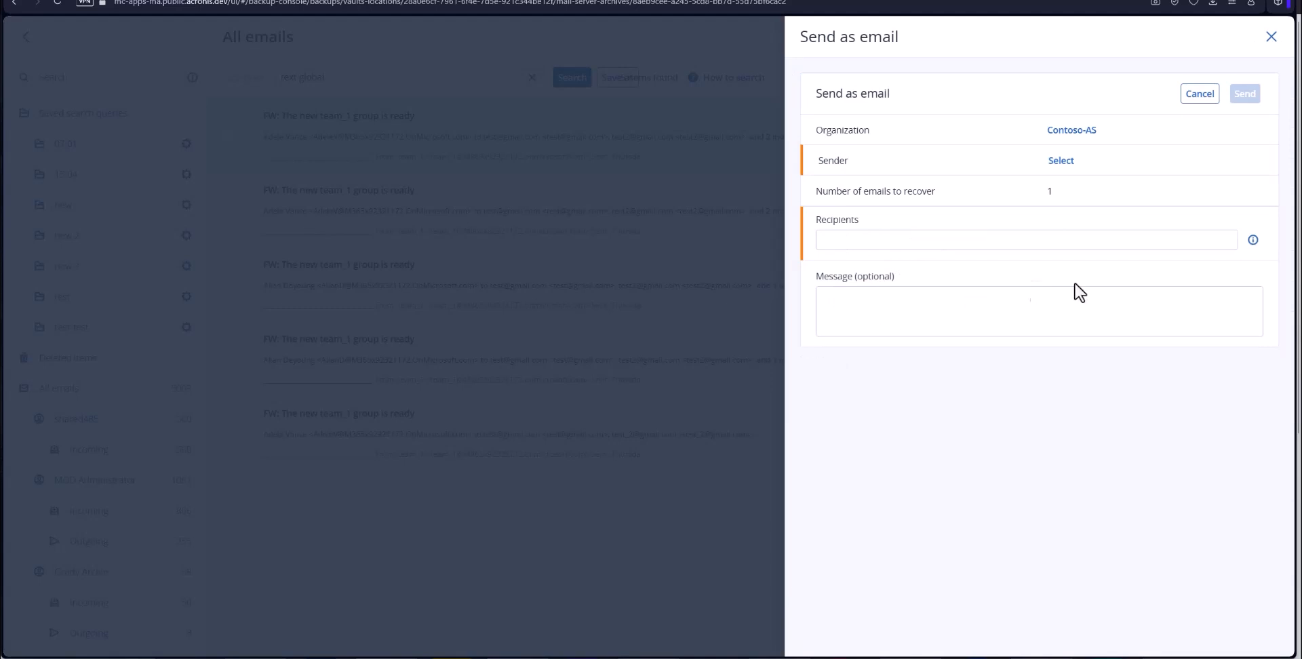
{"action": "mouse_move", "coordinate": [1199, 94]}
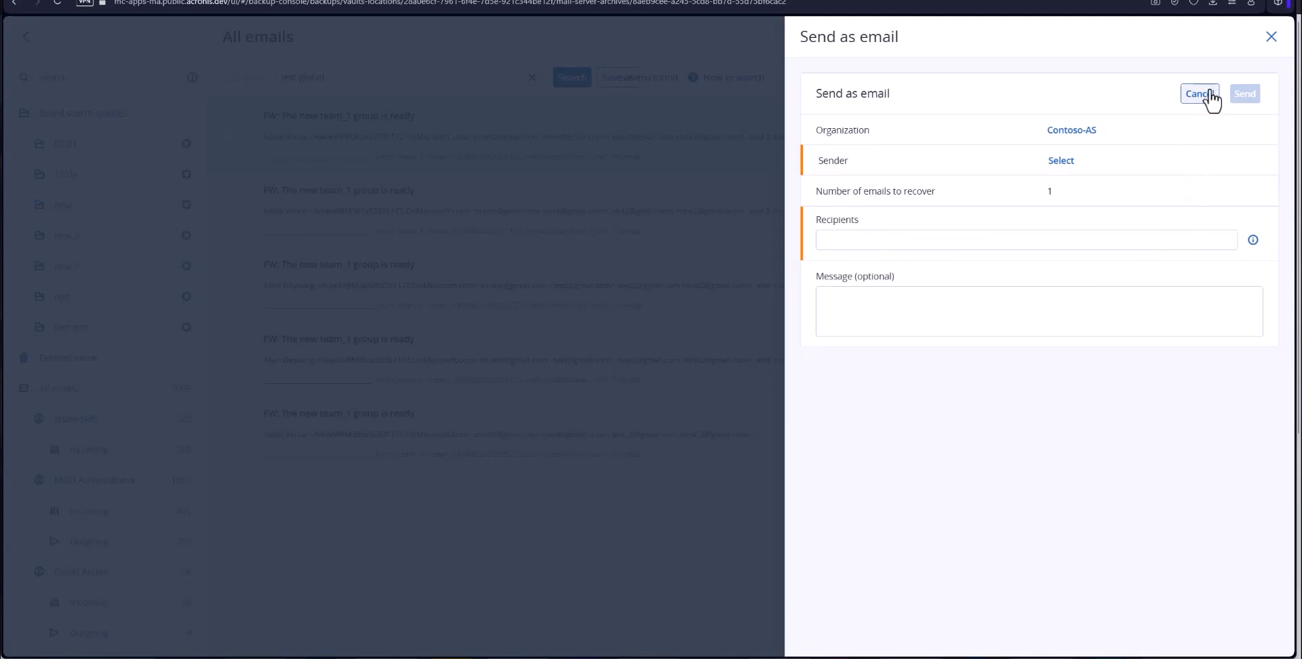
Step: Cancel sending, open Recover emails, check the recovery location choices, then close it unstarted
{"action": "left_click", "coordinate": [1198, 93]}
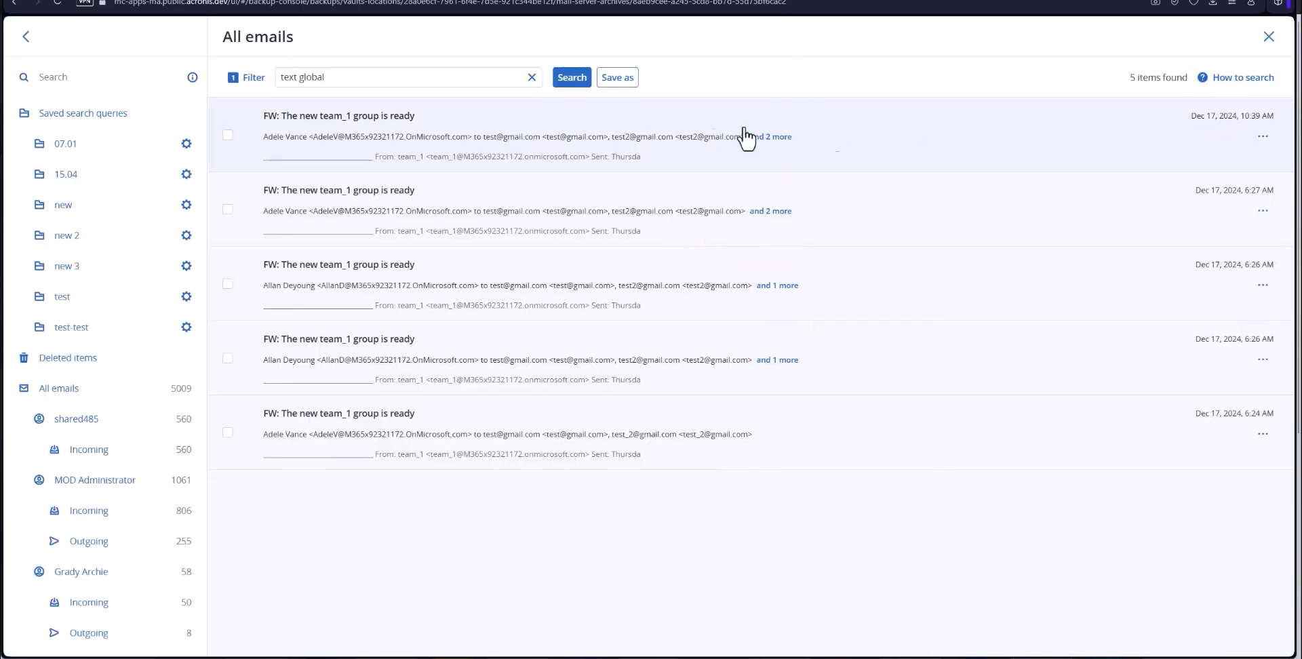
{"action": "left_click", "coordinate": [1263, 136]}
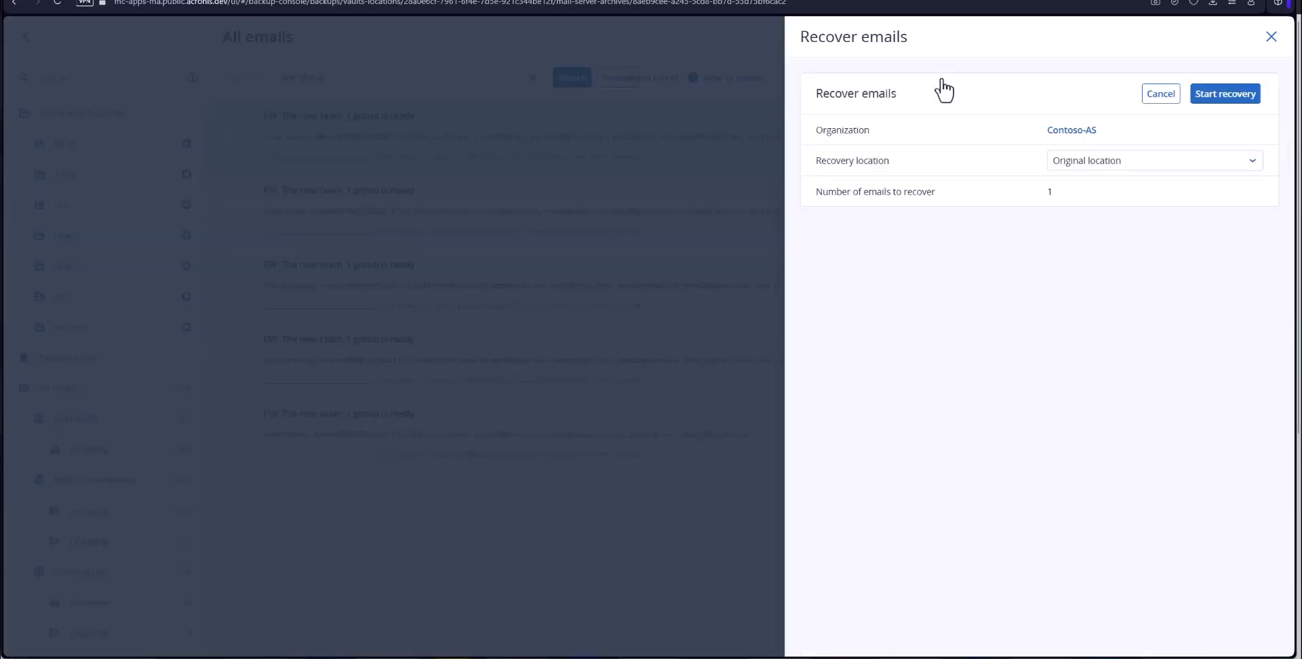
{"action": "mouse_move", "coordinate": [1082, 140]}
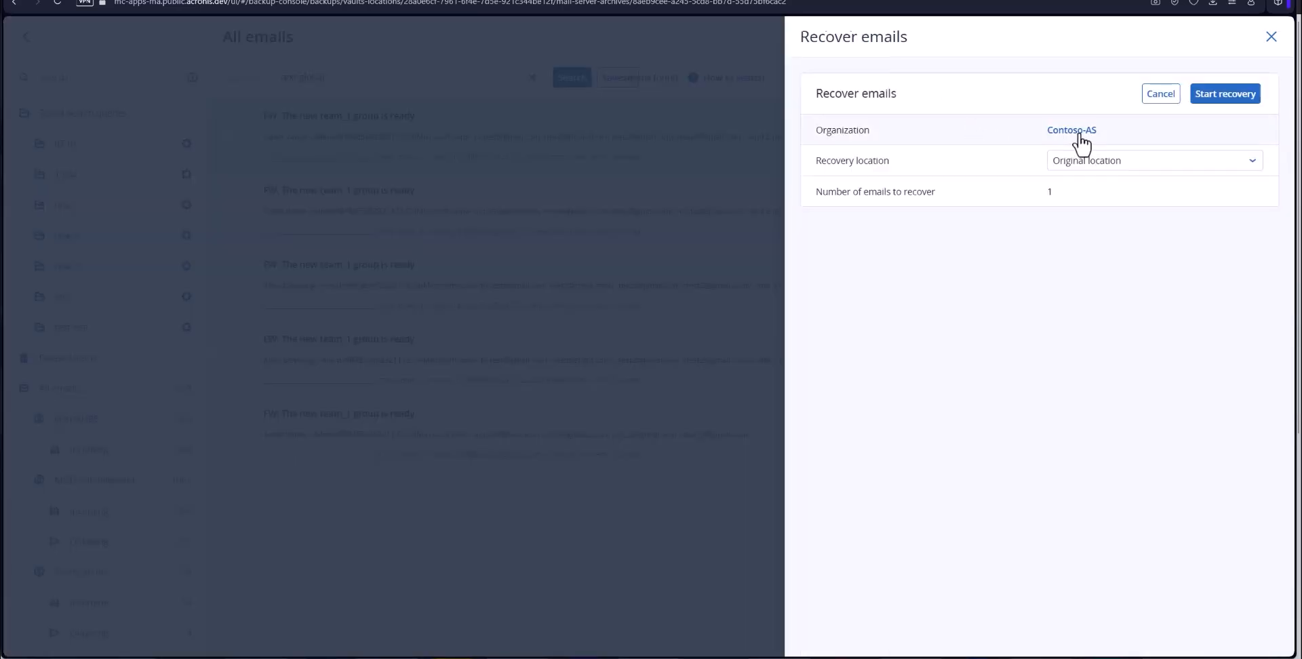
{"action": "mouse_move", "coordinate": [1156, 150]}
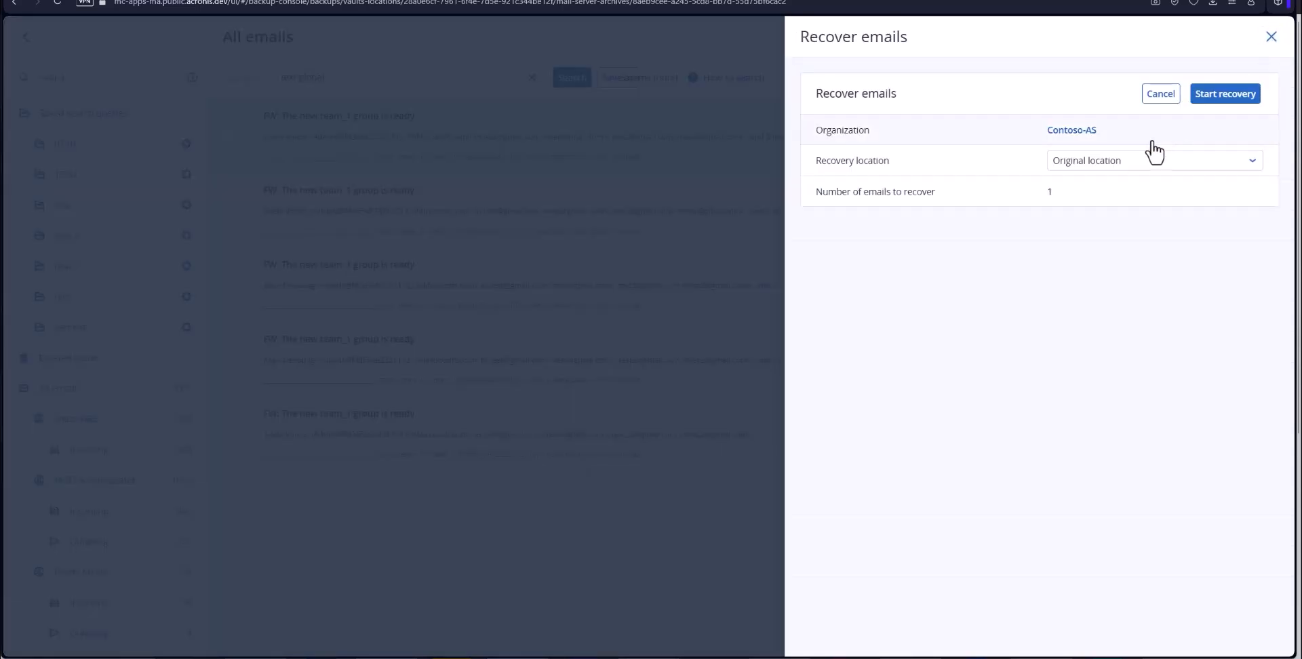
{"action": "left_click", "coordinate": [1153, 160]}
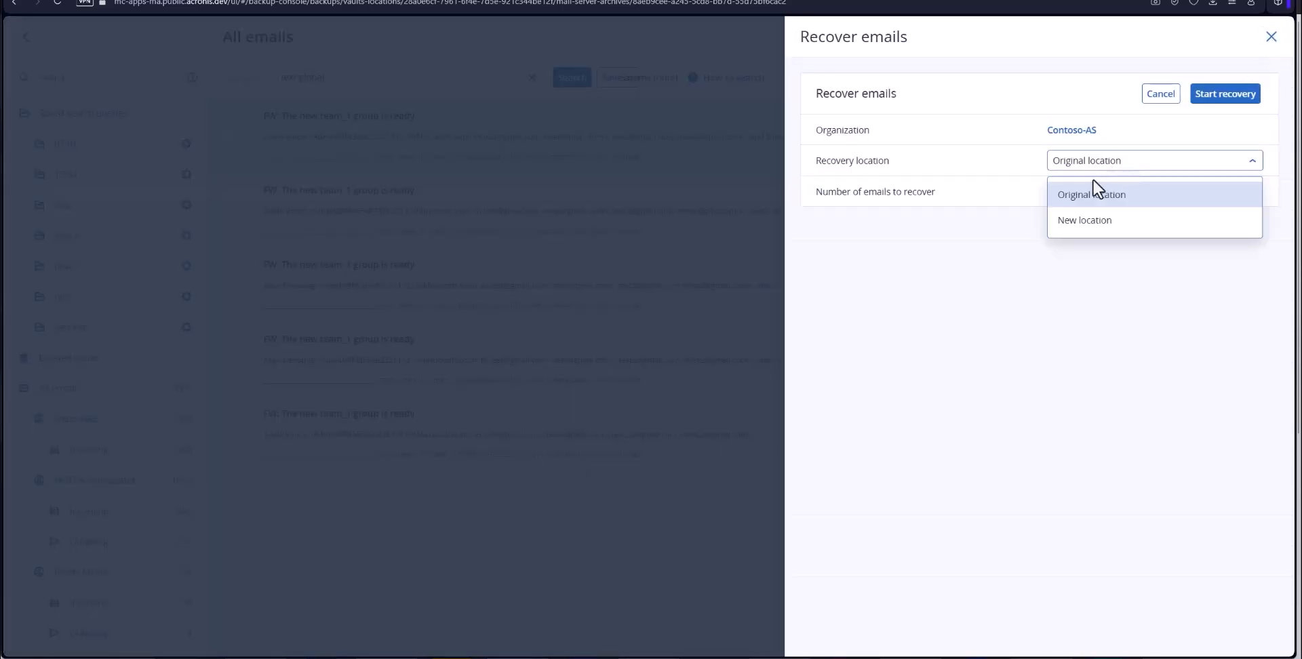
{"action": "mouse_move", "coordinate": [1085, 224]}
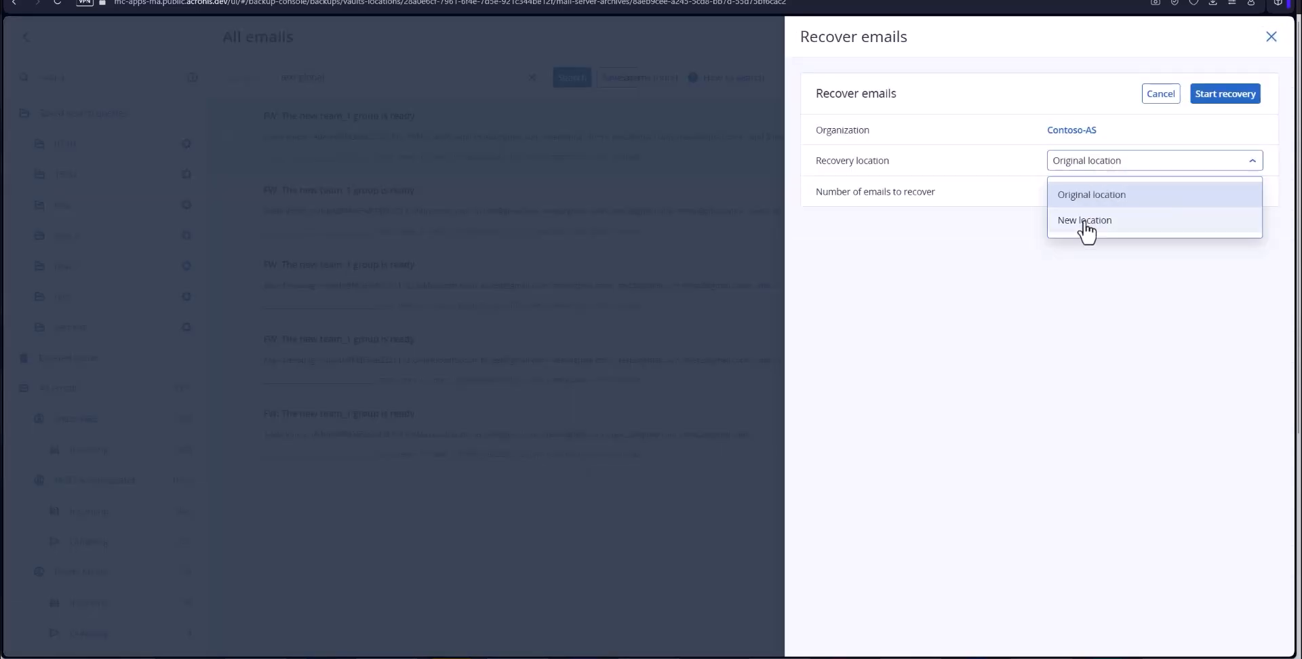
{"action": "mouse_move", "coordinate": [1085, 220]}
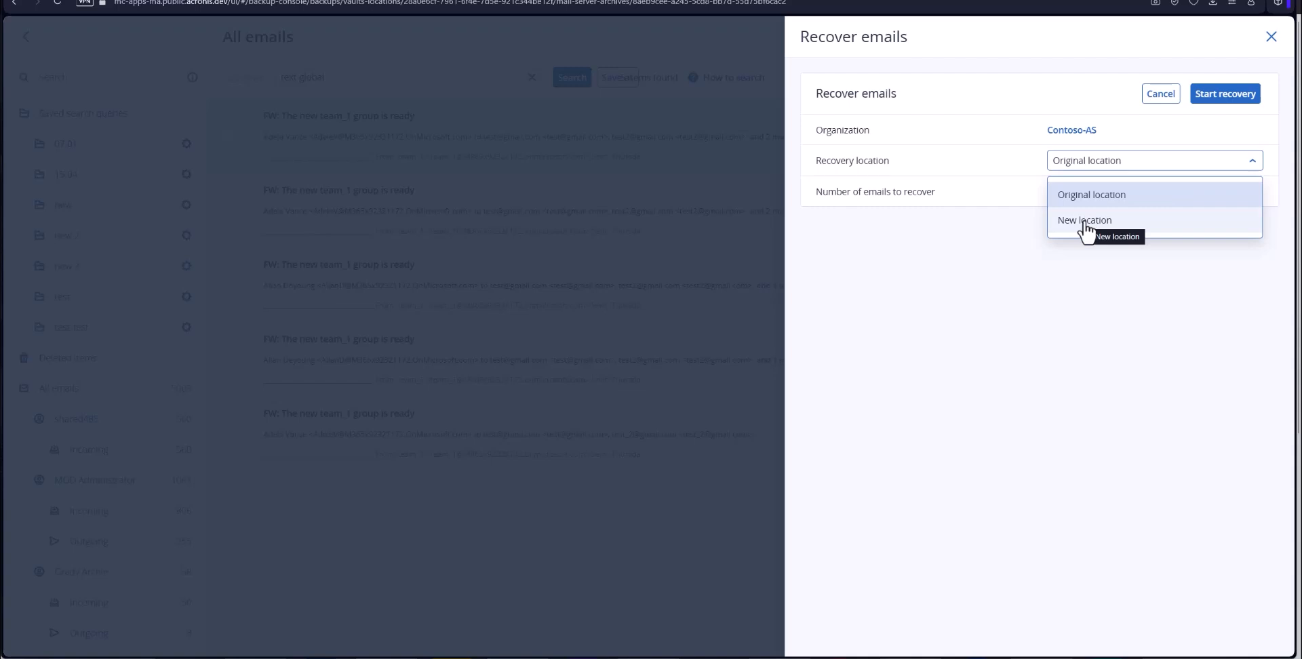
{"action": "mouse_move", "coordinate": [1261, 117]}
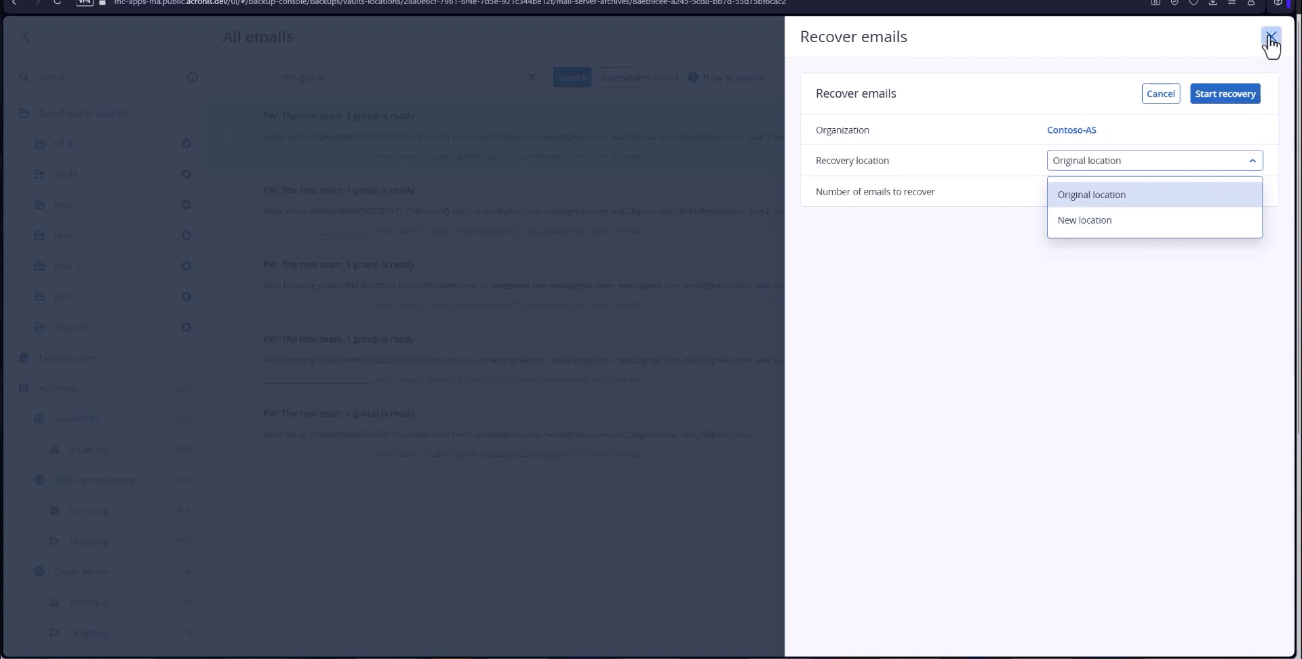
{"action": "left_click", "coordinate": [1270, 36]}
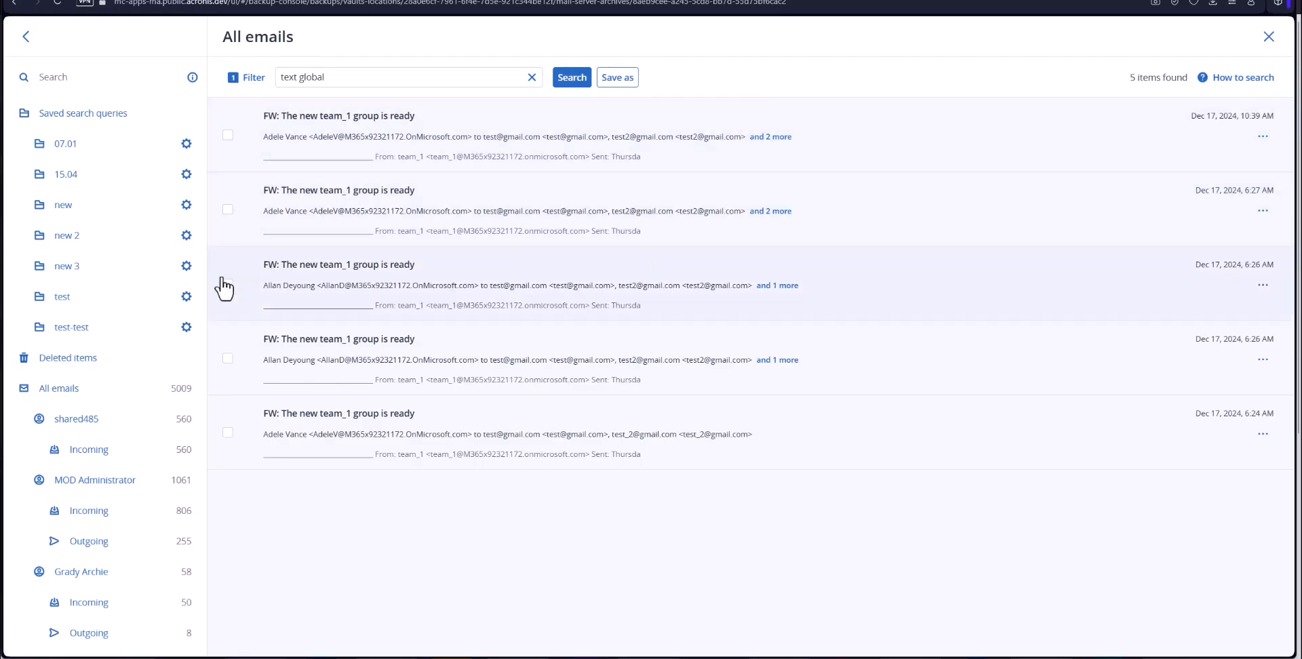
Step: Browse shared485's Incoming mail selecting Access Blocked emails, then show all 5009 emails
{"action": "left_click", "coordinate": [88, 449]}
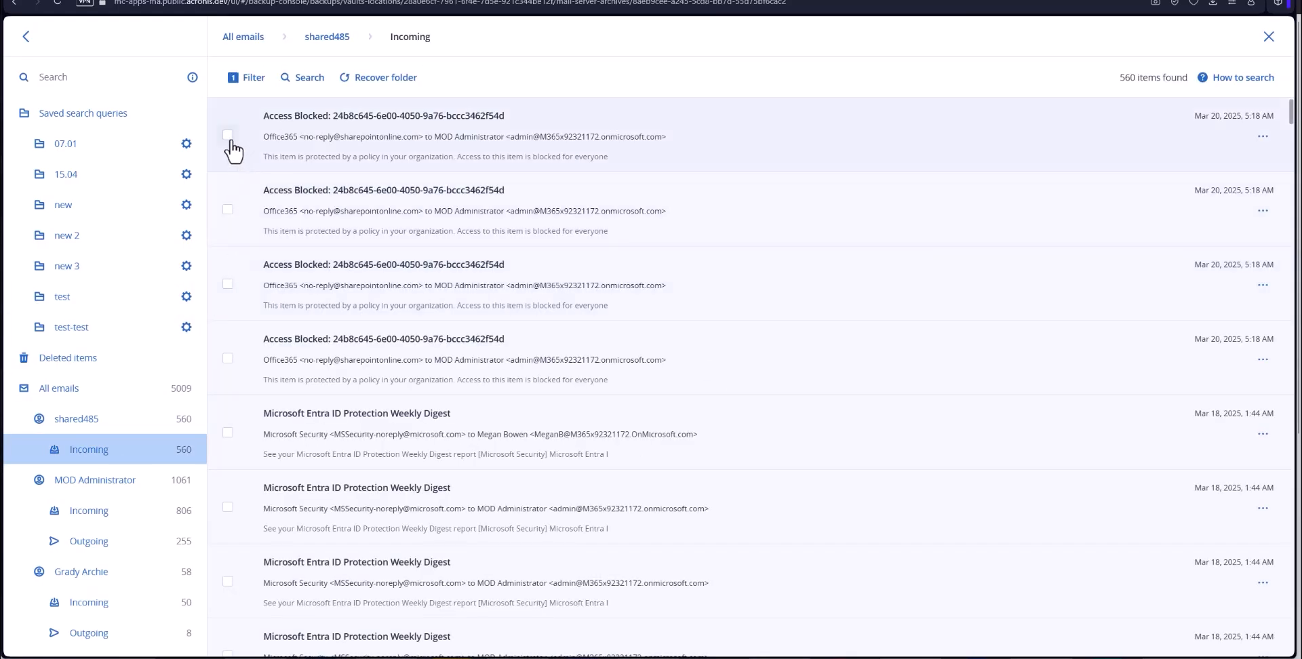
{"action": "left_click", "coordinate": [228, 134]}
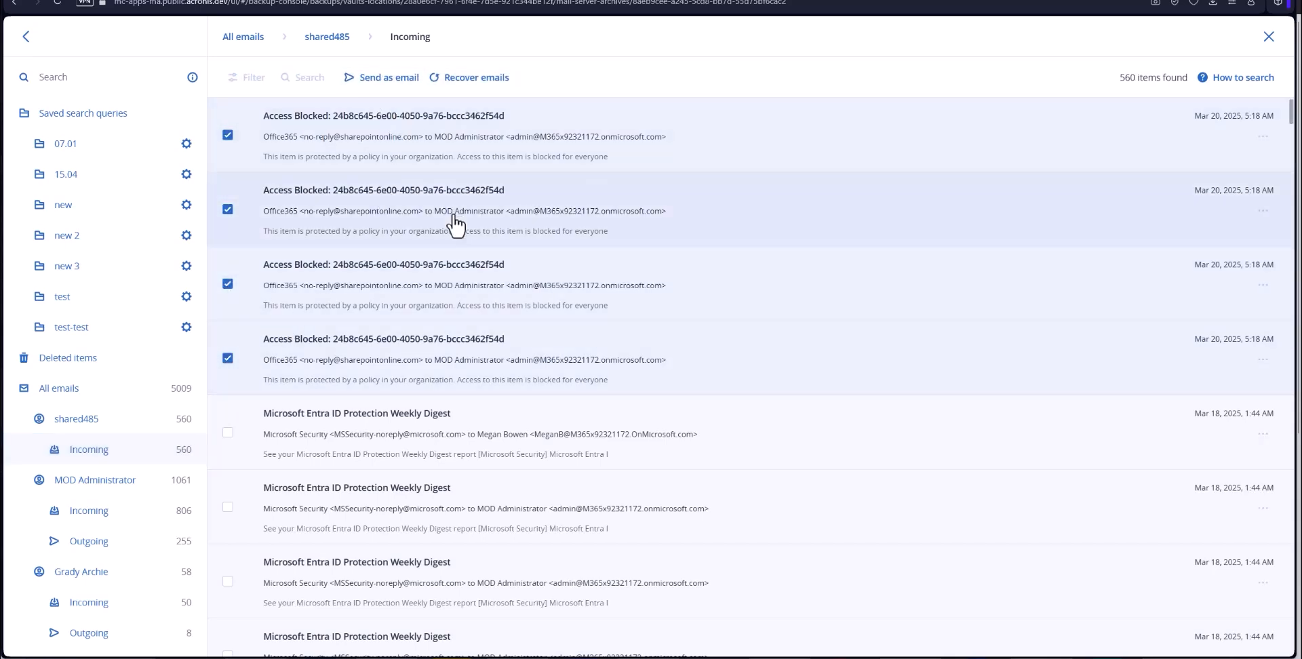
{"action": "mouse_move", "coordinate": [574, 80]}
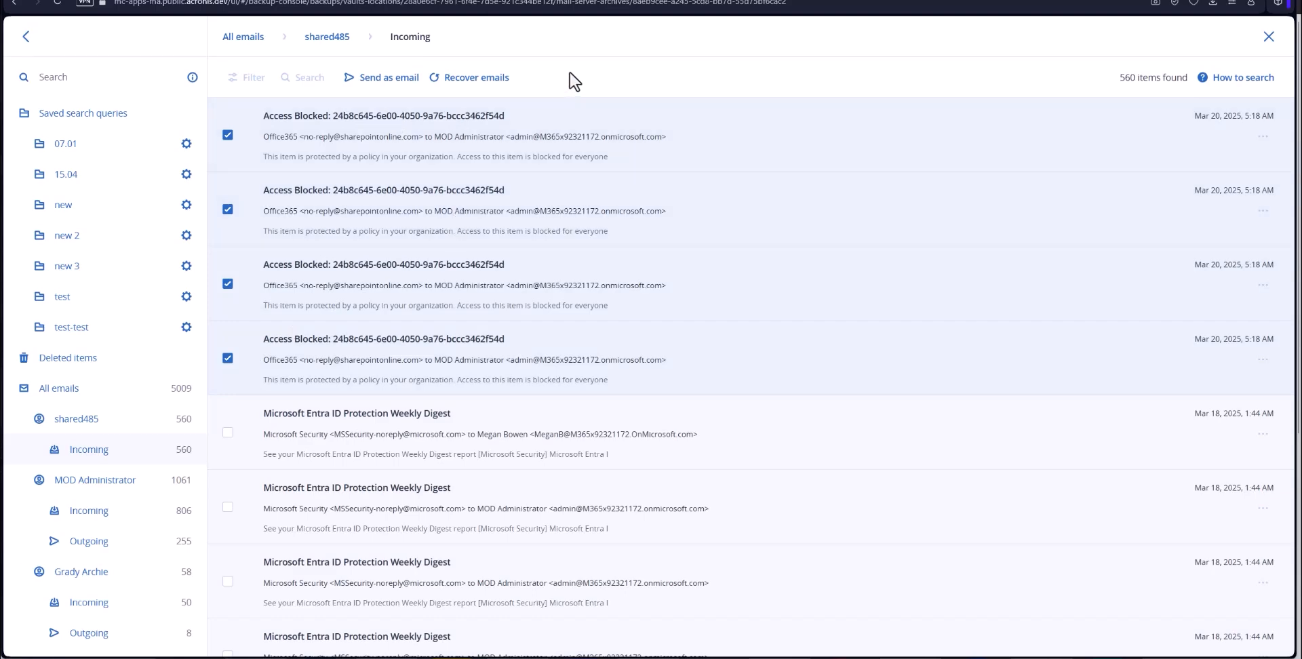
{"action": "scroll", "scroll_direction": "down", "scroll_amount": 3}
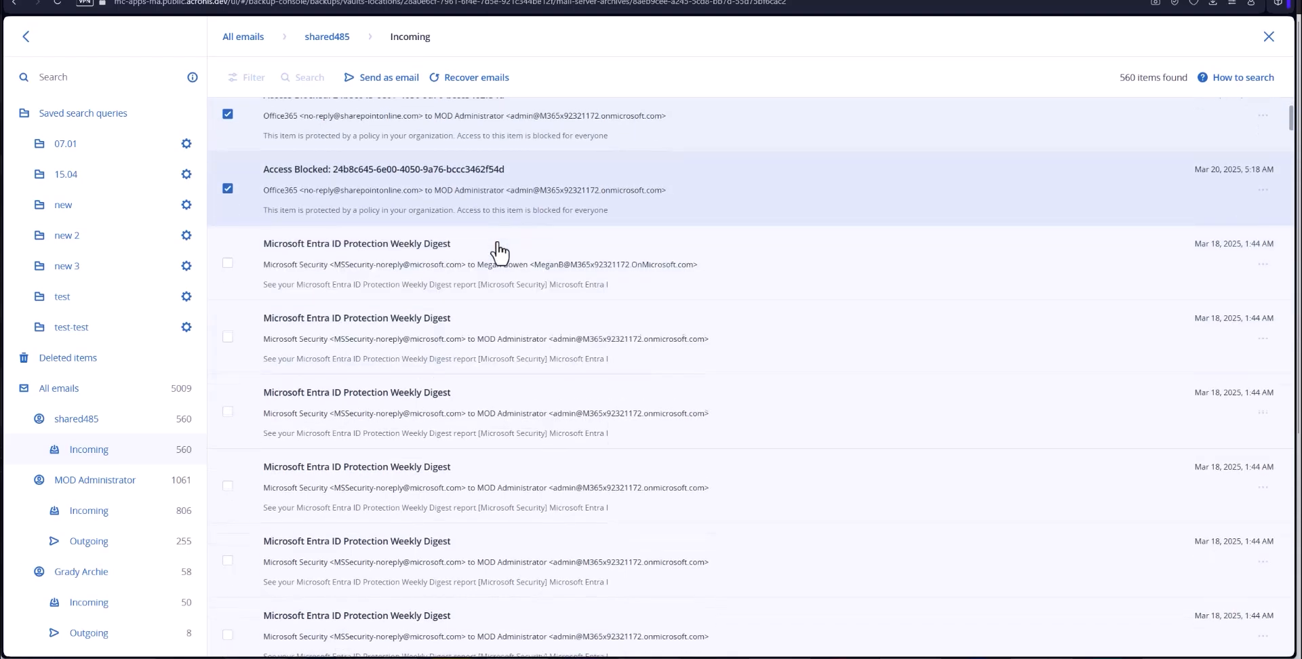
{"action": "scroll", "scroll_direction": "down", "scroll_amount": 3}
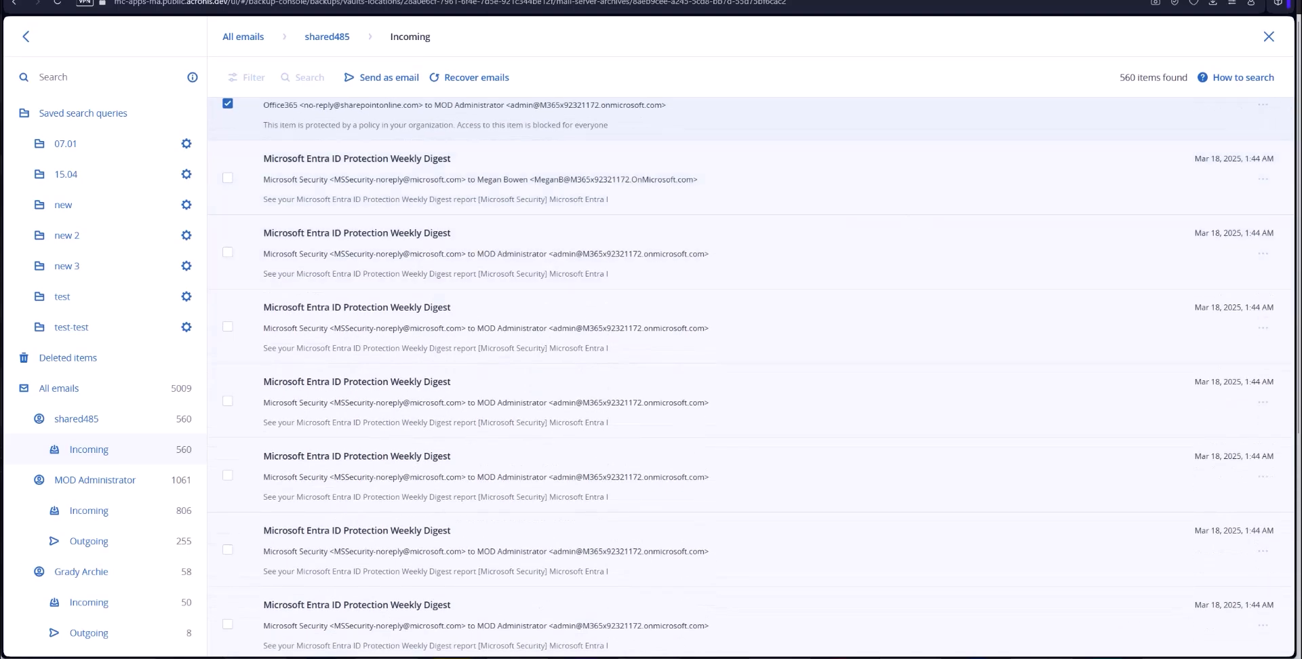
{"action": "left_click", "coordinate": [59, 388]}
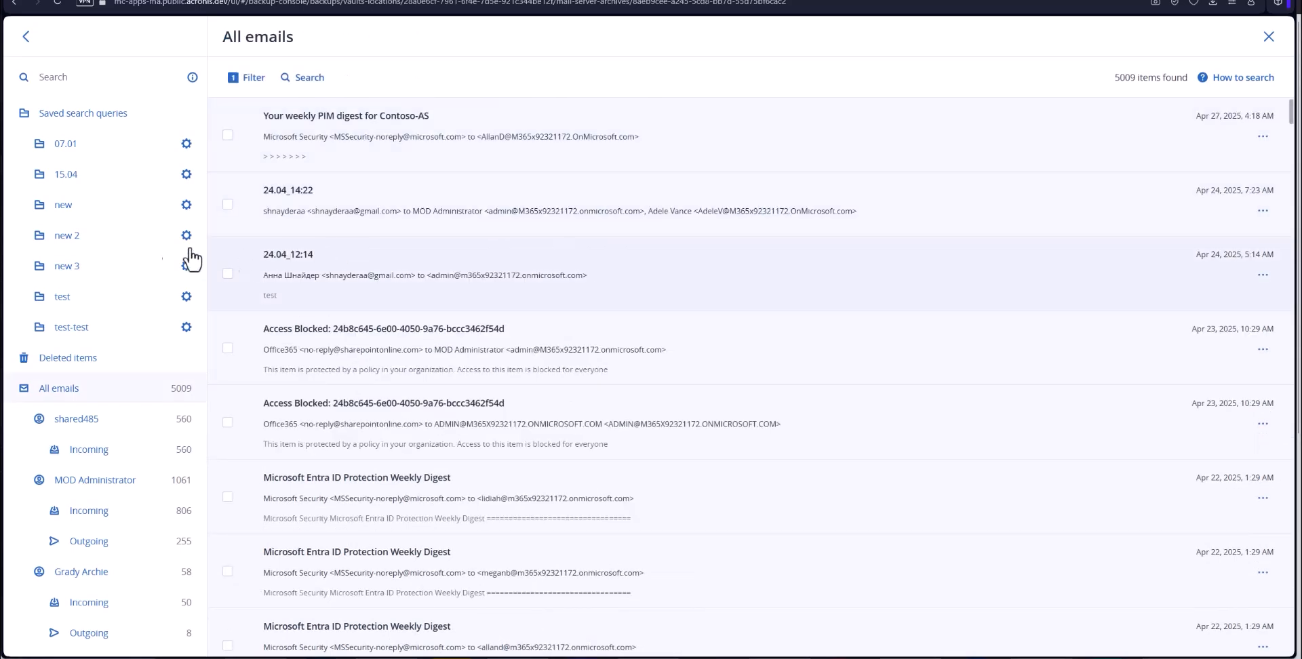
Step: Draft a retention rule for saved query 'new 3' keeping emails based on age
{"action": "left_click", "coordinate": [67, 266]}
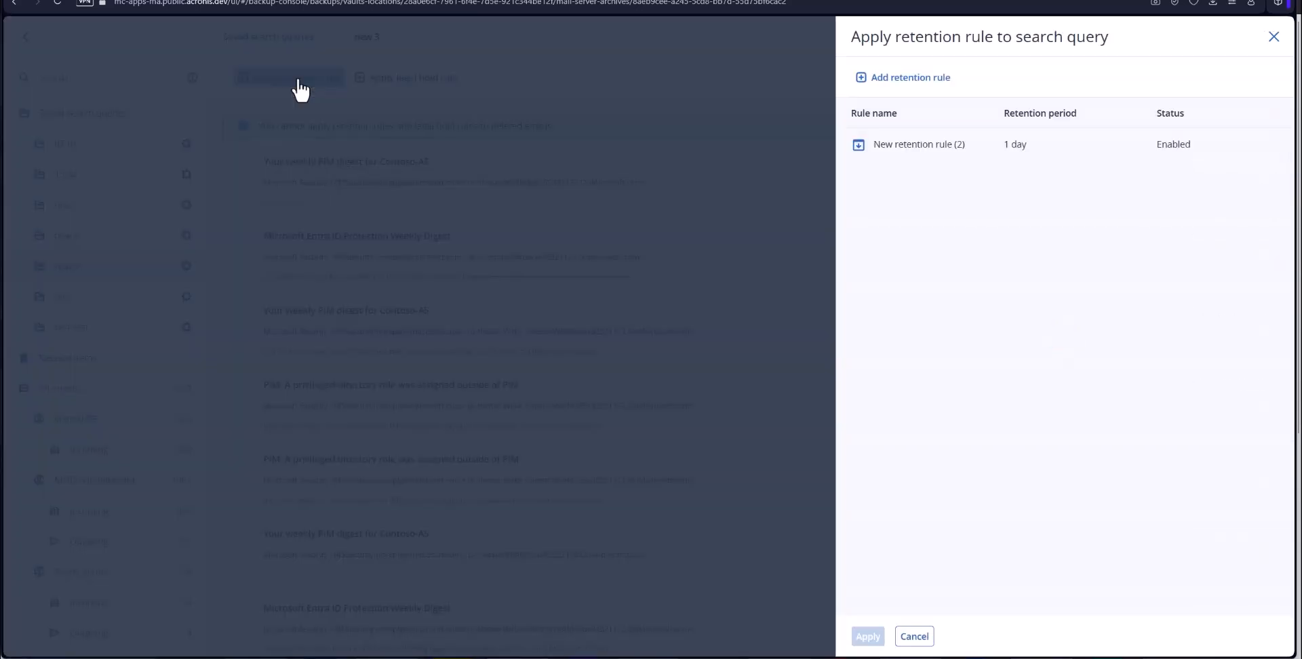
{"action": "mouse_move", "coordinate": [930, 77]}
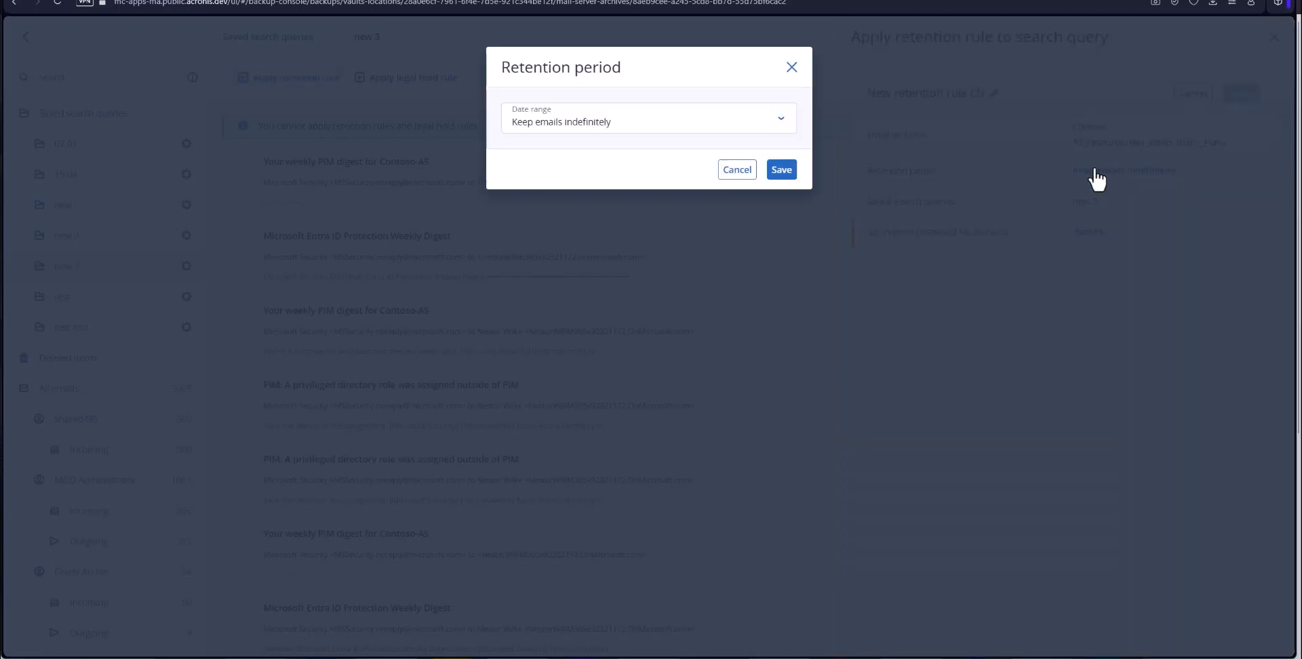
{"action": "left_click", "coordinate": [647, 119]}
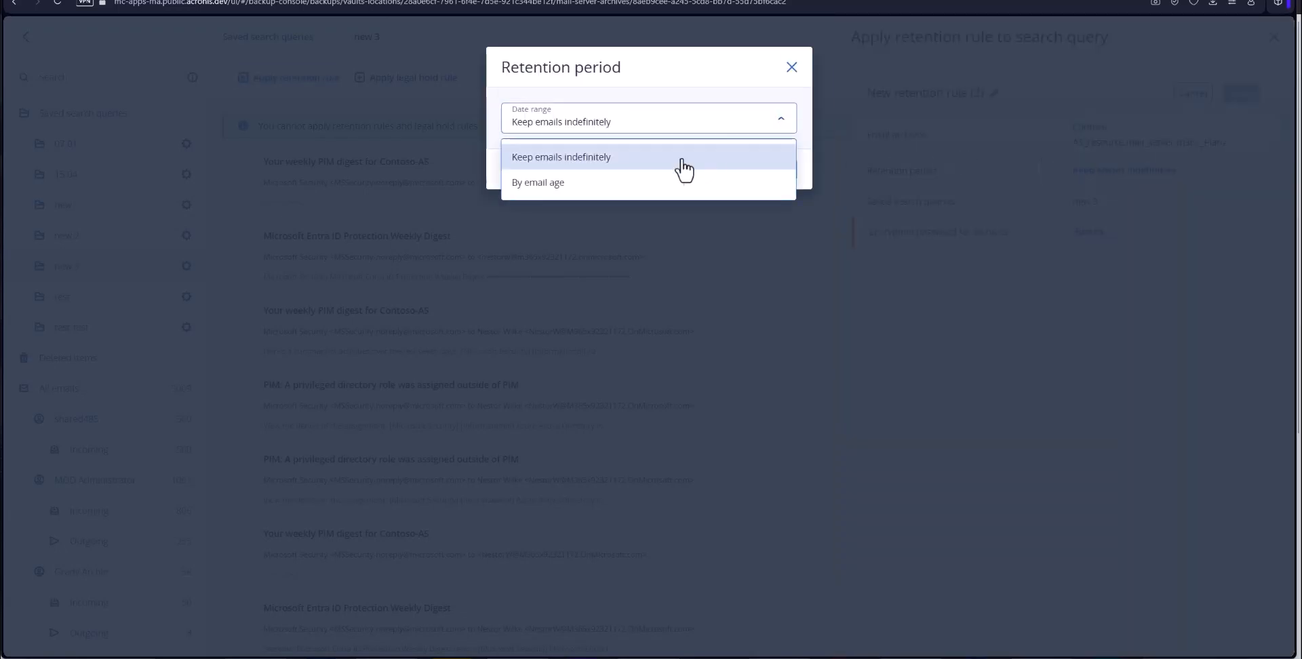
{"action": "left_click", "coordinate": [538, 181]}
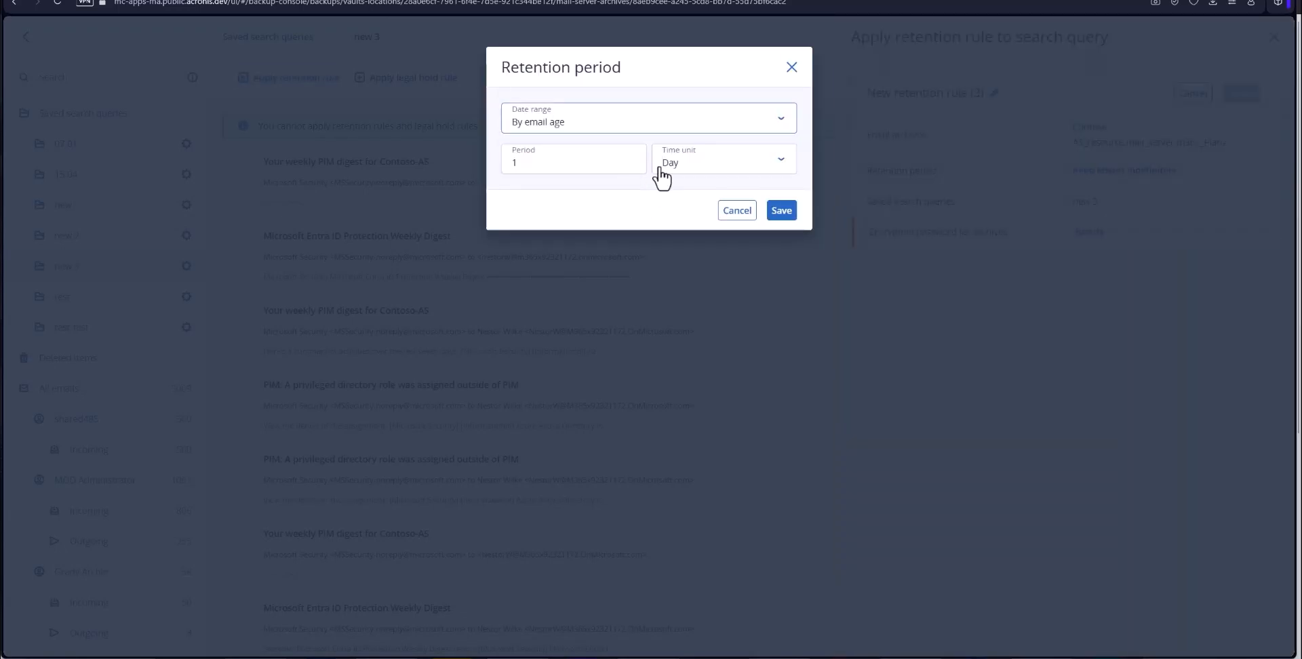
{"action": "left_click", "coordinate": [572, 161]}
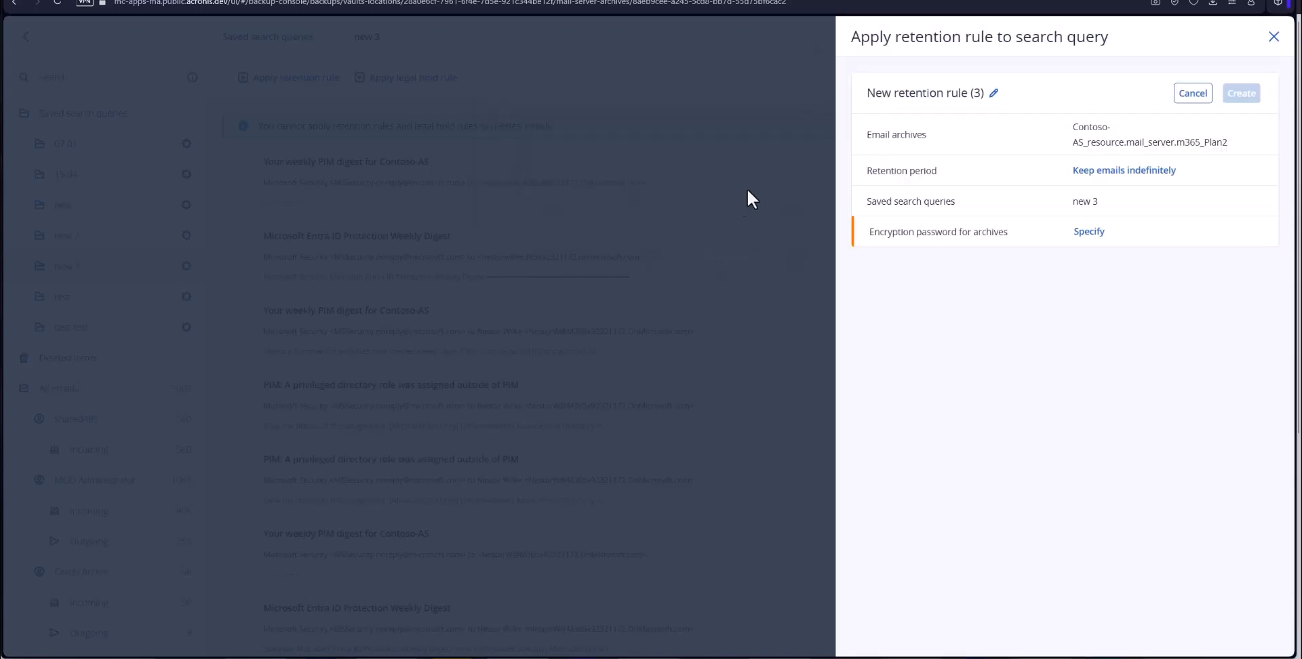
{"action": "mouse_move", "coordinate": [1228, 126]}
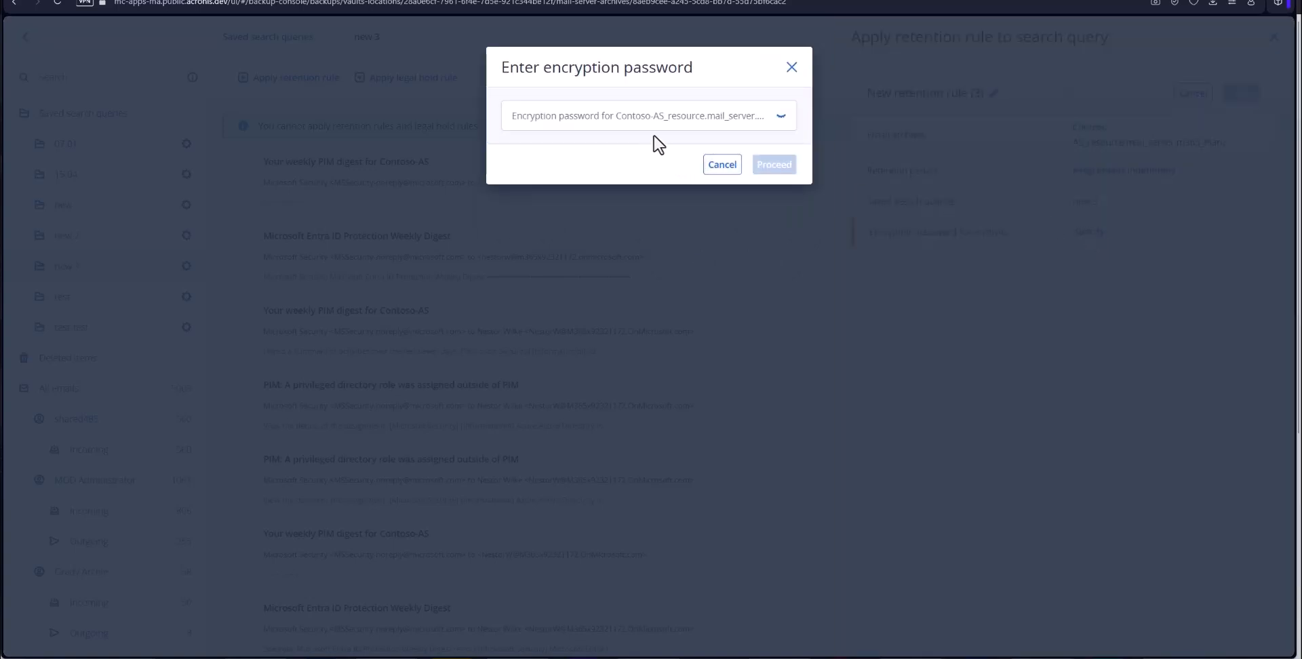
Step: Close the retention period settings and the rule form without creating it
{"action": "left_click", "coordinate": [720, 164]}
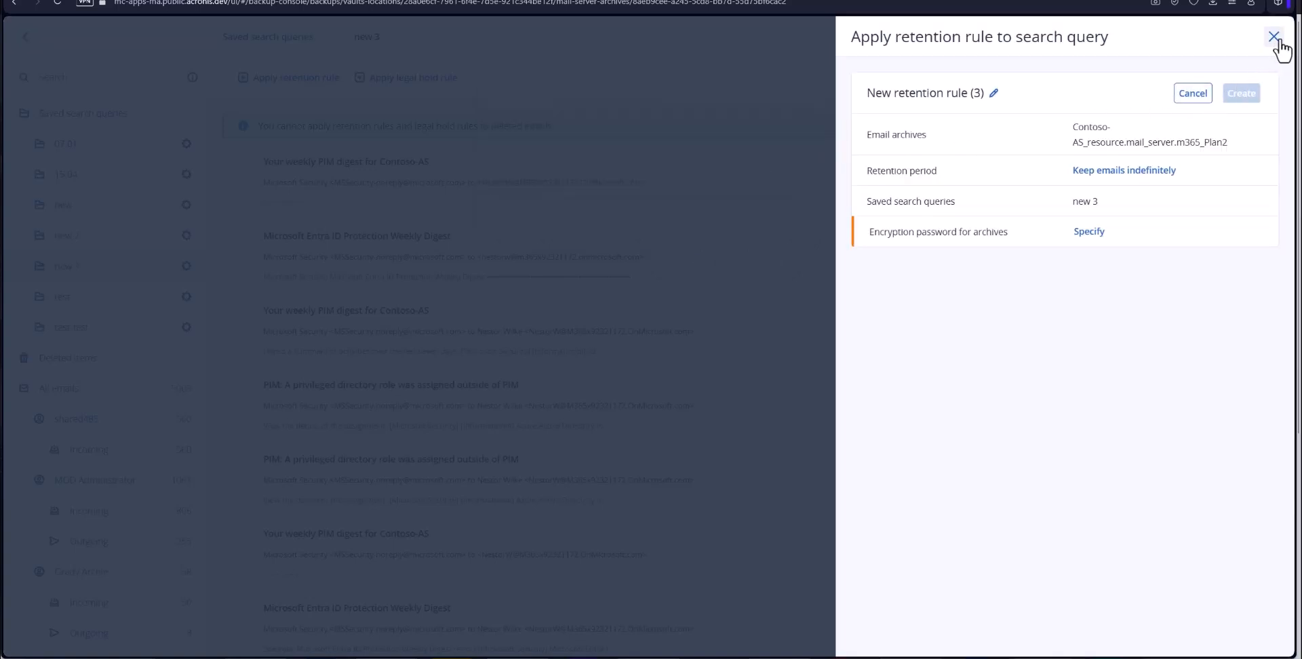
{"action": "left_click", "coordinate": [1271, 37]}
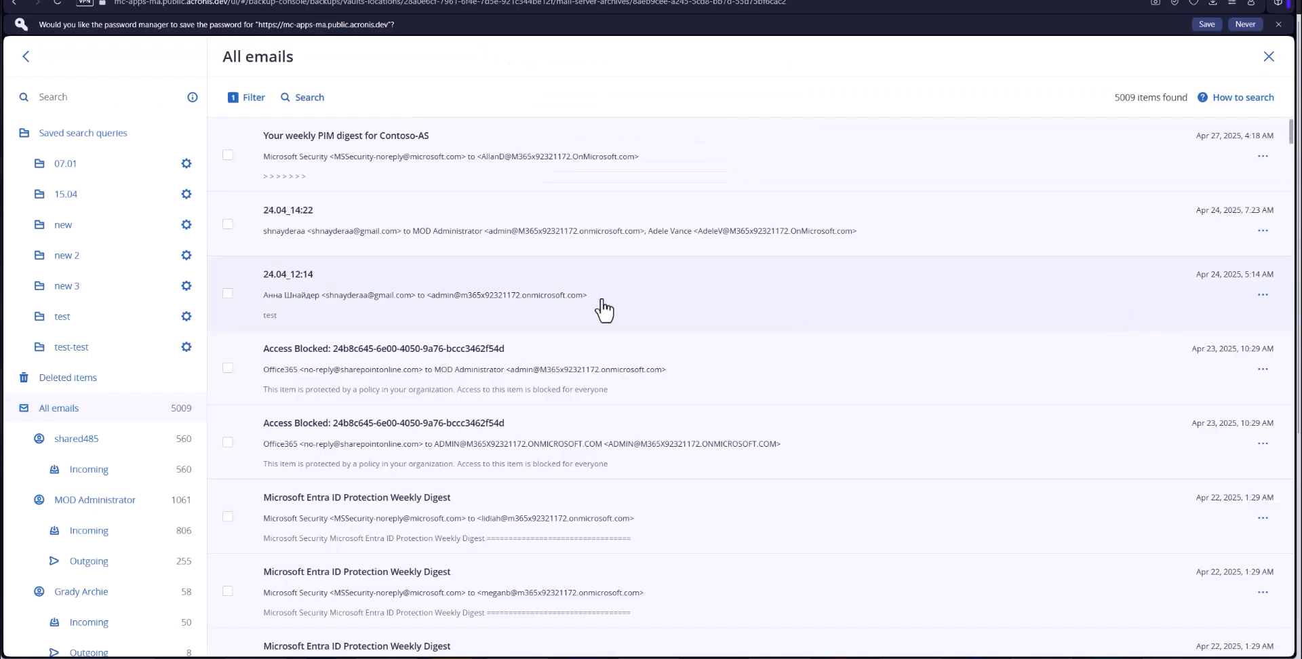
Step: Load saved query 'new 3', peek at a retention rule's period options, then back out without creating it
{"action": "left_click", "coordinate": [66, 286]}
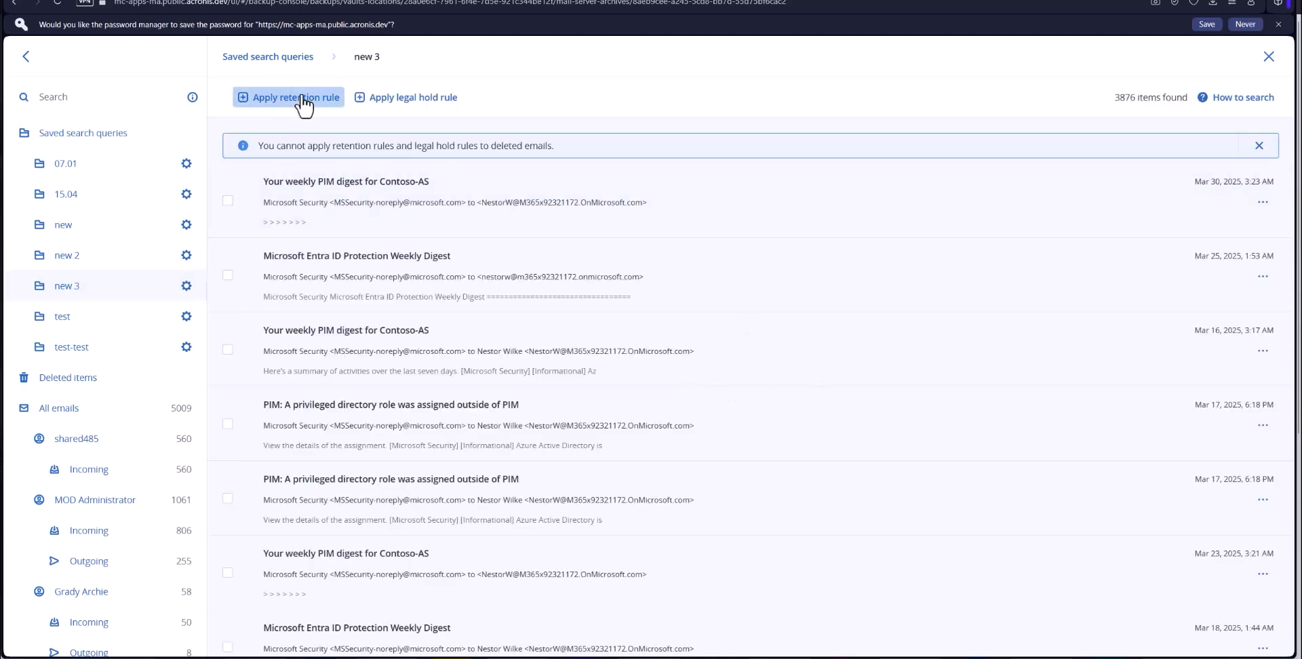
{"action": "left_click", "coordinate": [289, 97]}
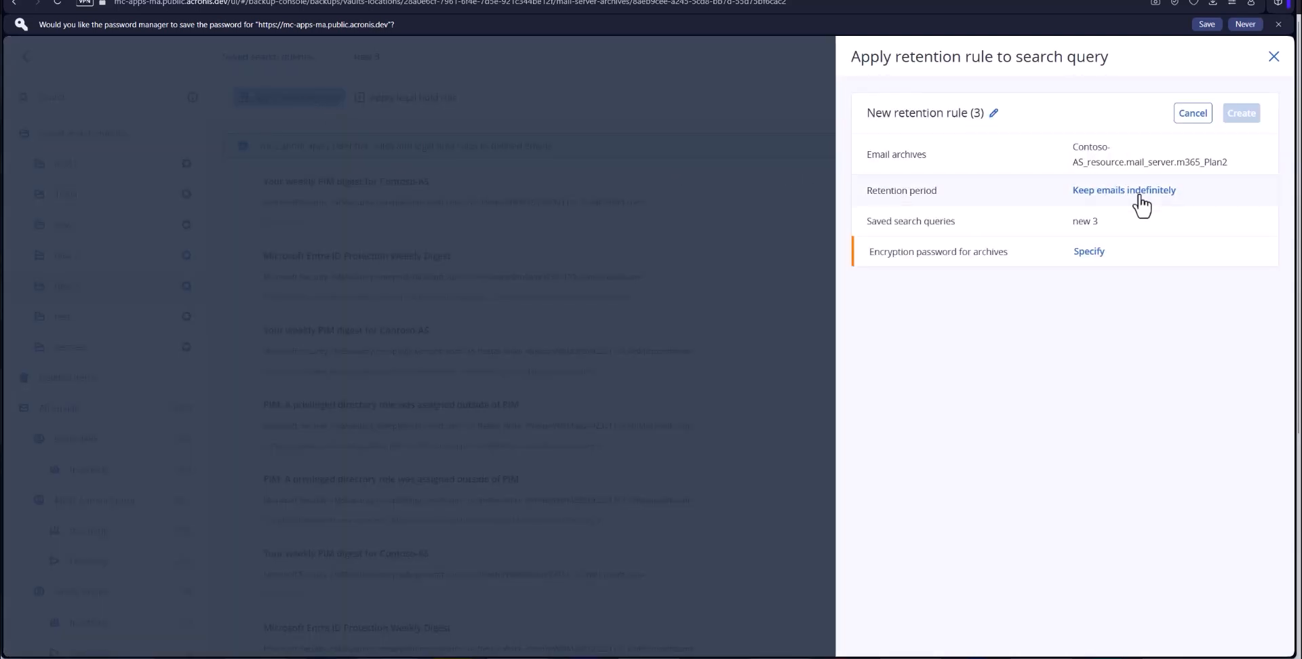
{"action": "left_click", "coordinate": [1123, 190]}
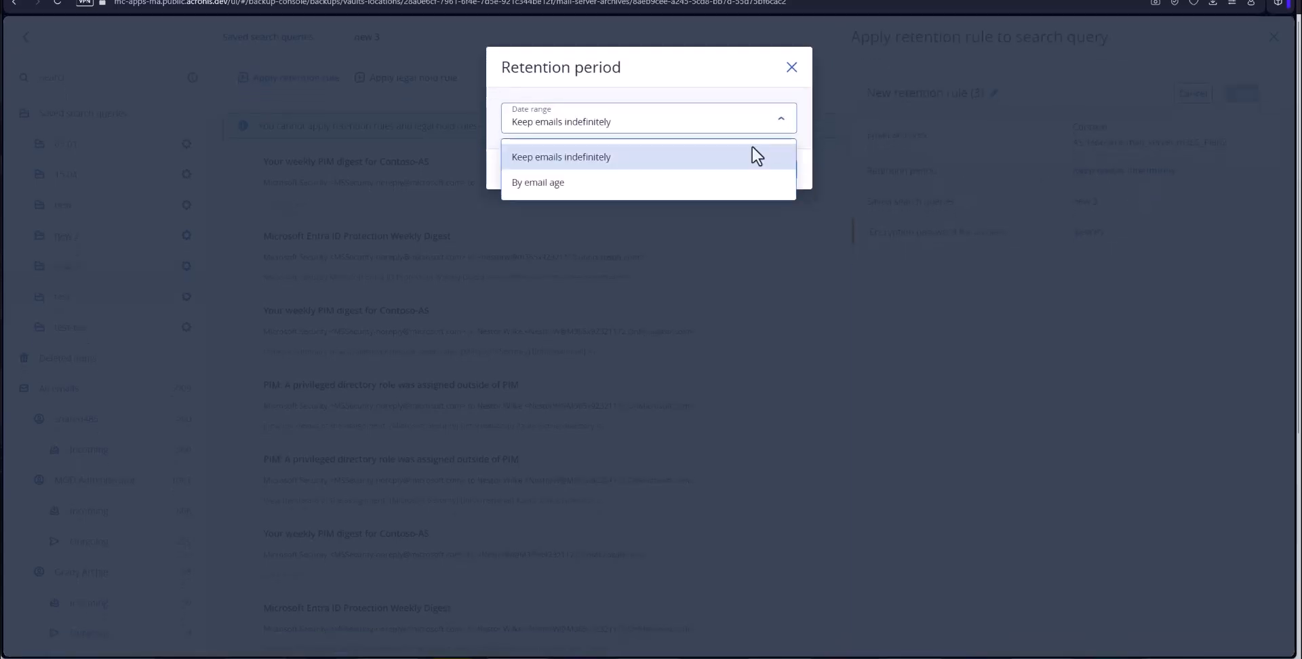
{"action": "left_click", "coordinate": [539, 182]}
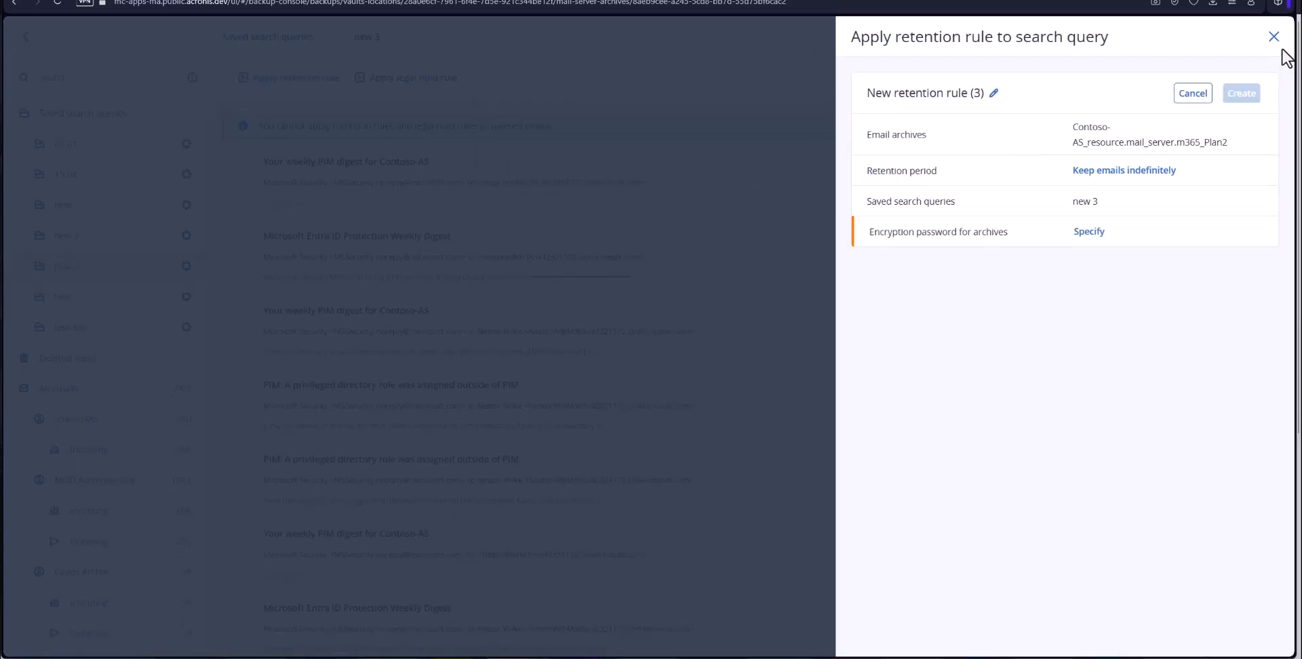
{"action": "left_click", "coordinate": [1192, 94]}
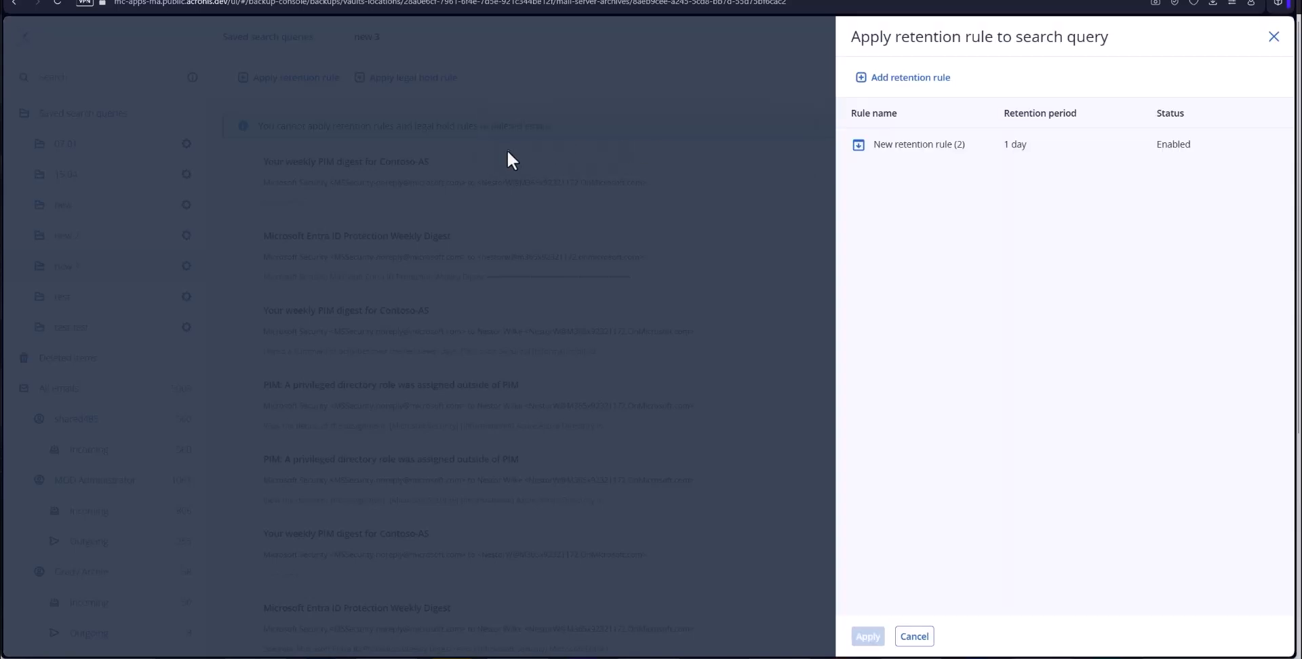
{"action": "left_click", "coordinate": [913, 637]}
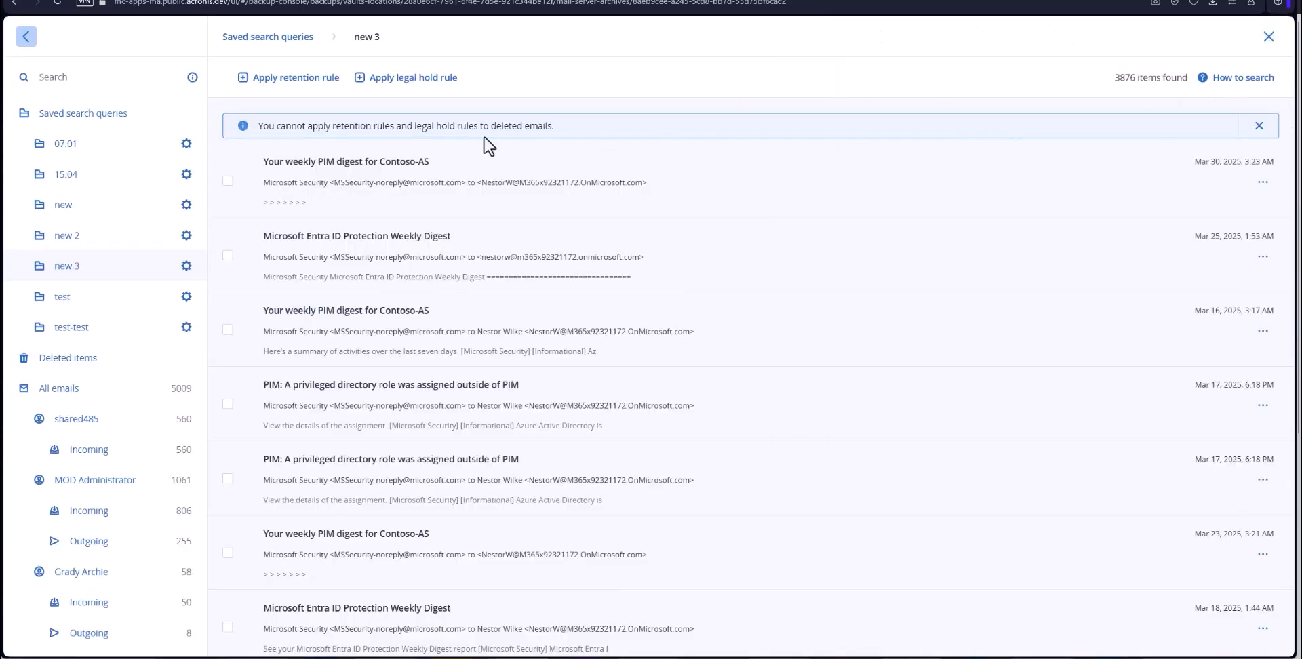
Step: Start a legal hold rule for 'new 3', view its hold period options, then discard the draft
{"action": "left_click", "coordinate": [412, 77]}
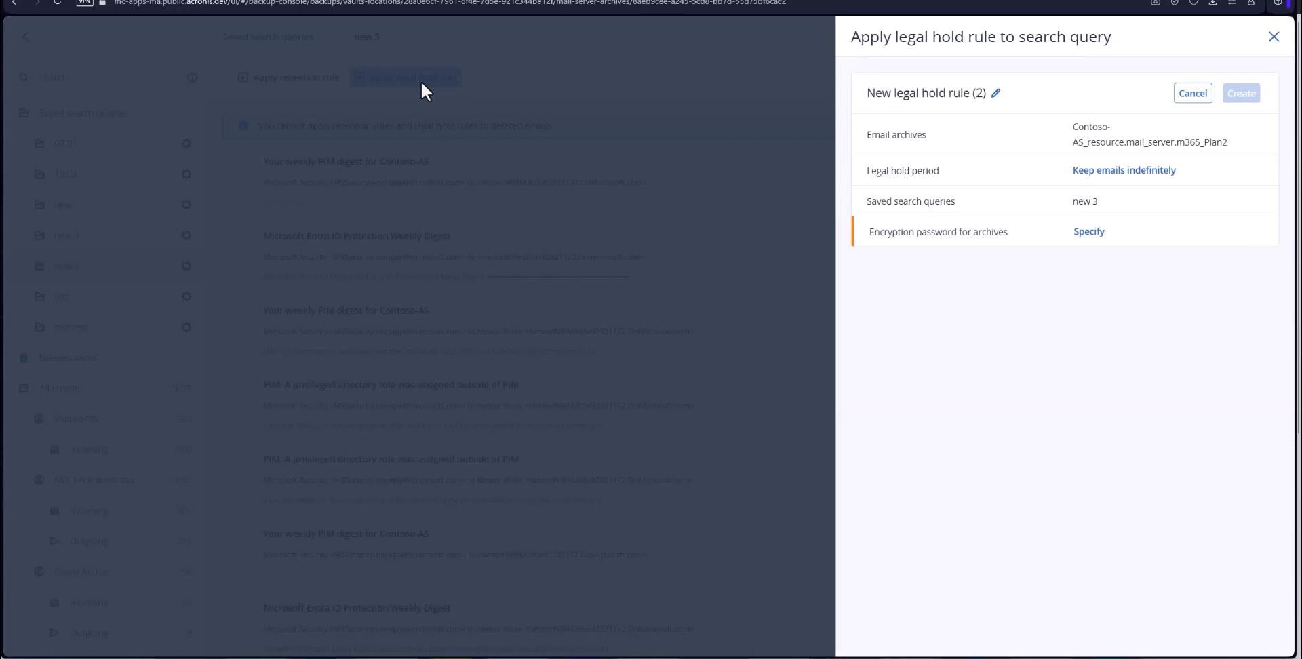
{"action": "mouse_move", "coordinate": [1124, 169]}
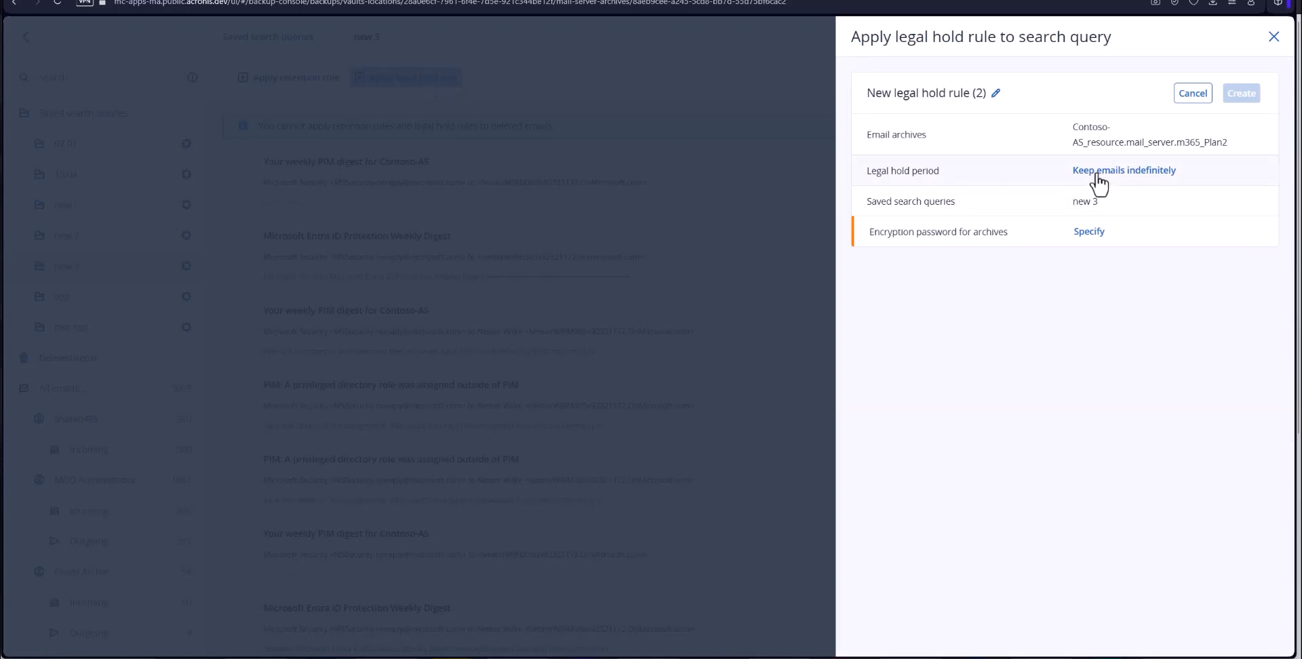
{"action": "left_click", "coordinate": [1123, 169]}
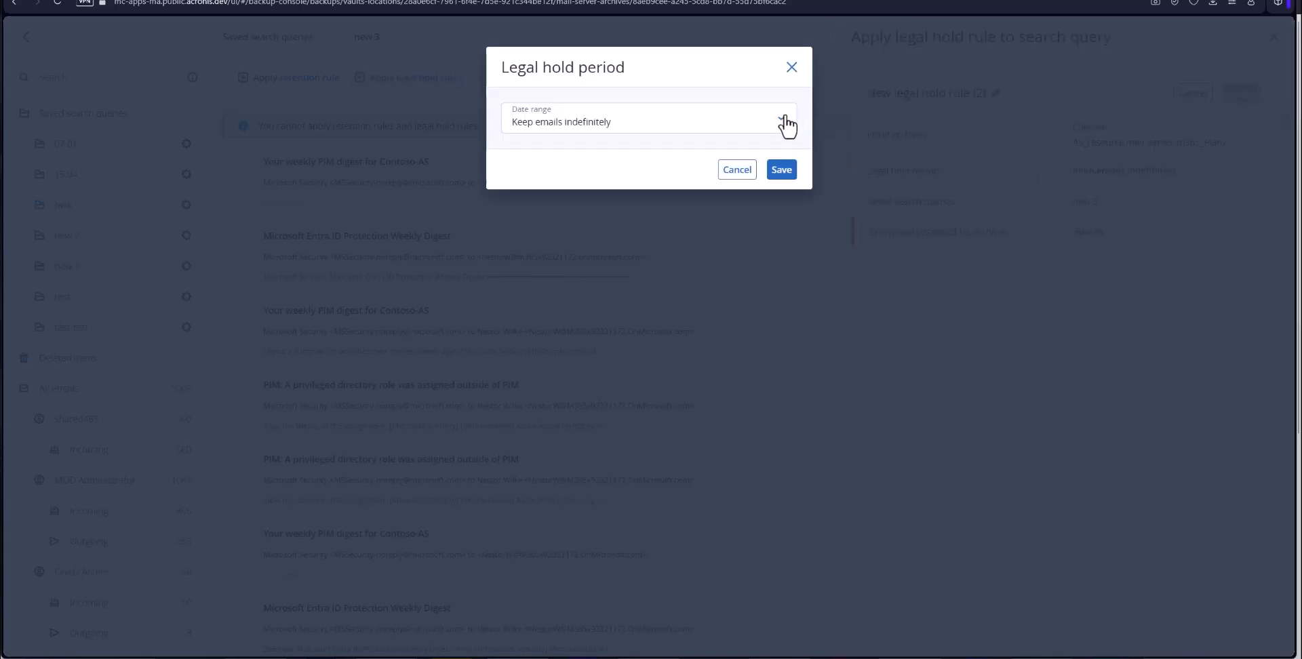
{"action": "left_click", "coordinate": [779, 170]}
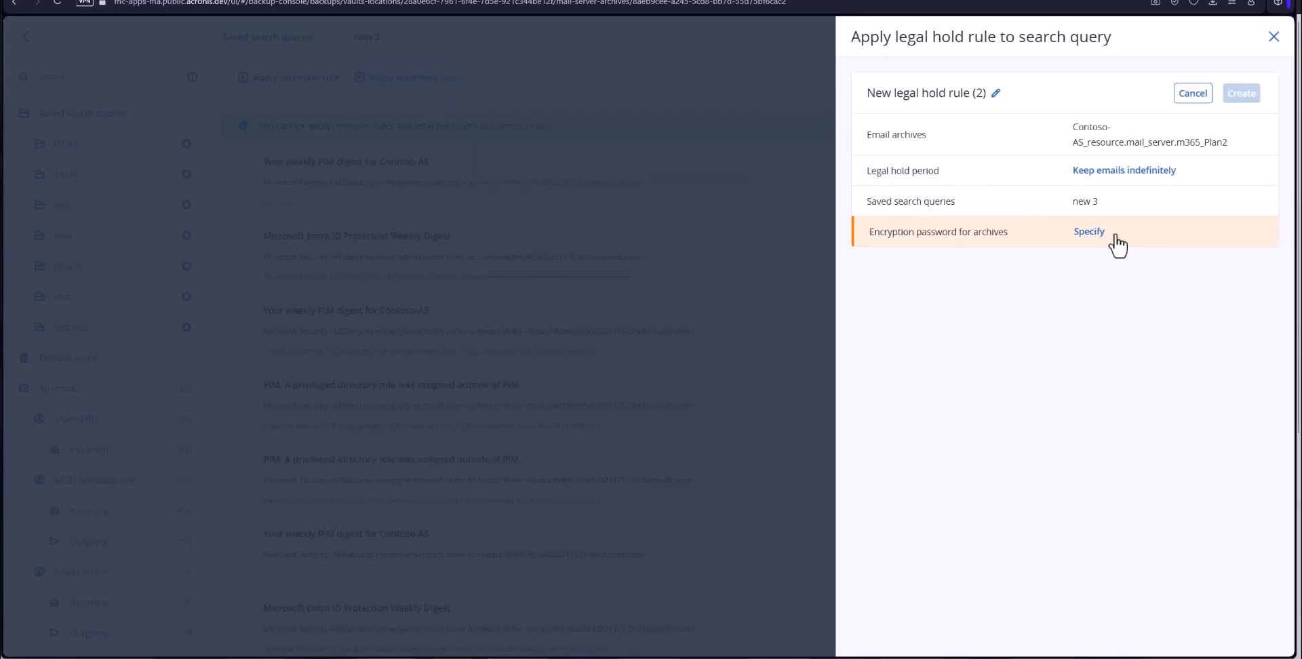
{"action": "mouse_move", "coordinate": [1183, 193]}
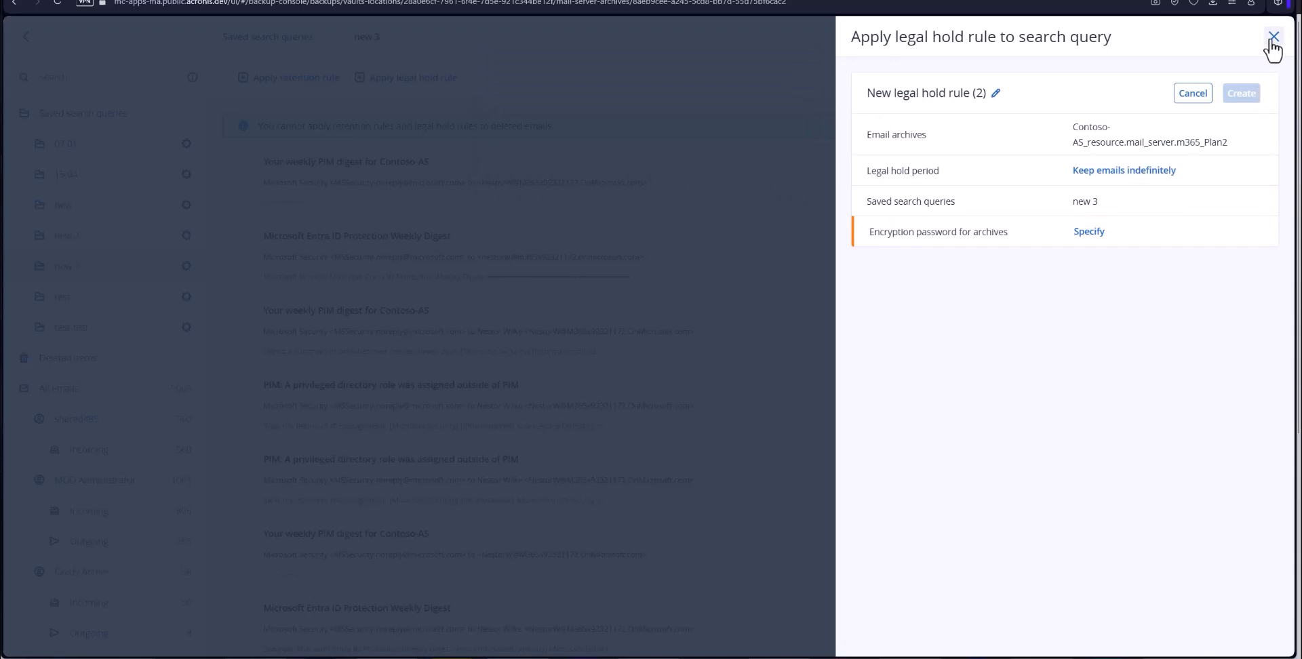
{"action": "left_click", "coordinate": [1274, 37]}
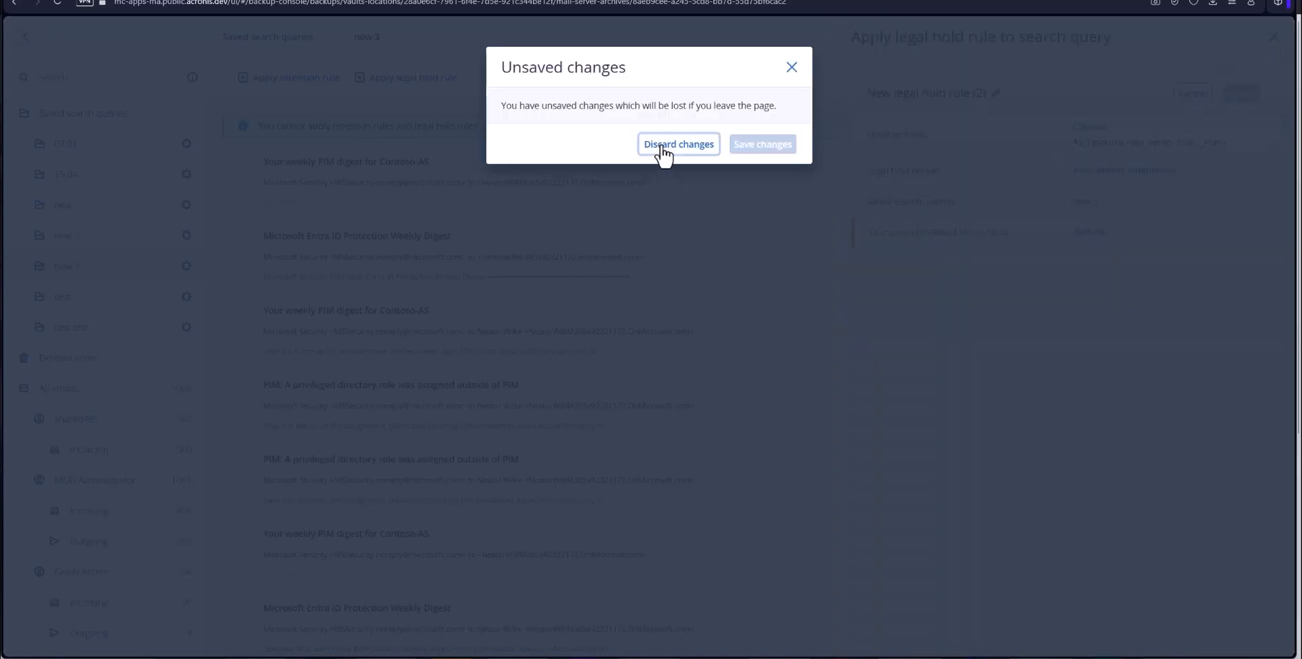
{"action": "left_click", "coordinate": [678, 144]}
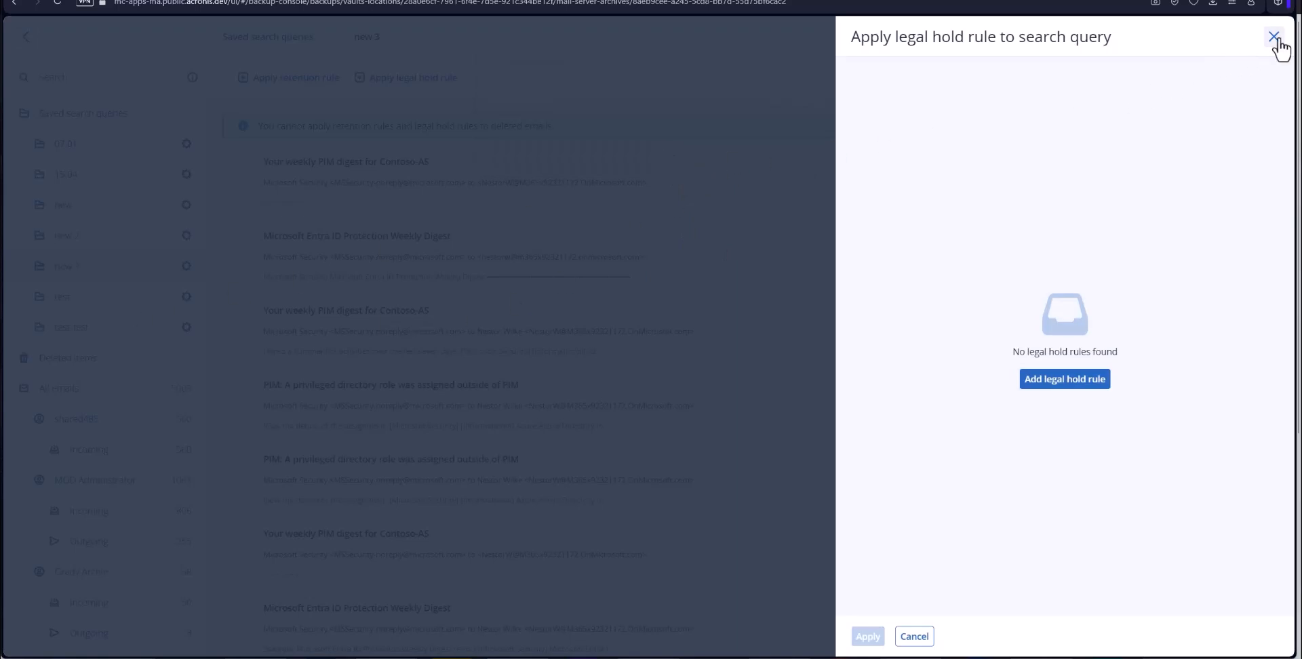
Step: Leave the legal hold panel and show Management > Archiving plans with its four plans
{"action": "left_click", "coordinate": [1274, 37]}
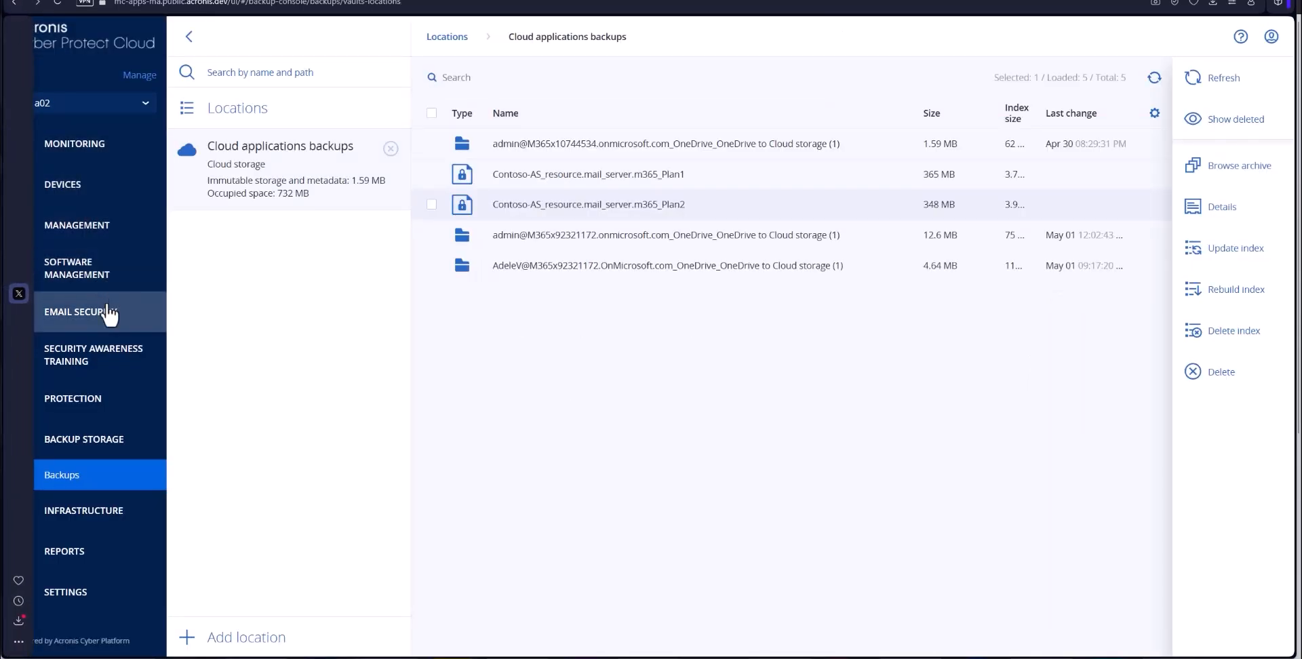
{"action": "left_click", "coordinate": [75, 224]}
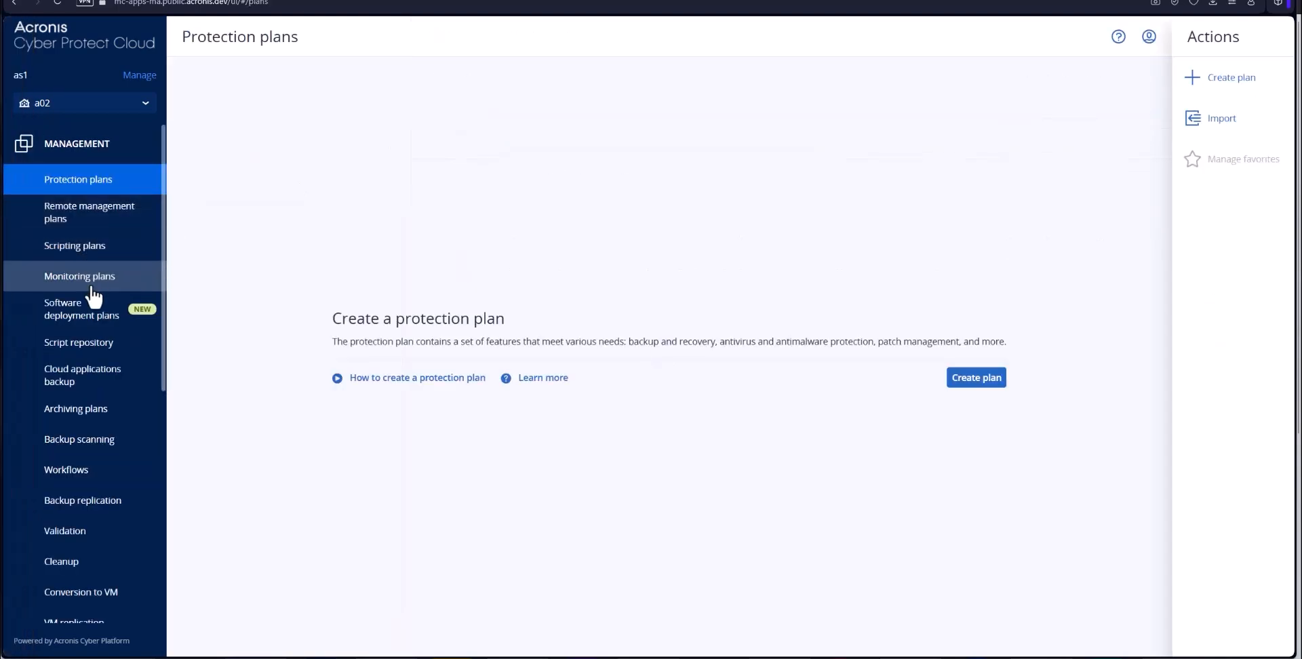
{"action": "left_click", "coordinate": [76, 409]}
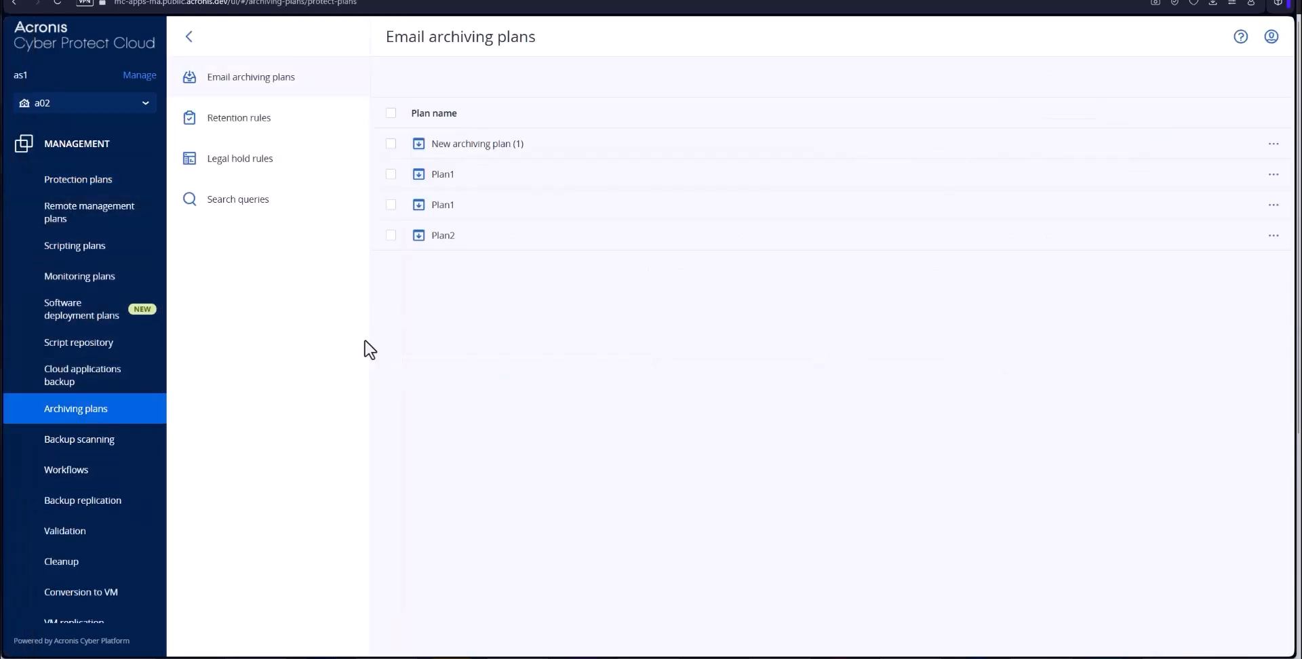
{"action": "mouse_move", "coordinate": [262, 76]}
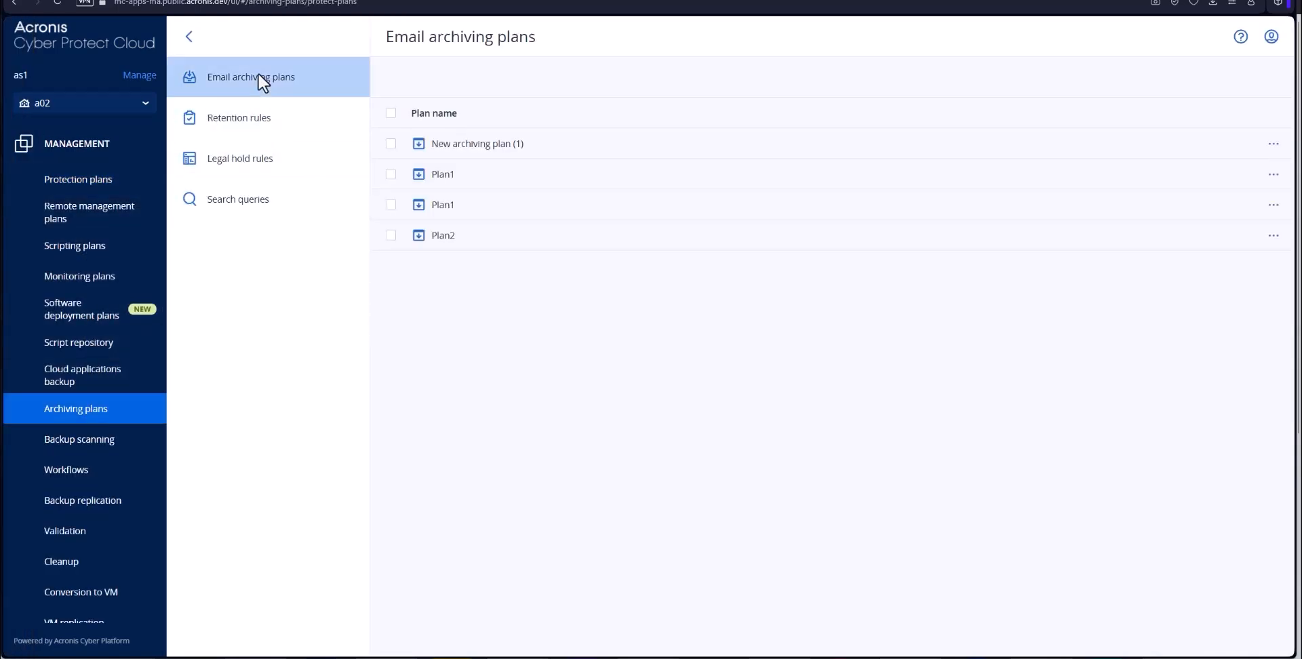
{"action": "mouse_move", "coordinate": [239, 117]}
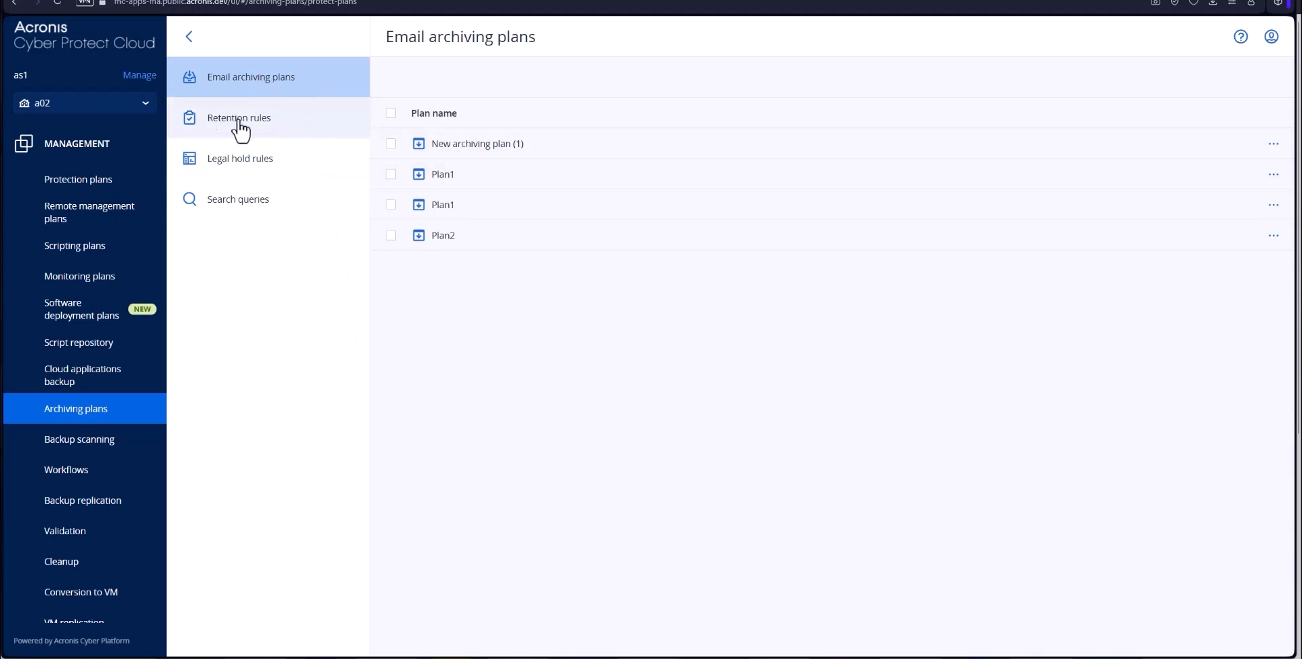
Step: From Retention rules, start a new rule covering the Plan1 mail archive
{"action": "left_click", "coordinate": [238, 116]}
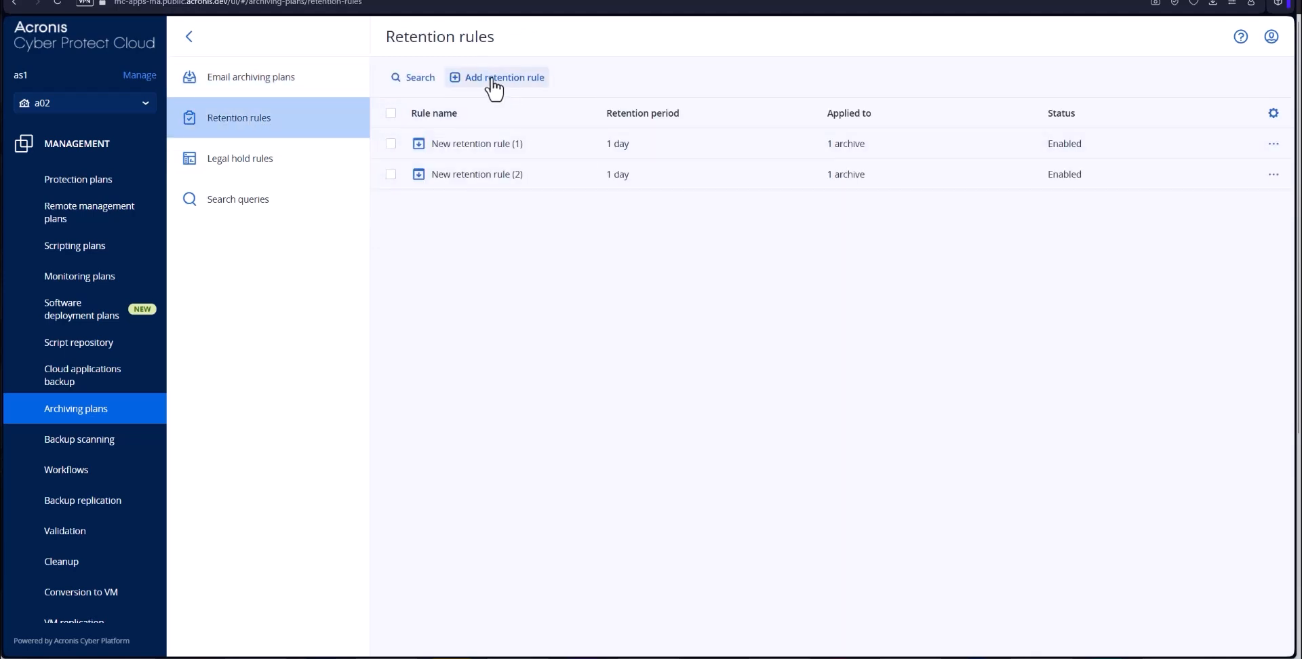
{"action": "left_click", "coordinate": [497, 77]}
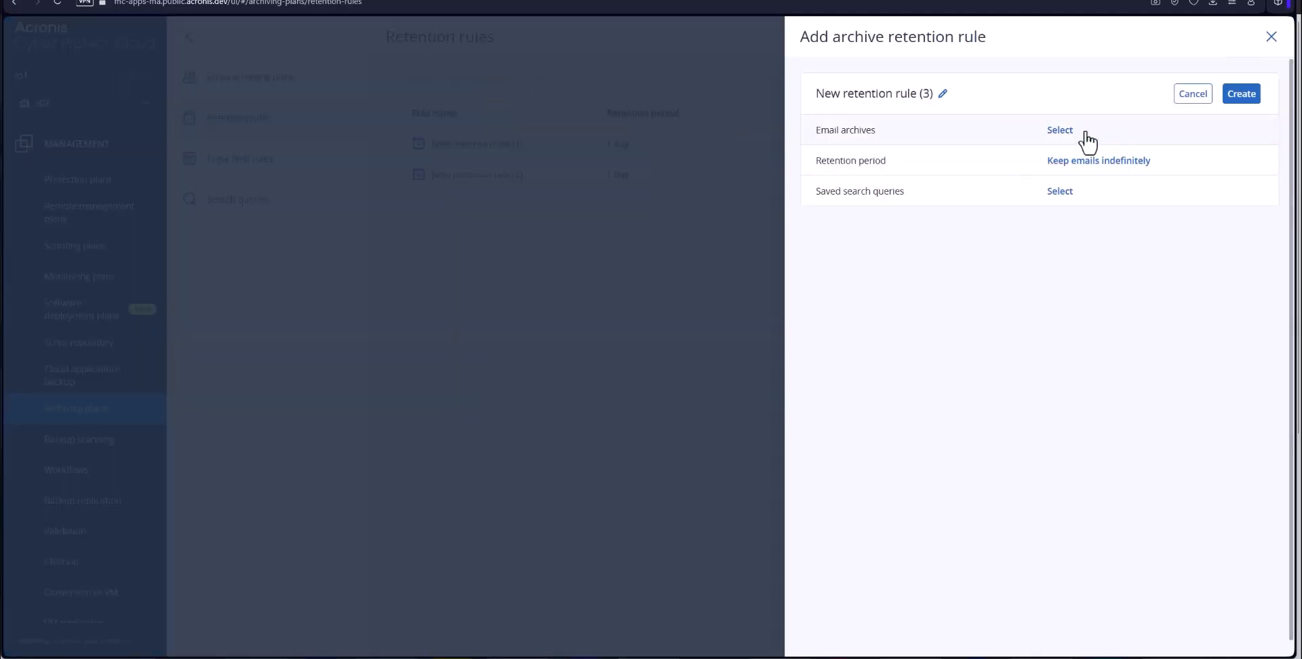
{"action": "left_click", "coordinate": [1059, 129]}
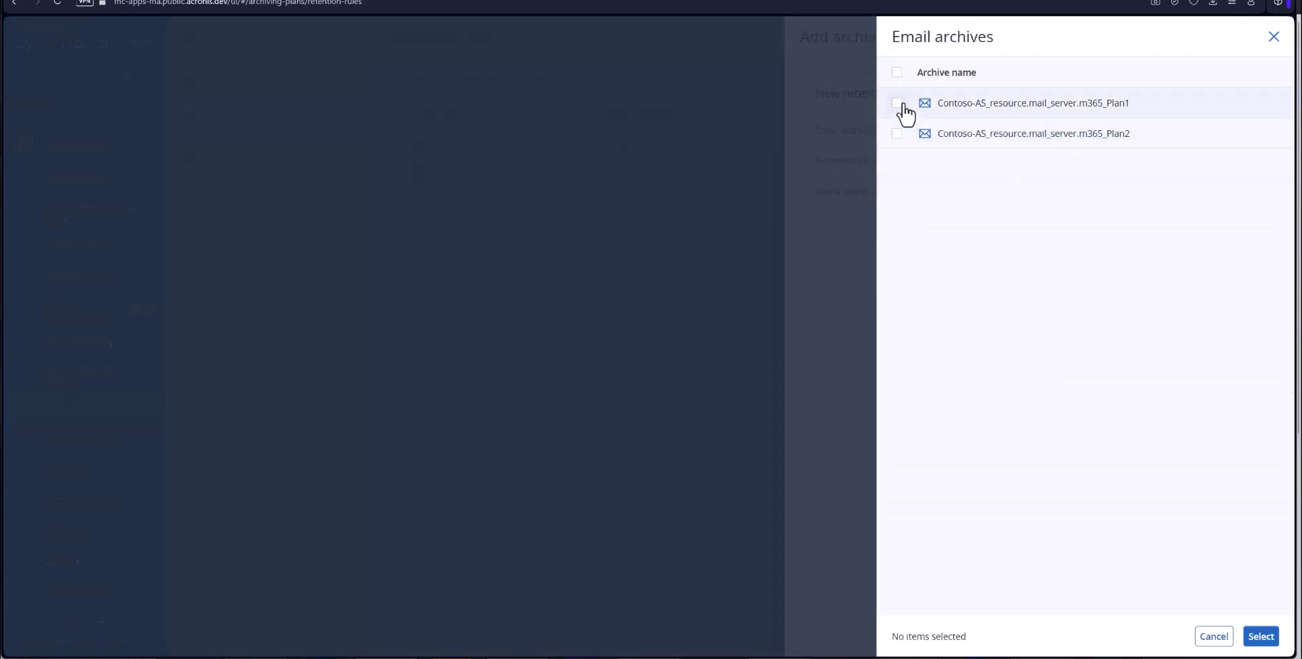
{"action": "left_click", "coordinate": [897, 103]}
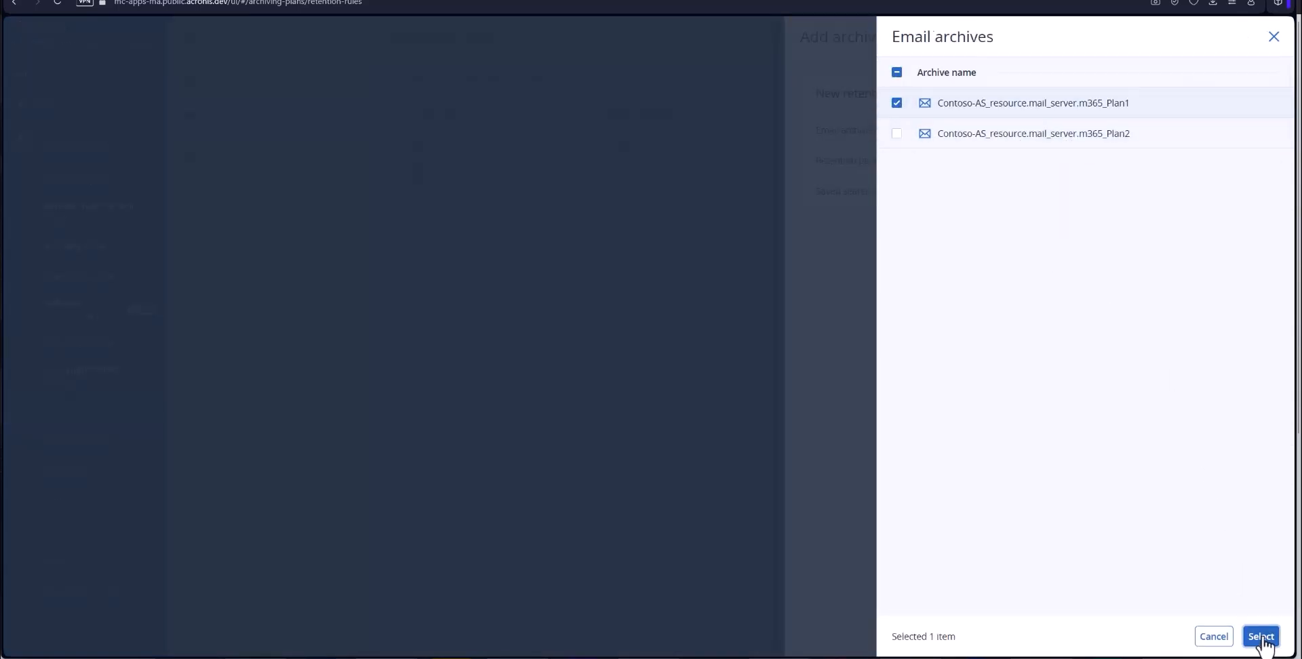
{"action": "left_click", "coordinate": [1260, 637]}
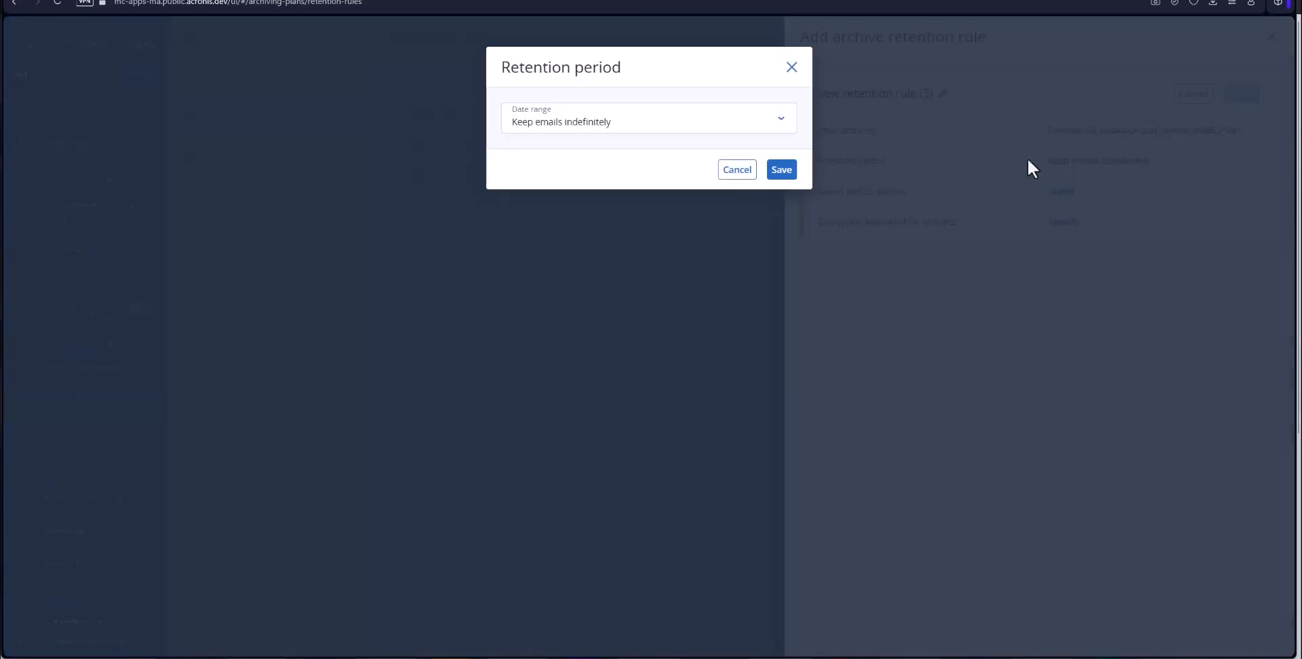
Step: Set an age-based retention period of 5, then abandon the draft and return to the rules list
{"action": "left_click", "coordinate": [649, 118]}
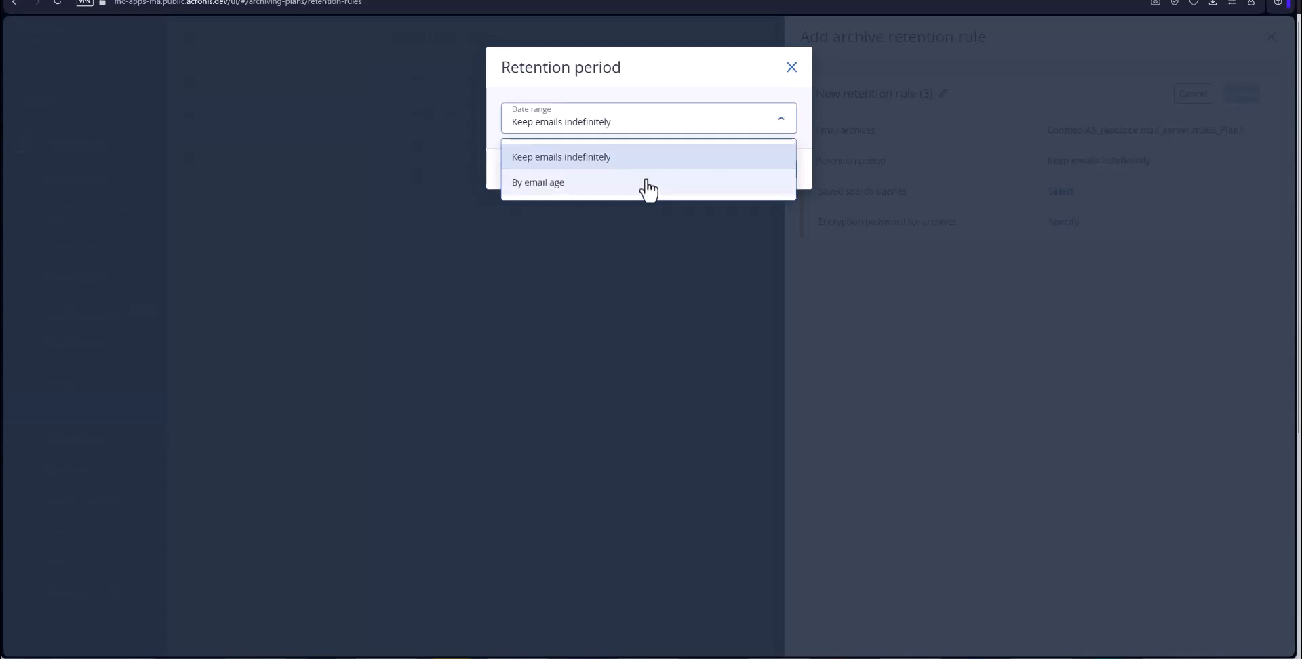
{"action": "left_click", "coordinate": [538, 182]}
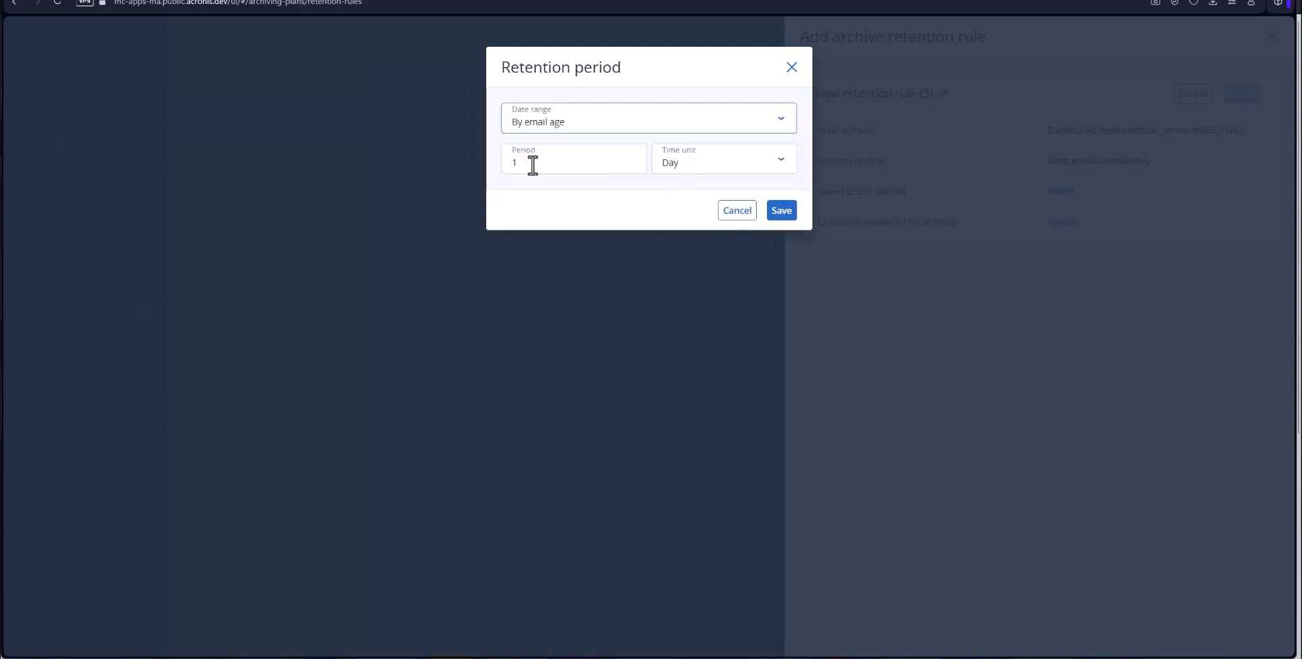
{"action": "type", "text": "5"}
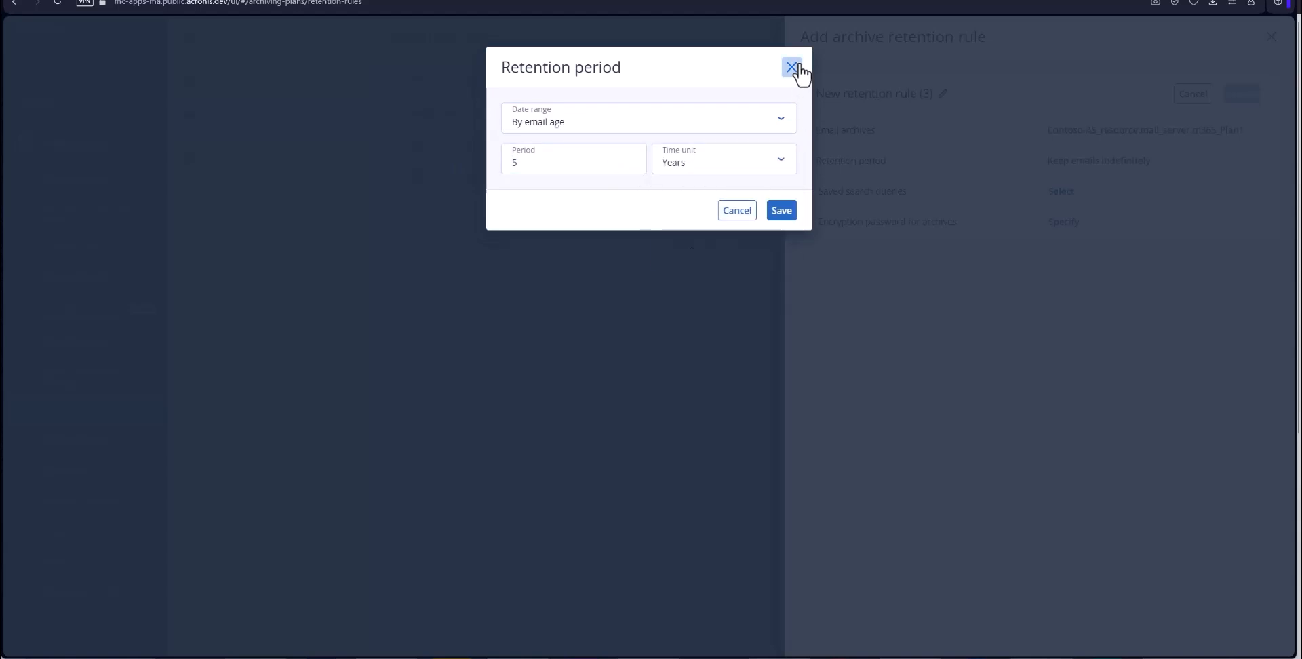
{"action": "left_click", "coordinate": [792, 68]}
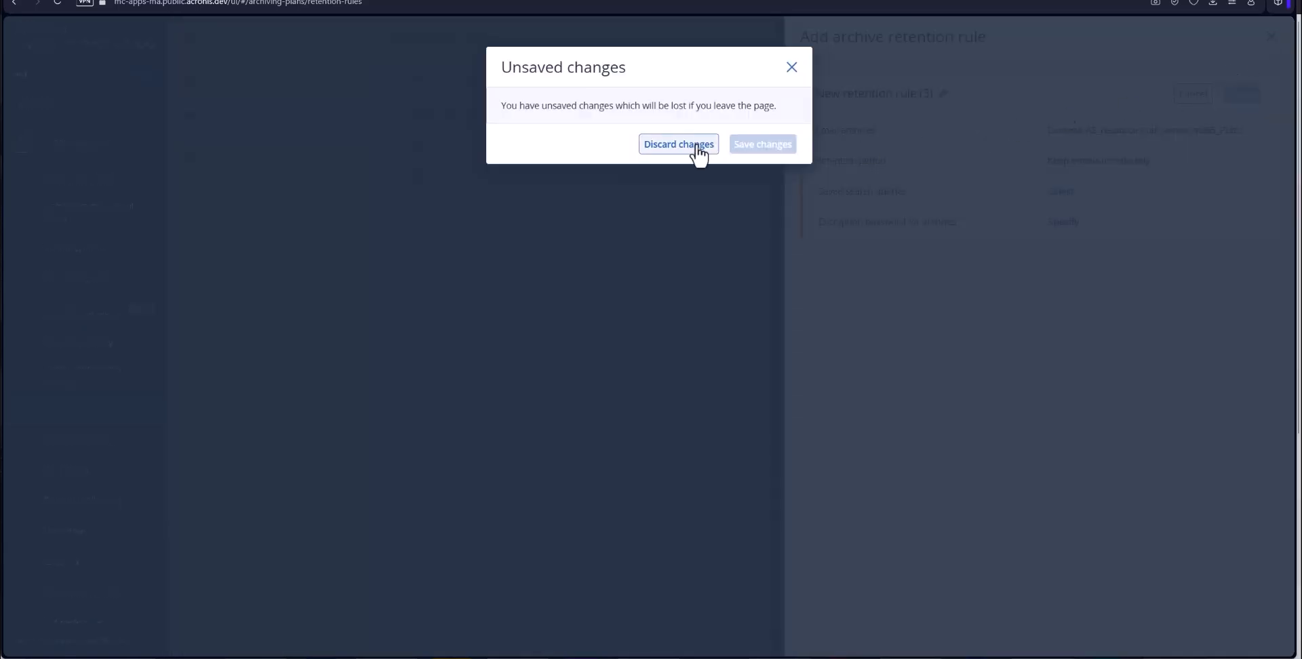
{"action": "left_click", "coordinate": [678, 143]}
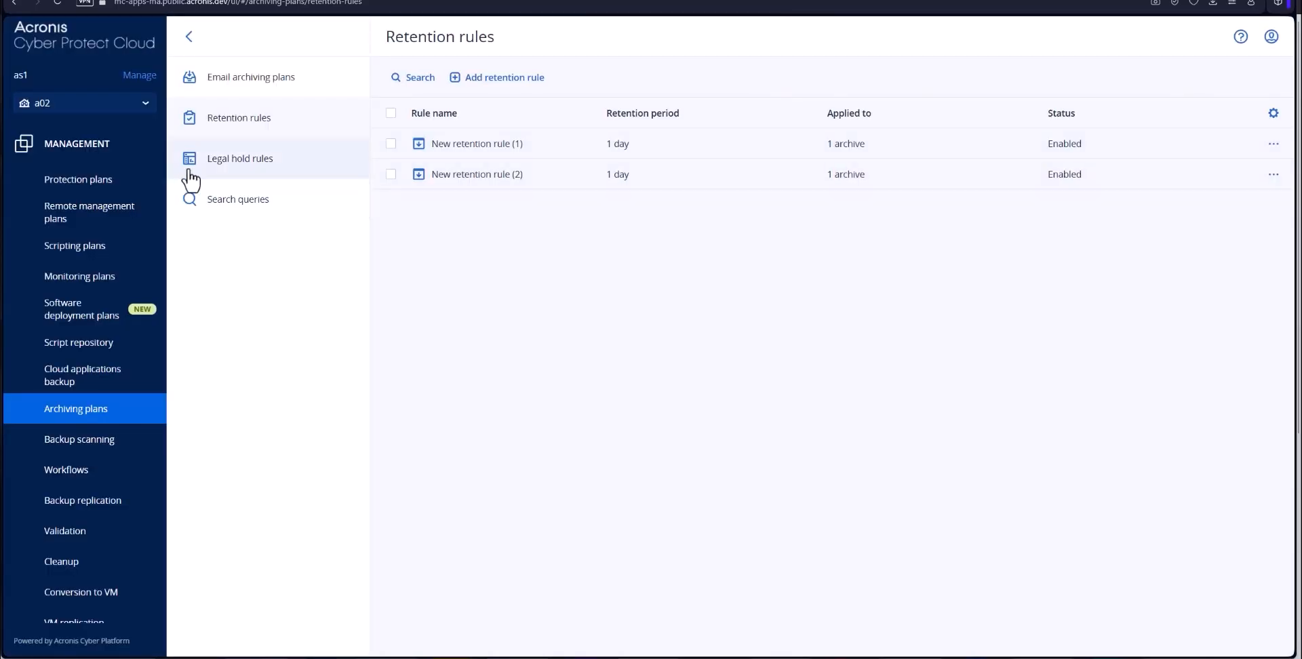
Step: From Legal hold rules, start a new rule scoped to the Plan1 archive
{"action": "left_click", "coordinate": [241, 158]}
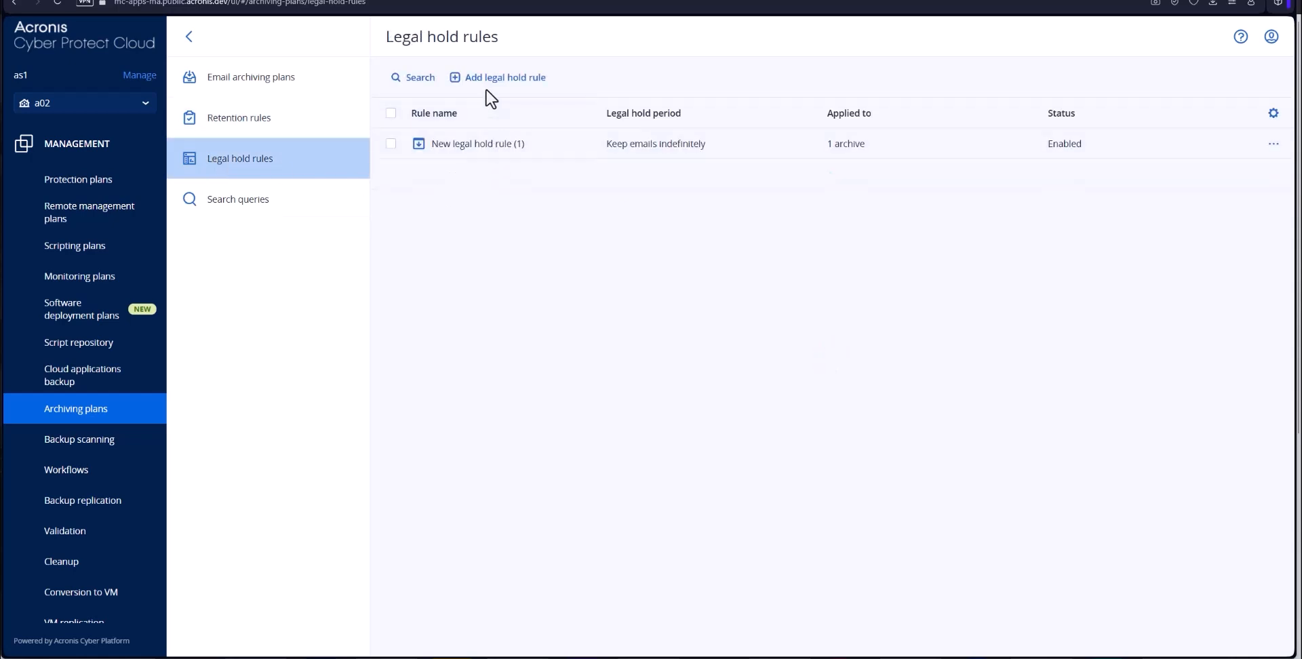
{"action": "left_click", "coordinate": [505, 78]}
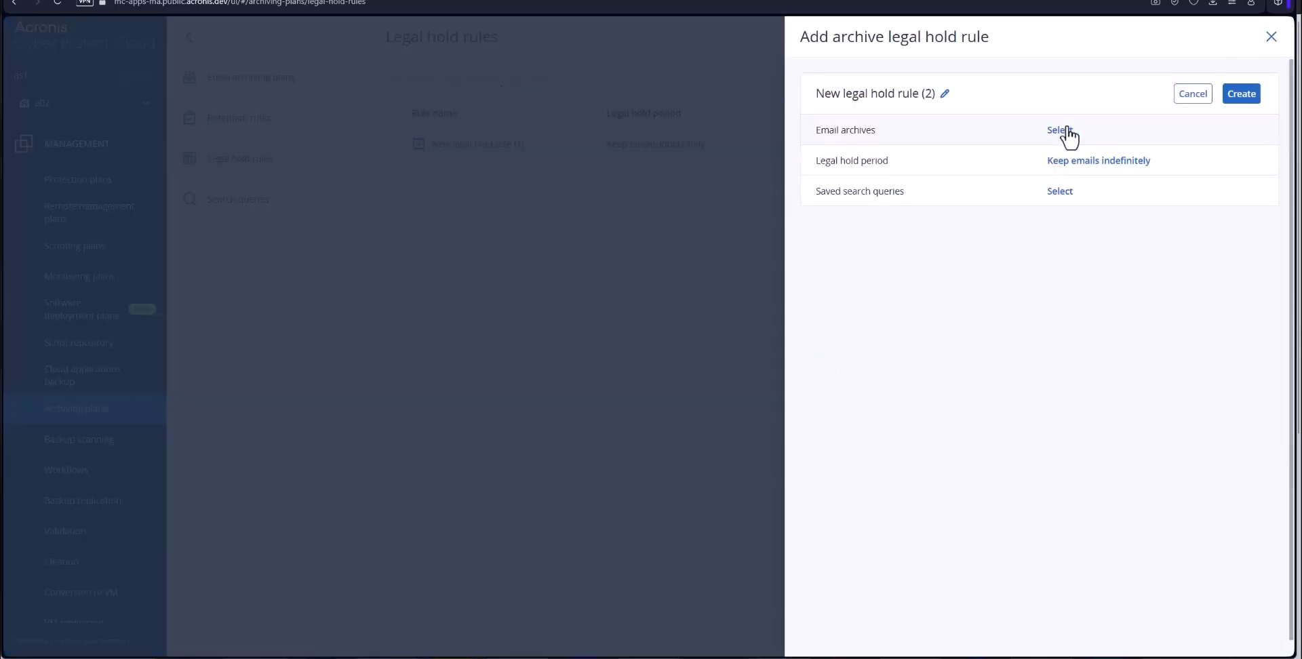
{"action": "left_click", "coordinate": [1060, 128]}
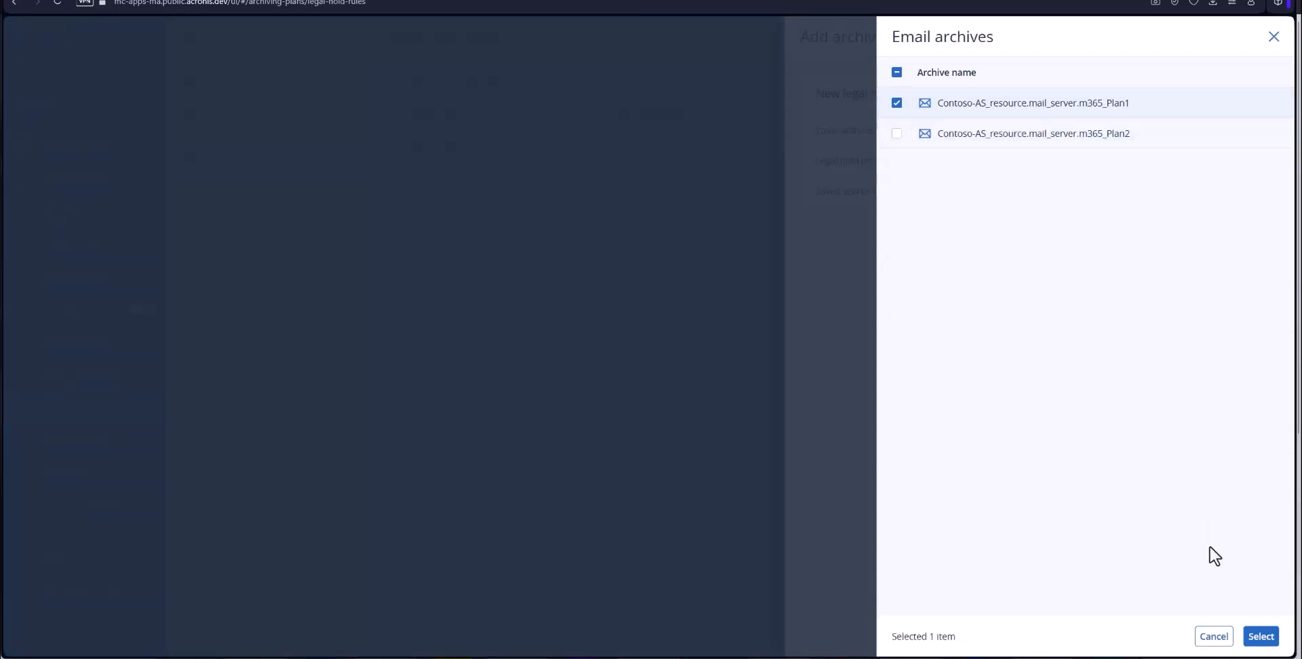
{"action": "left_click", "coordinate": [1260, 636]}
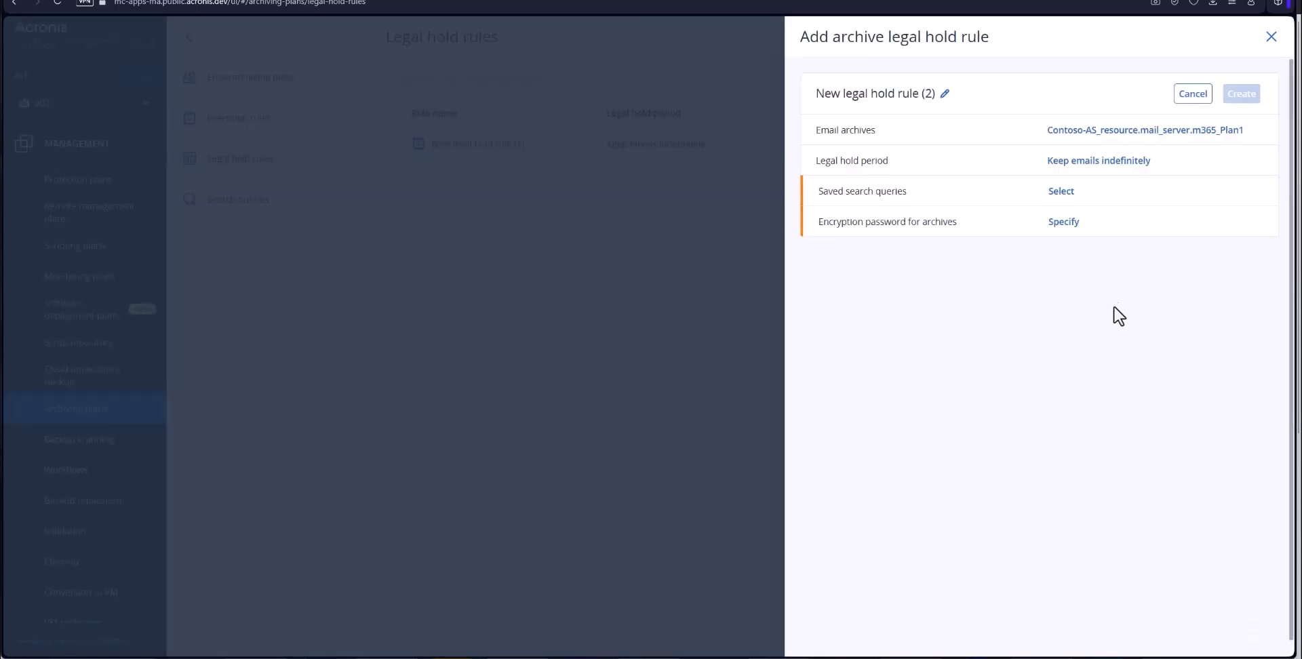
{"action": "mouse_move", "coordinate": [1088, 166]}
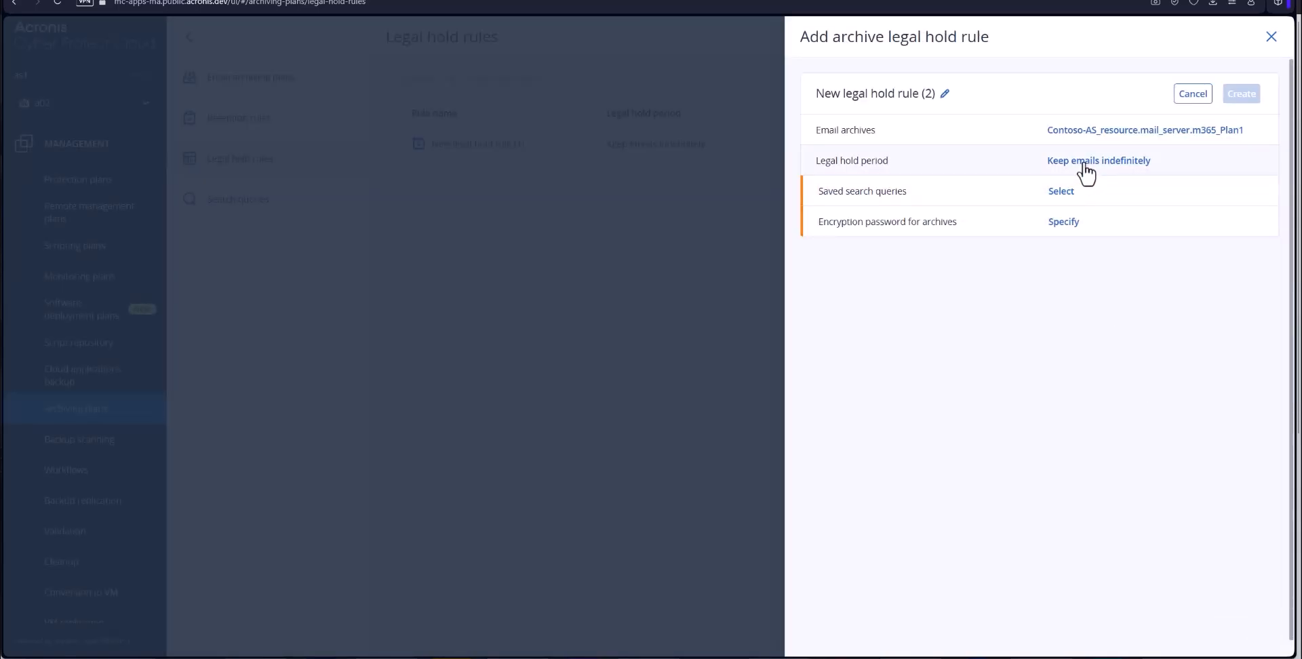
Step: Tick saved query 07.01 for the rule, then discard the unsaved draft
{"action": "left_click", "coordinate": [1061, 192]}
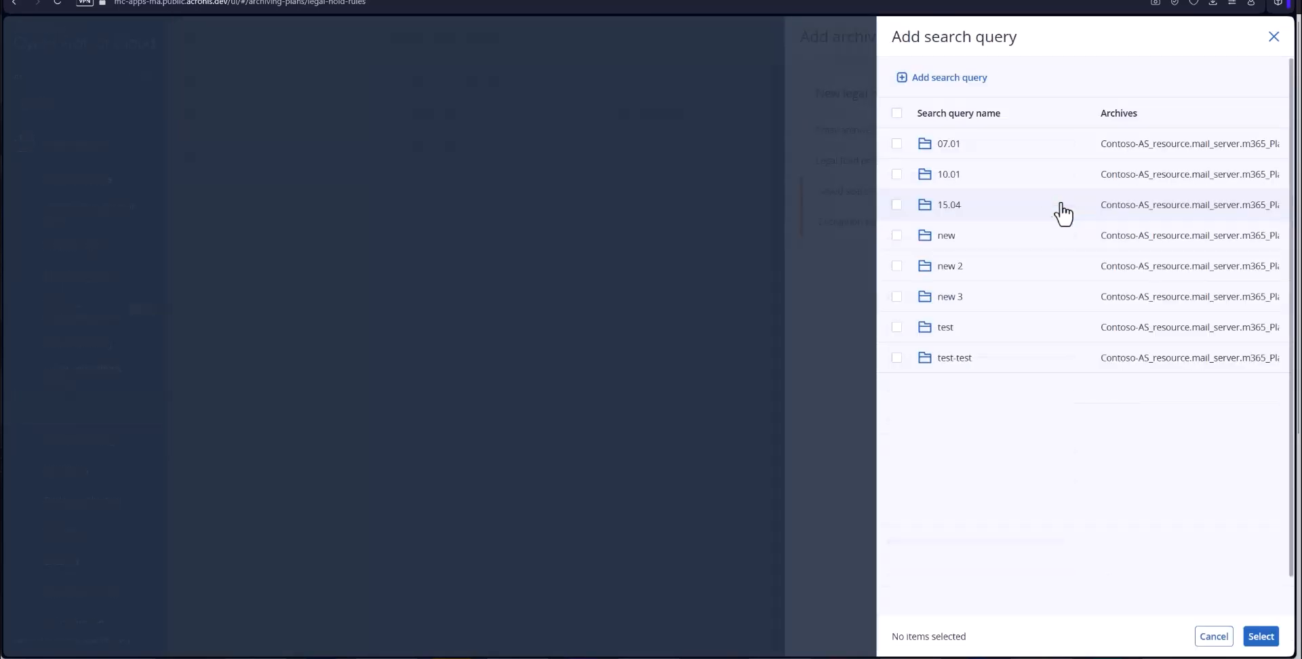
{"action": "mouse_move", "coordinate": [902, 157]}
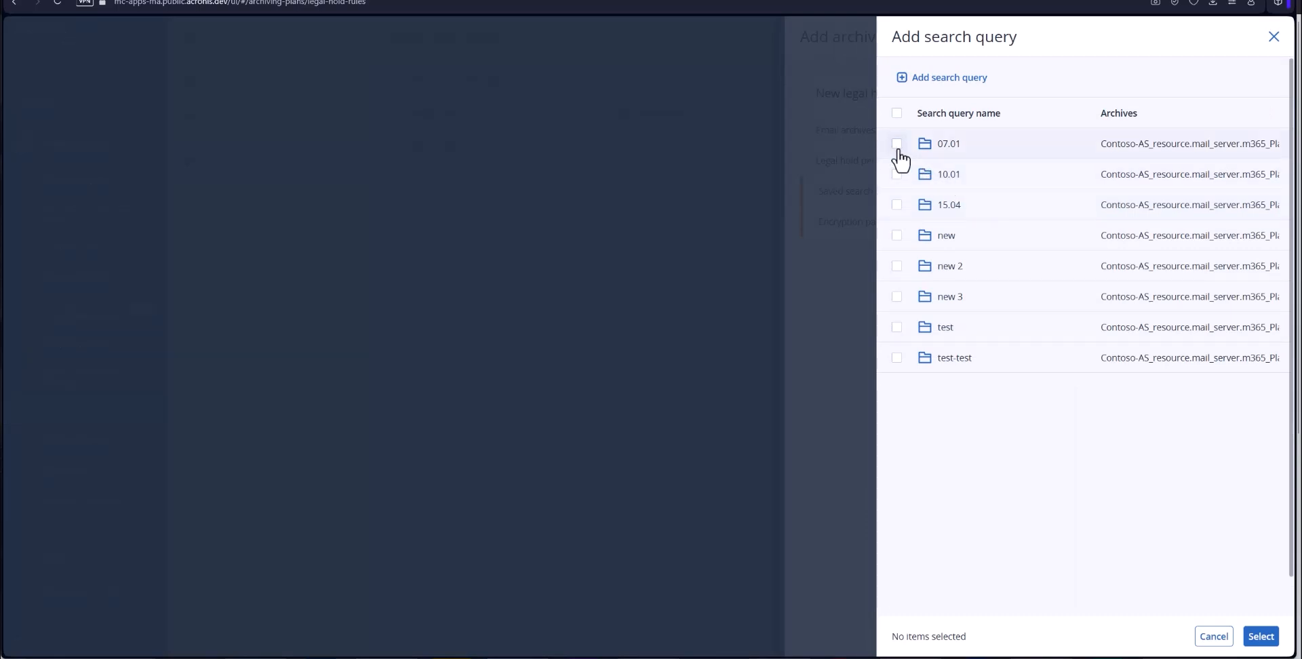
{"action": "mouse_move", "coordinate": [898, 155]}
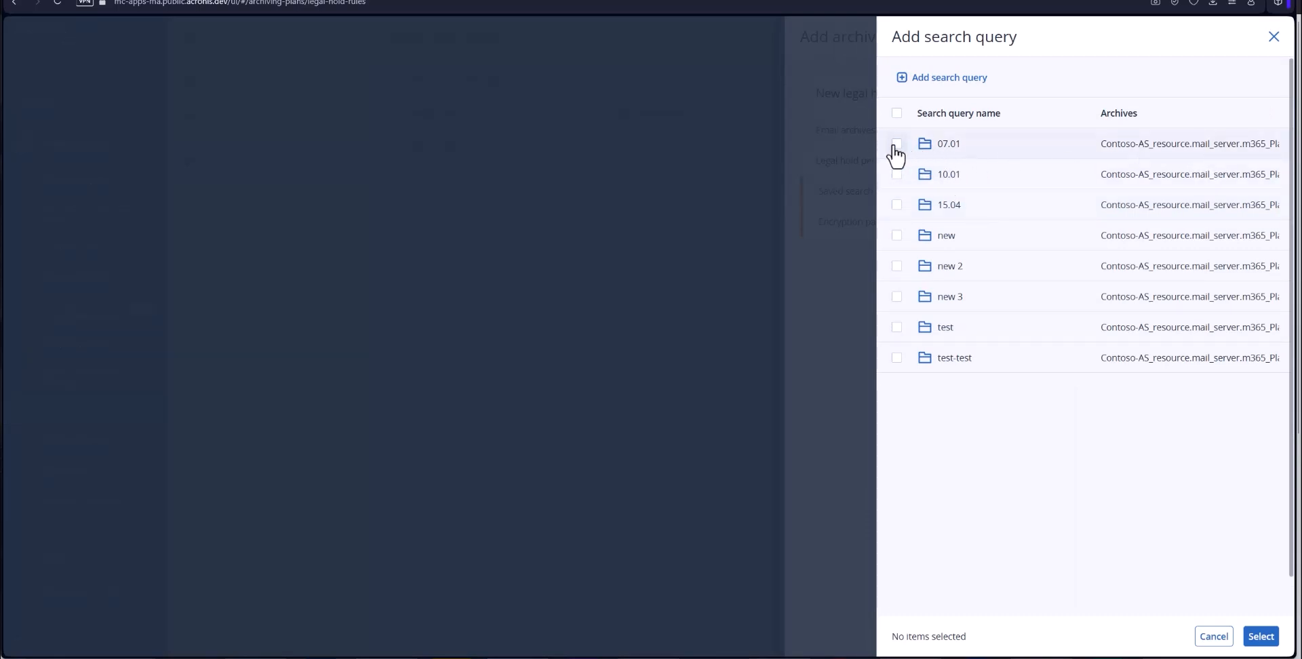
{"action": "left_click", "coordinate": [897, 143]}
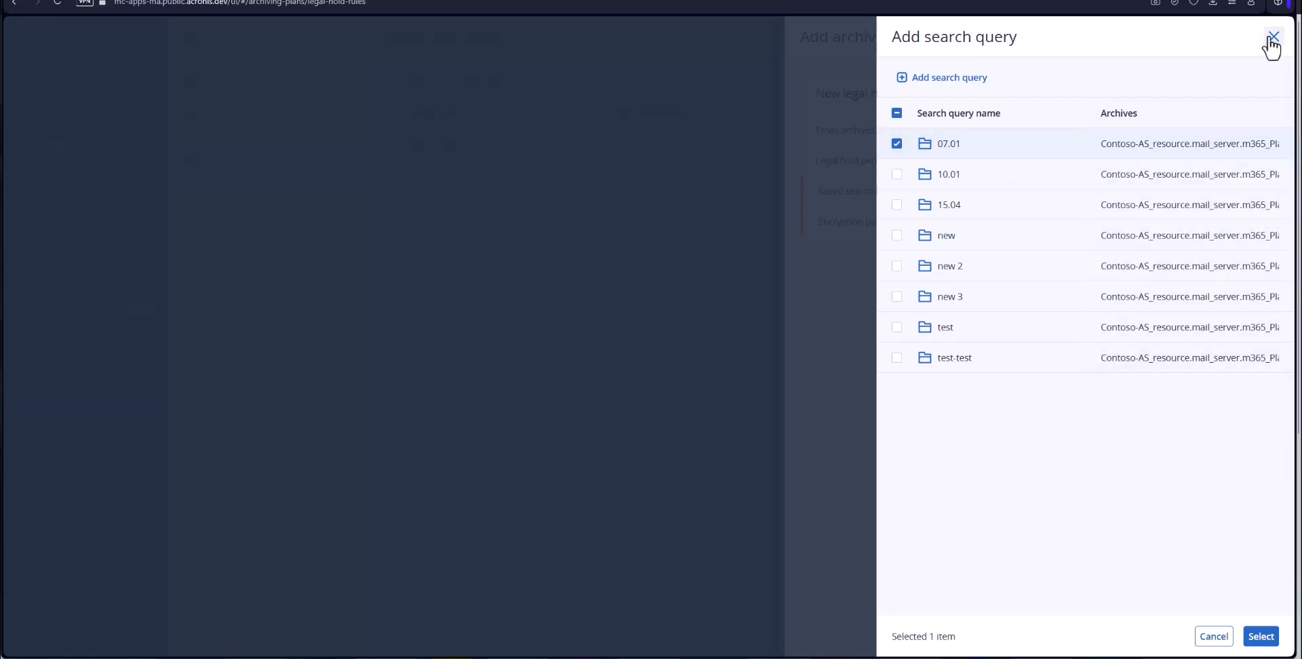
{"action": "left_click", "coordinate": [1272, 38]}
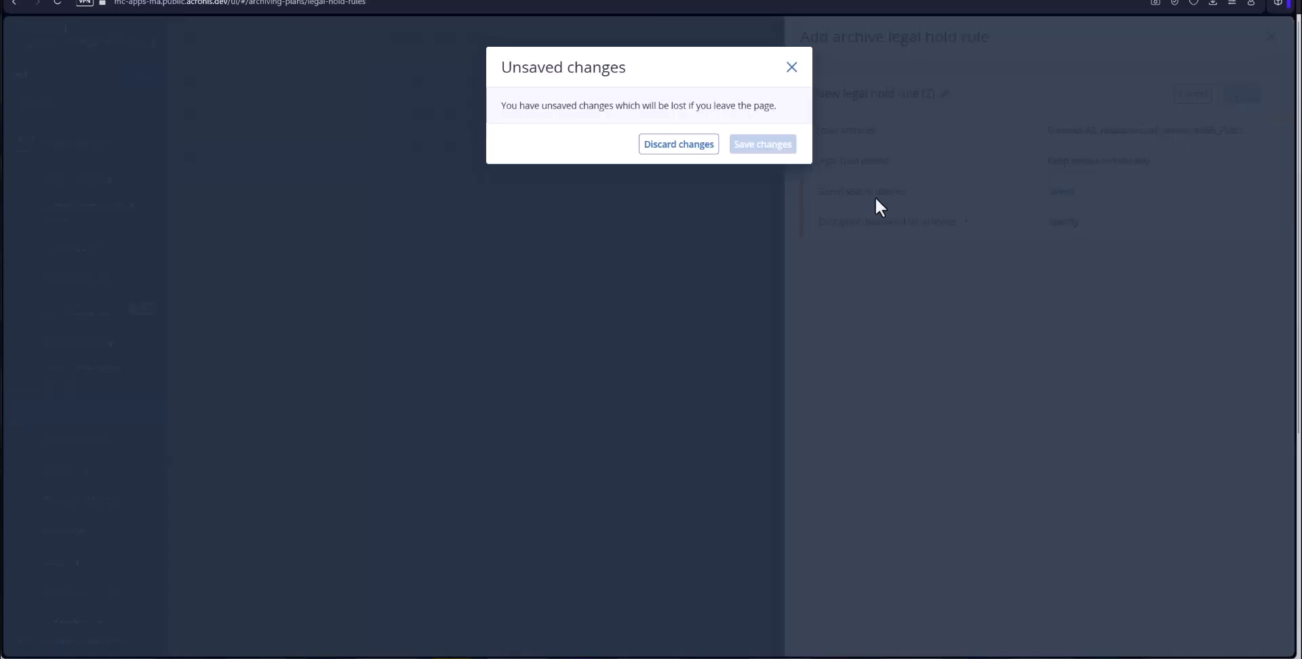
{"action": "left_click", "coordinate": [678, 143]}
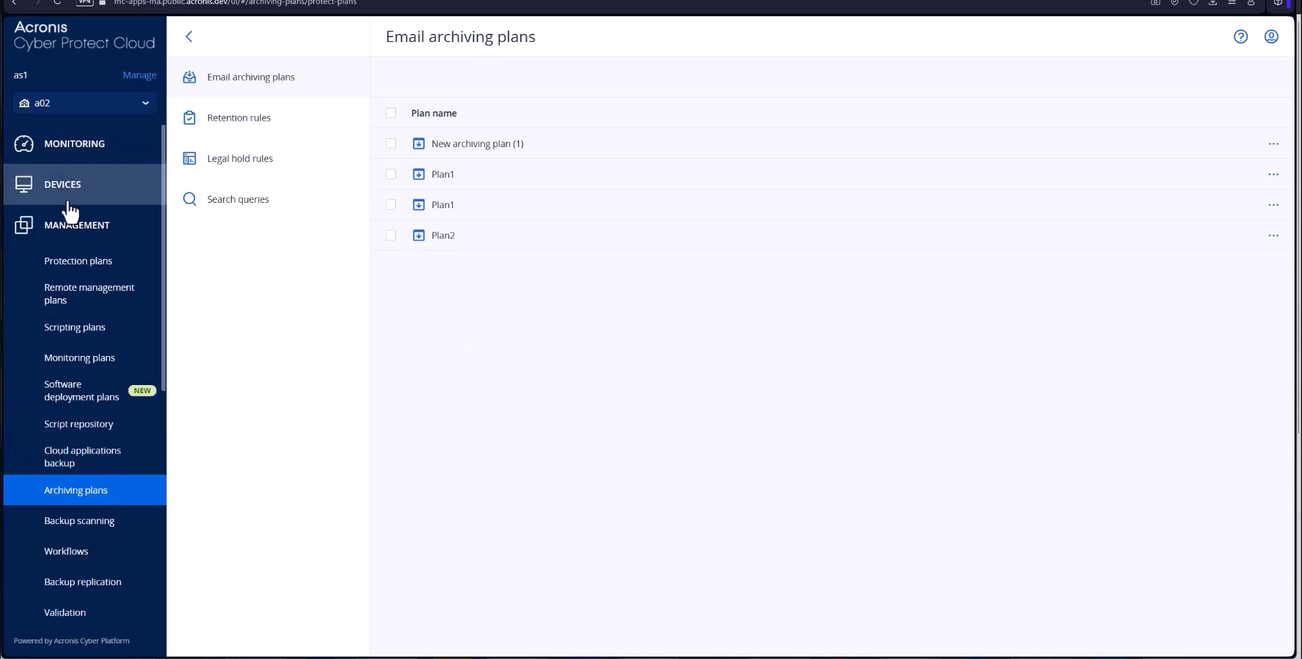
Step: Show All devices and expand the account menu listing licensing reports
{"action": "left_click", "coordinate": [62, 183]}
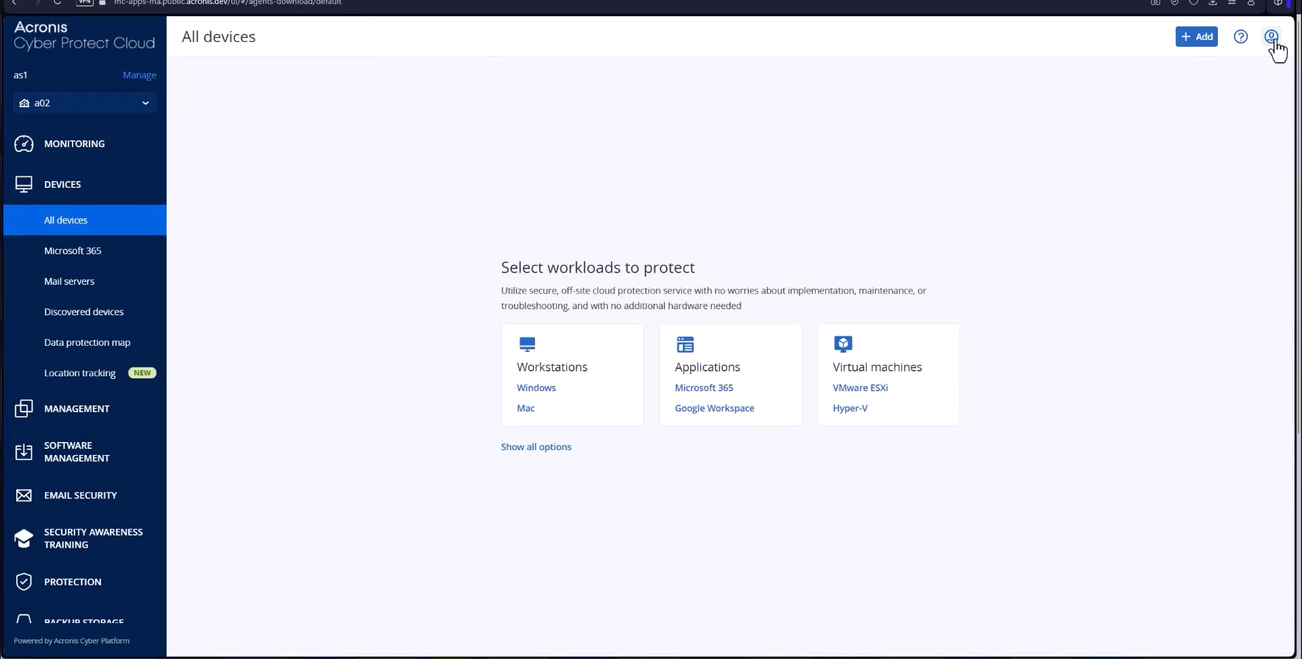
{"action": "left_click", "coordinate": [1271, 36]}
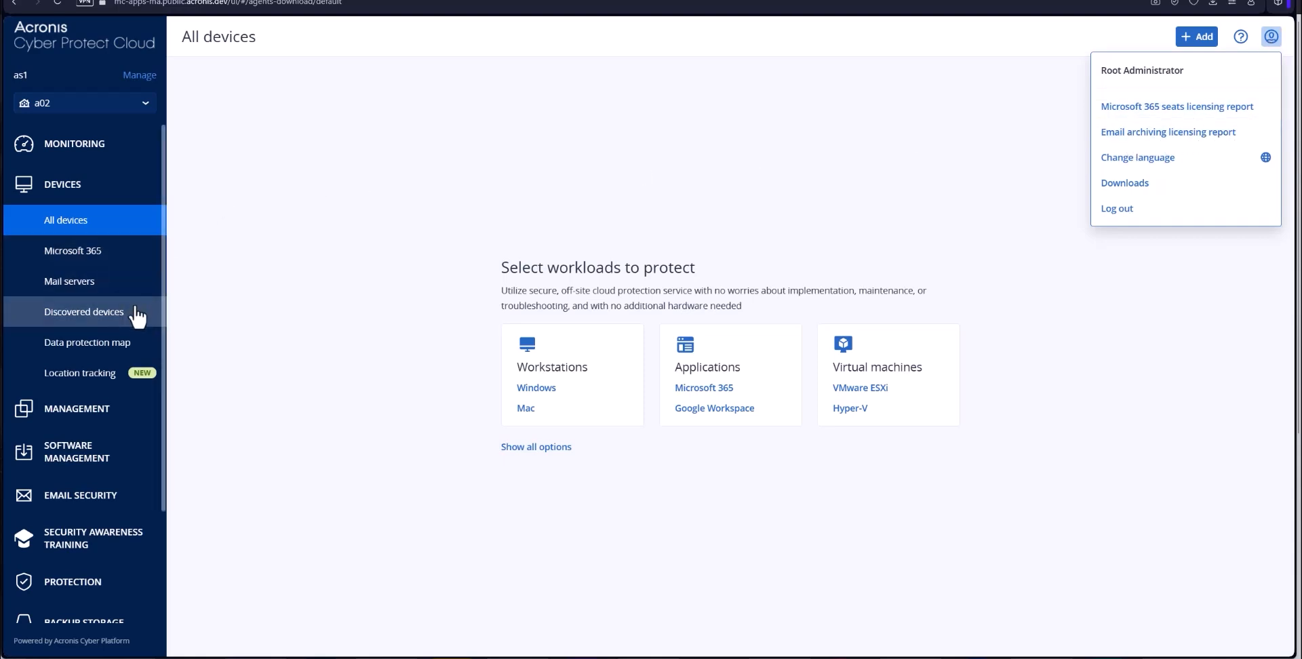
{"action": "mouse_move", "coordinate": [90, 143]}
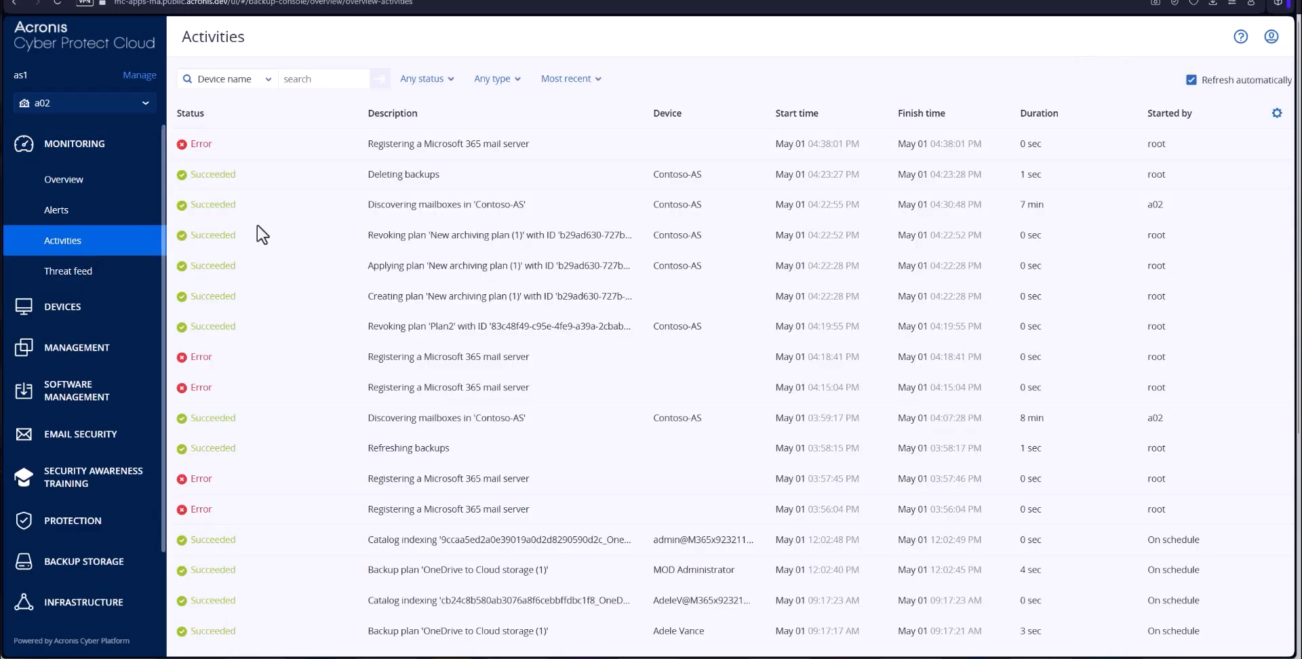
{"action": "mouse_move", "coordinate": [286, 394]}
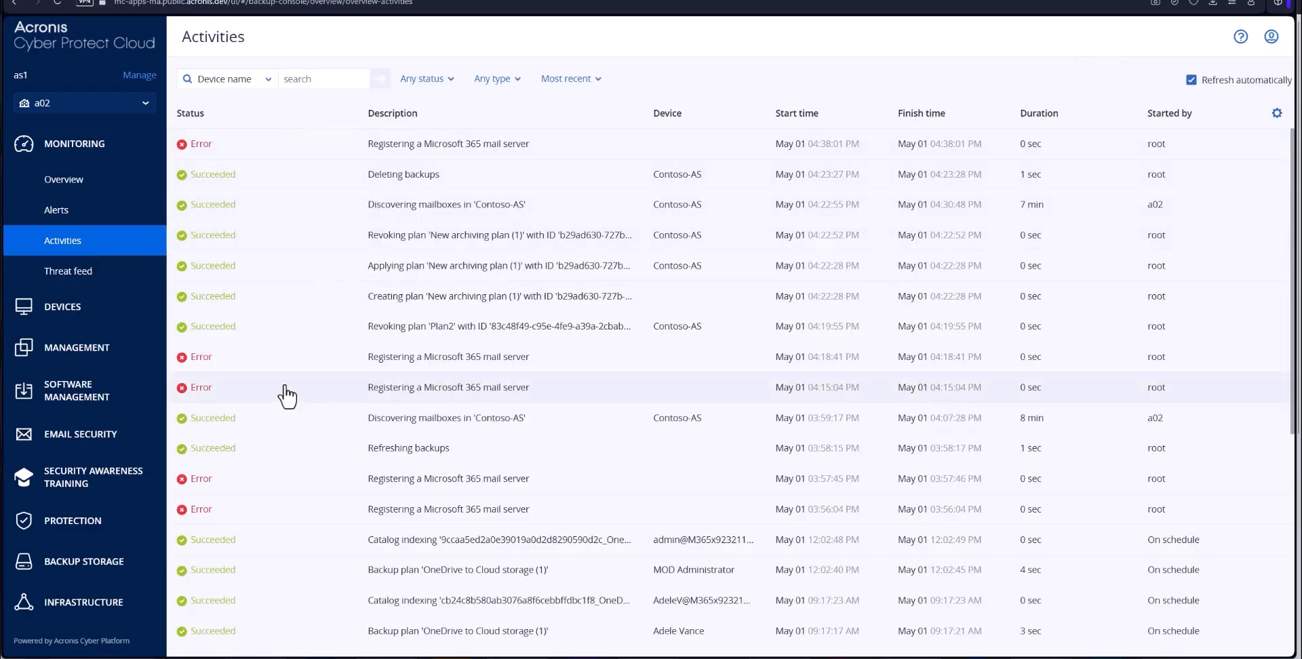
{"action": "mouse_move", "coordinate": [242, 316]}
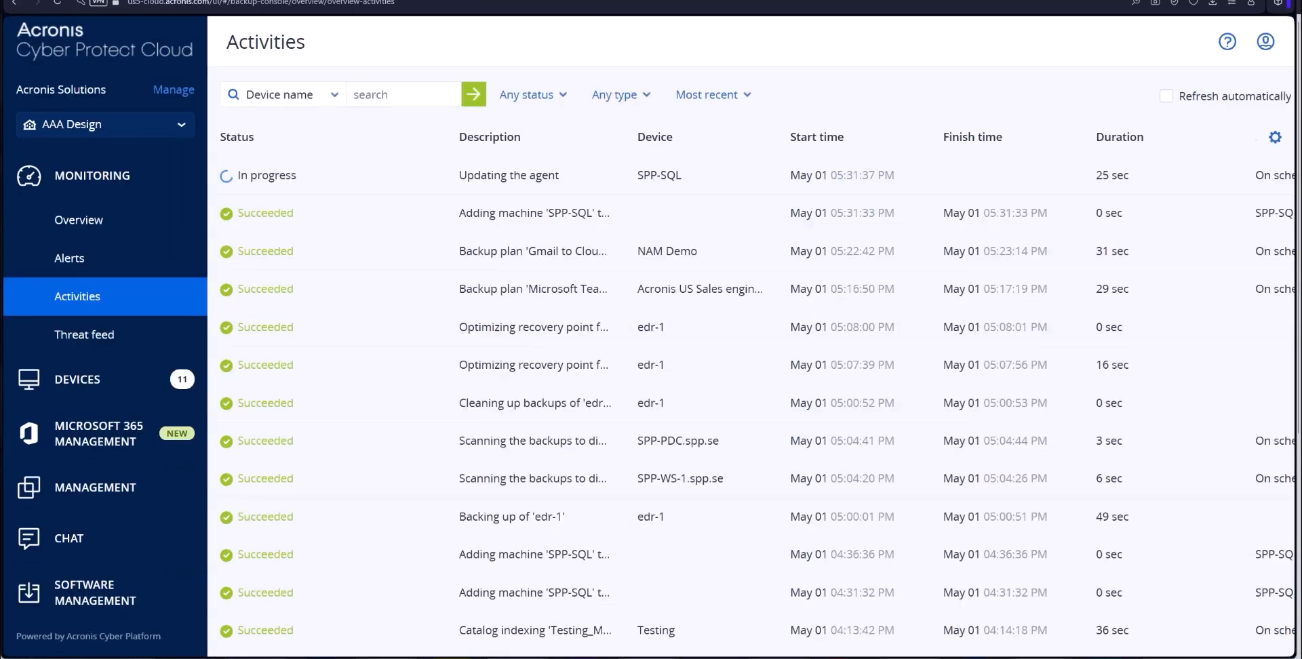
{"action": "mouse_move", "coordinate": [176, 97]}
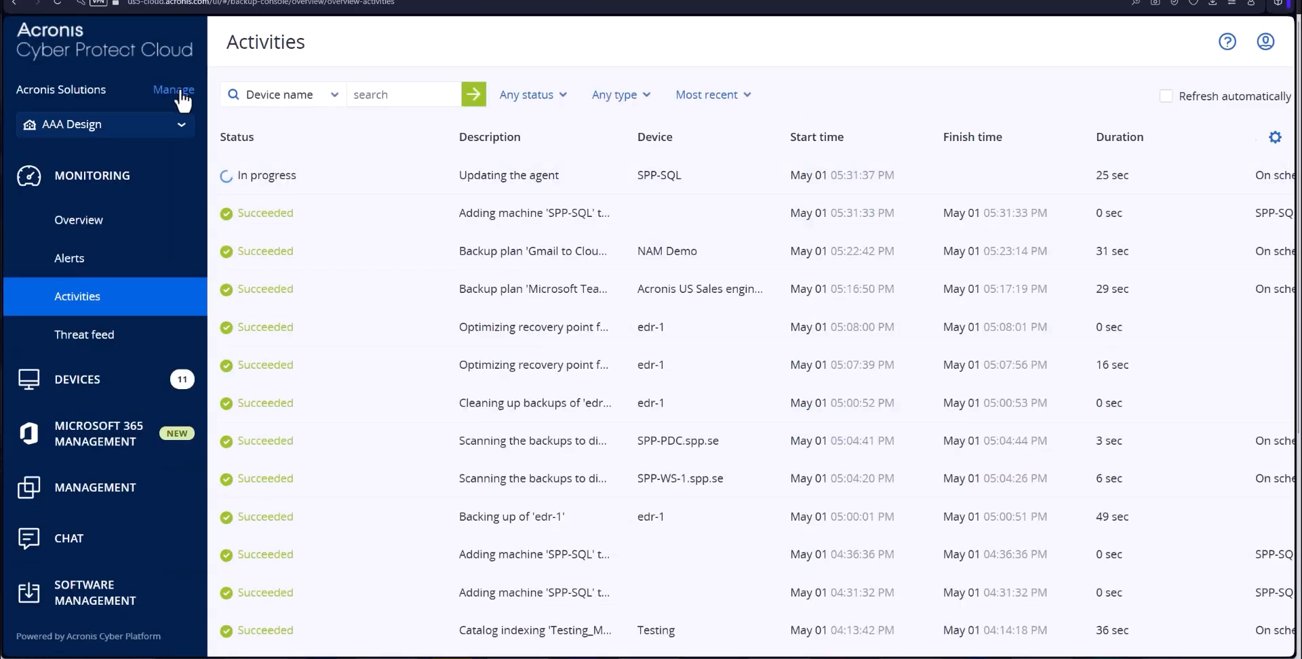
Step: In the partner portal, view AAA Design's Security settings with immutable storage at 14 days, governance mode
{"action": "left_click", "coordinate": [174, 89]}
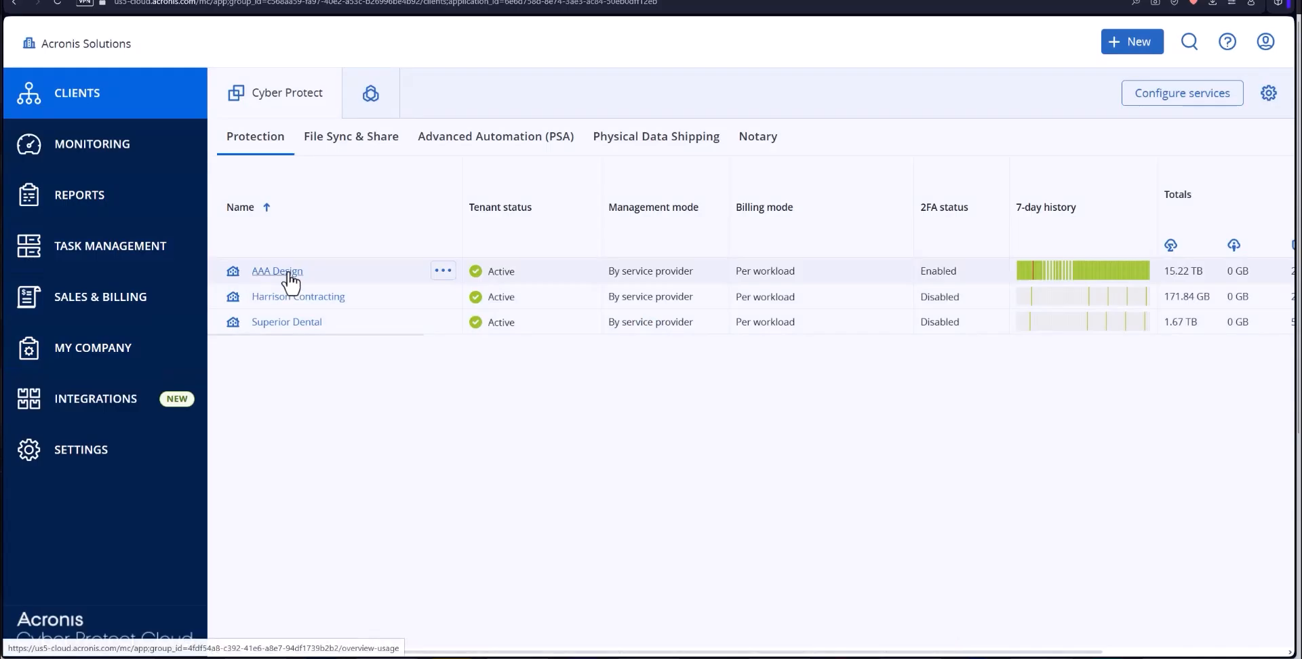
{"action": "left_click", "coordinate": [277, 271]}
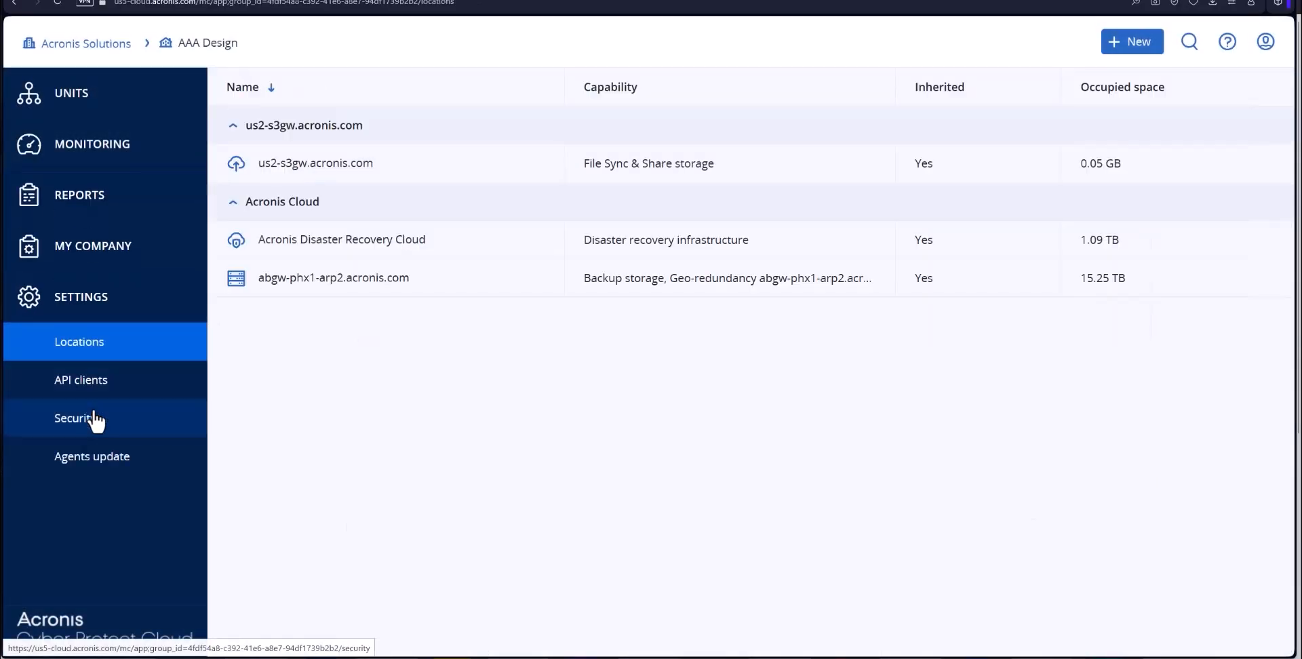
{"action": "left_click", "coordinate": [76, 417]}
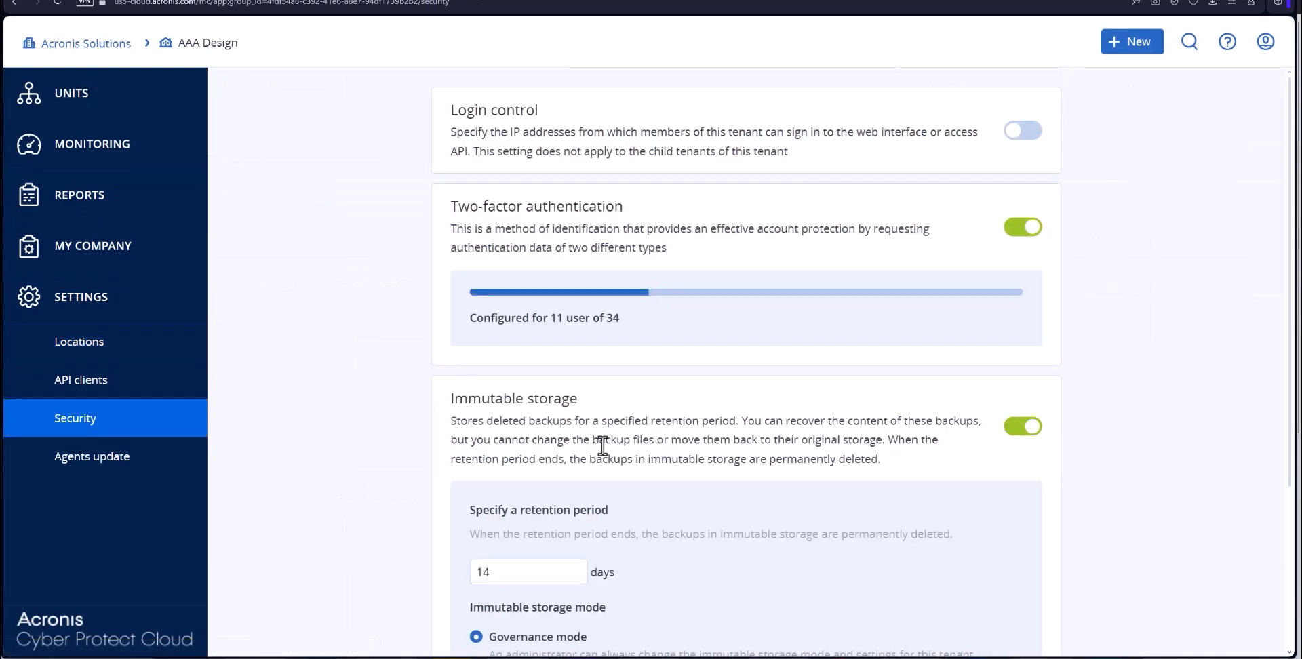
{"action": "scroll", "scroll_direction": "down", "scroll_amount": 3}
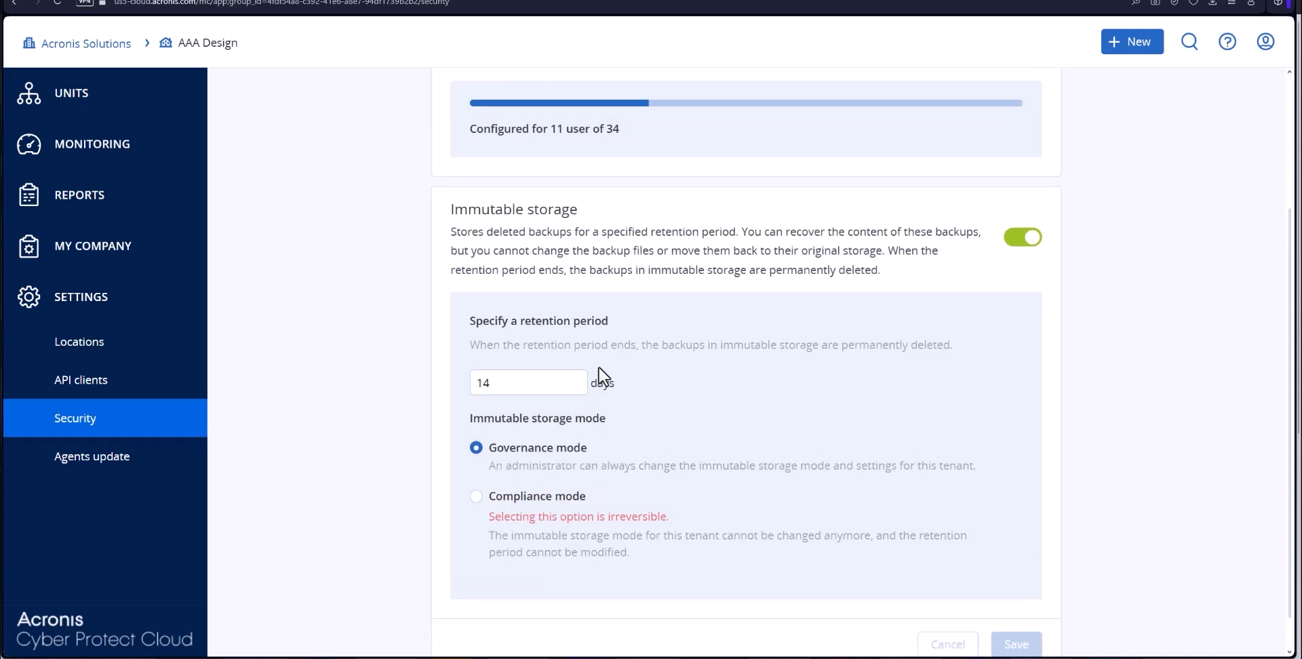
{"action": "scroll", "scroll_direction": "up", "scroll_amount": 3}
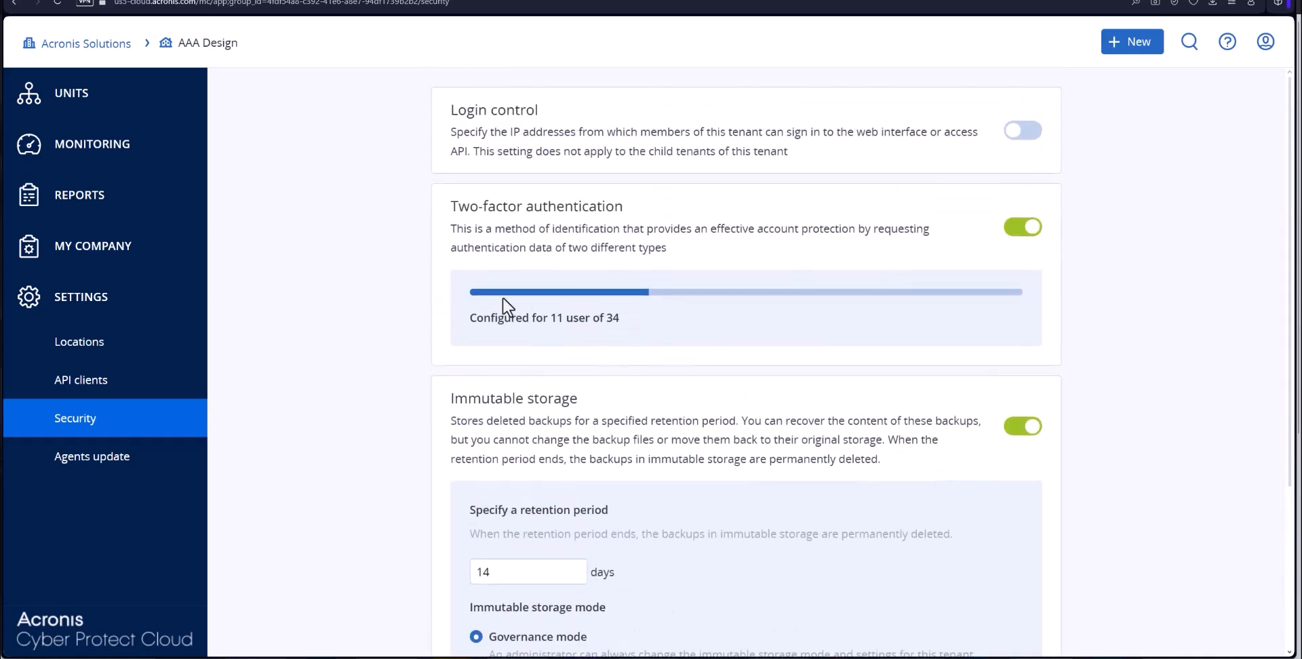
{"action": "mouse_move", "coordinate": [92, 144]}
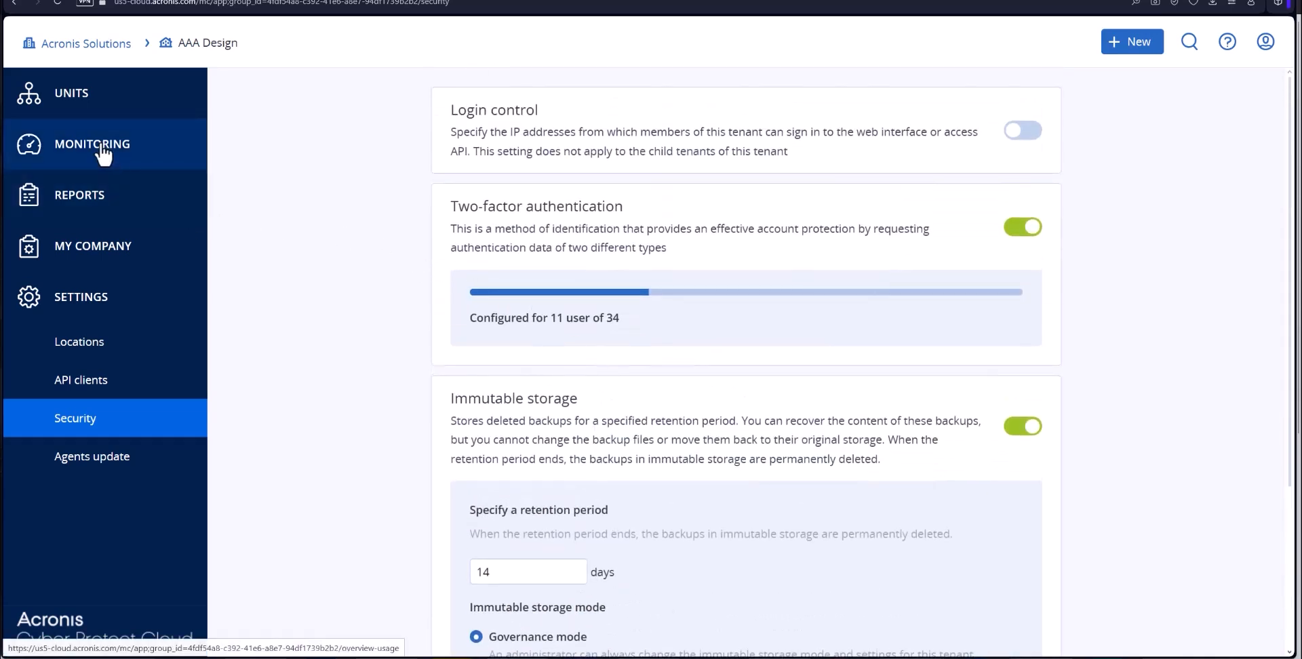
Step: Check AAA Design's Audit log of archive events, then list its units showing East coast
{"action": "left_click", "coordinate": [78, 264]}
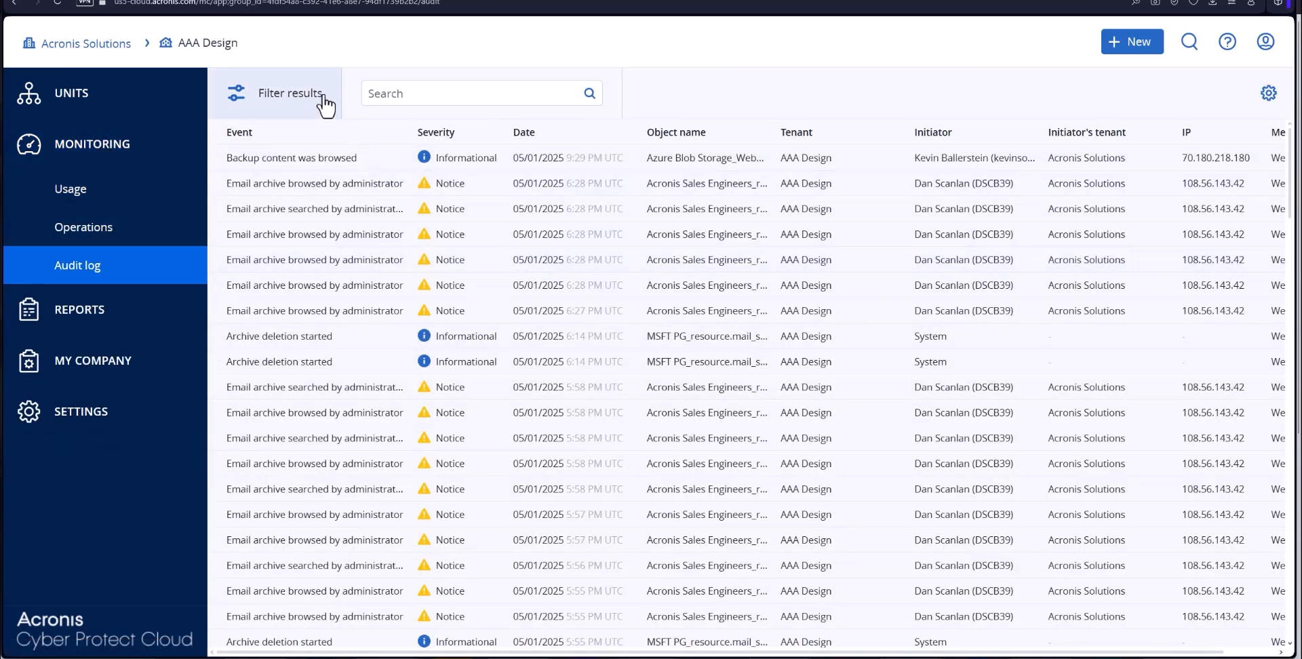
{"action": "mouse_move", "coordinate": [70, 189]}
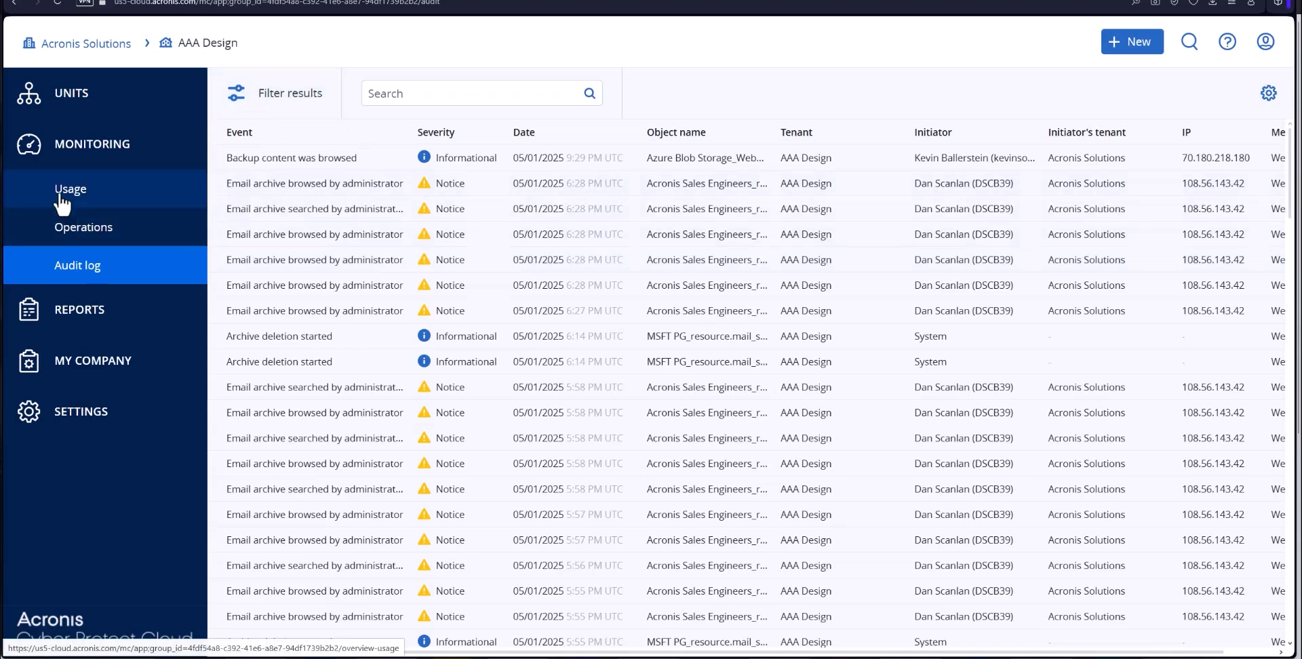
{"action": "mouse_move", "coordinate": [82, 99]}
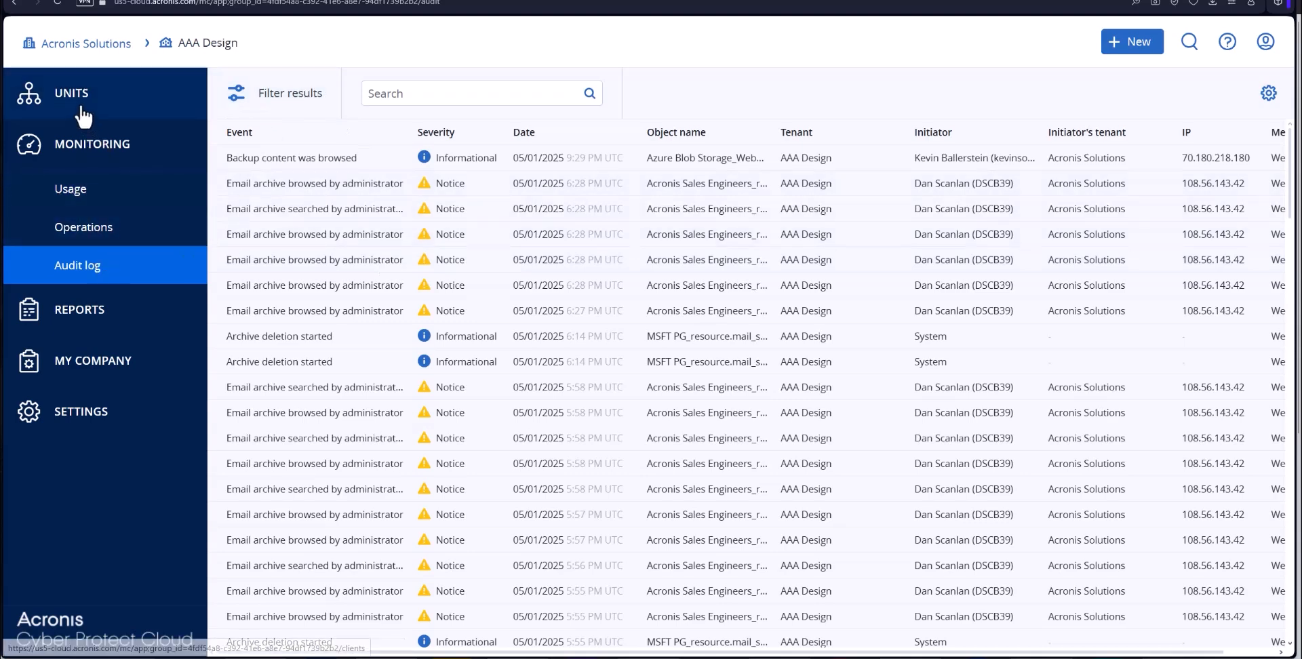
{"action": "left_click", "coordinate": [72, 93]}
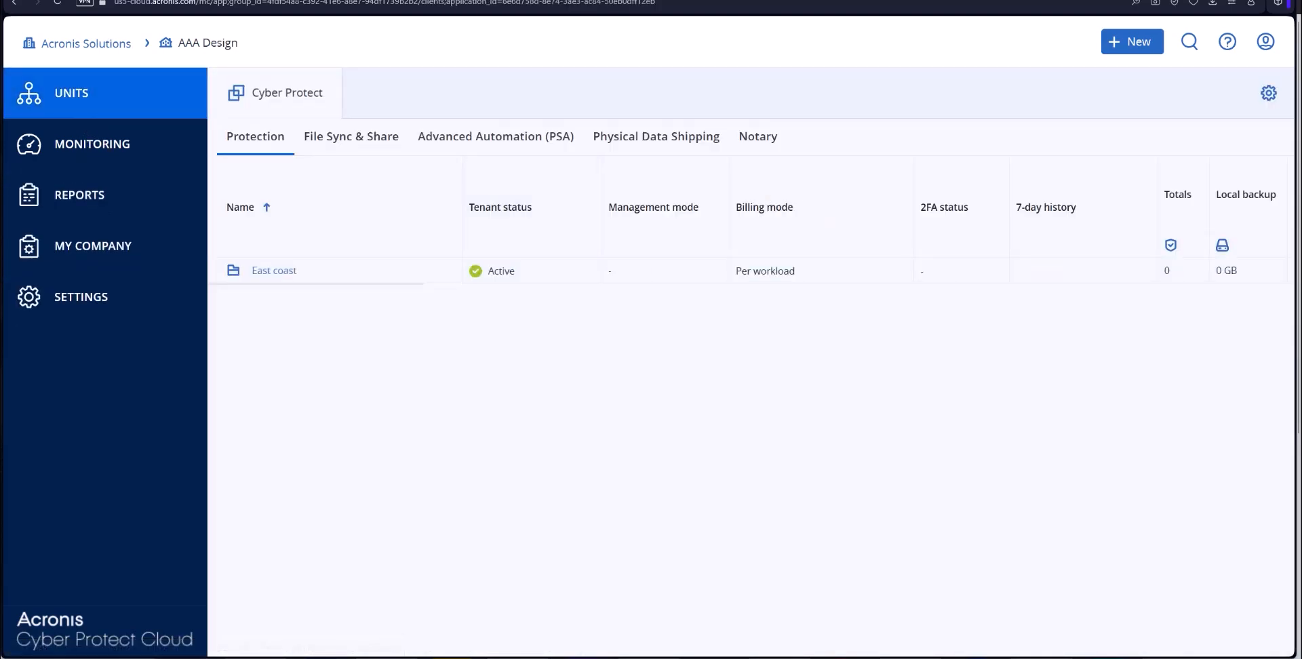